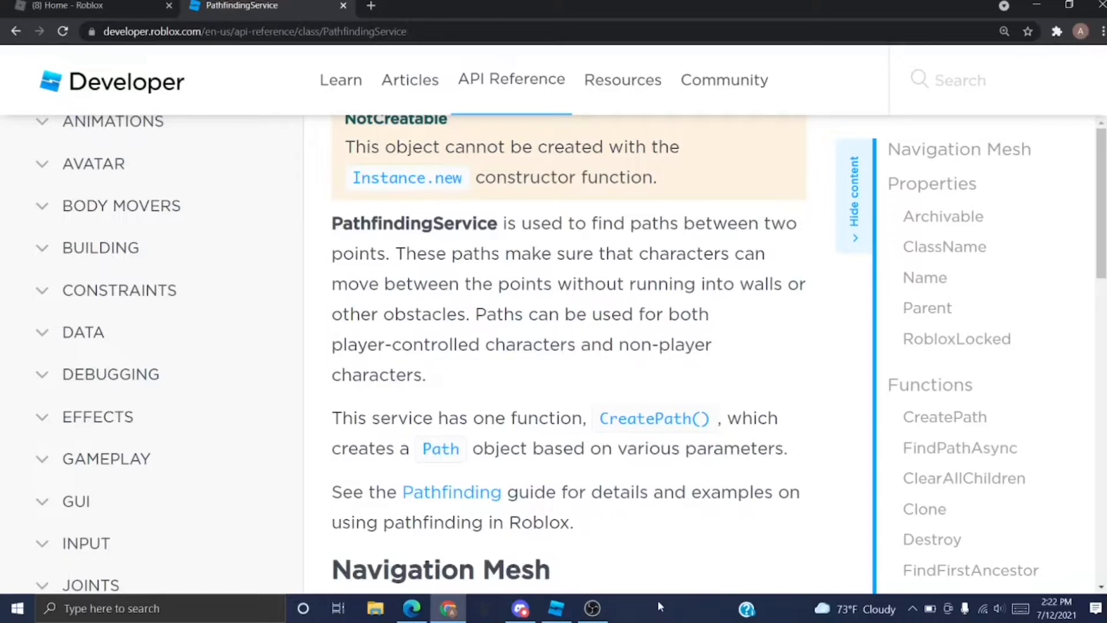
Rename the zombie's script to Pathfinding and type Services, Variables, Connections, Initialization comment headers.
click(556, 608)
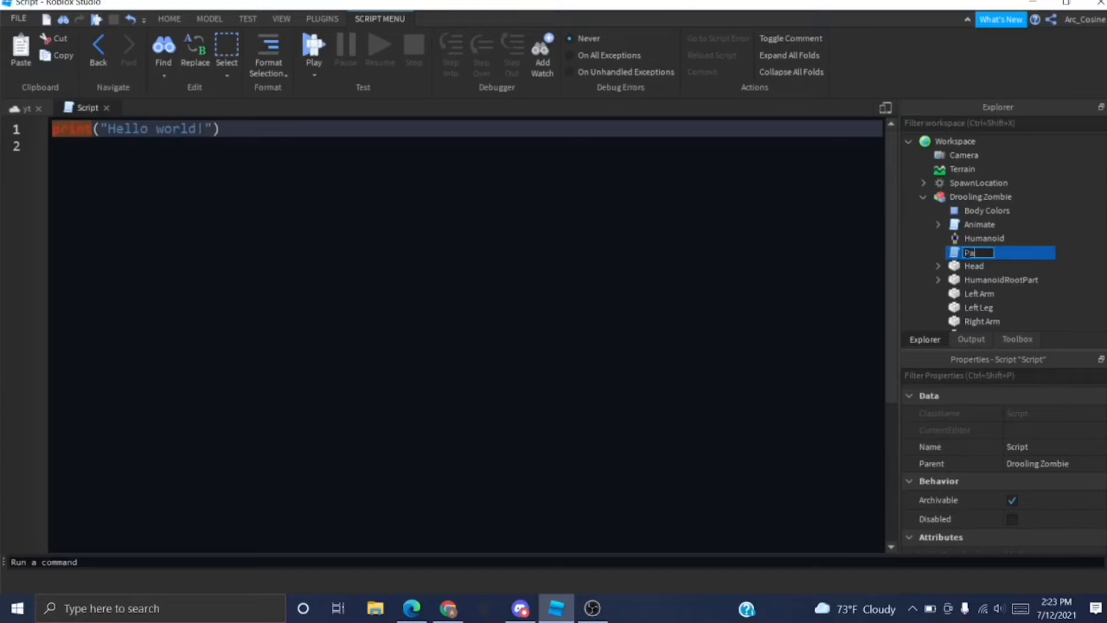
text(Pathfinding)
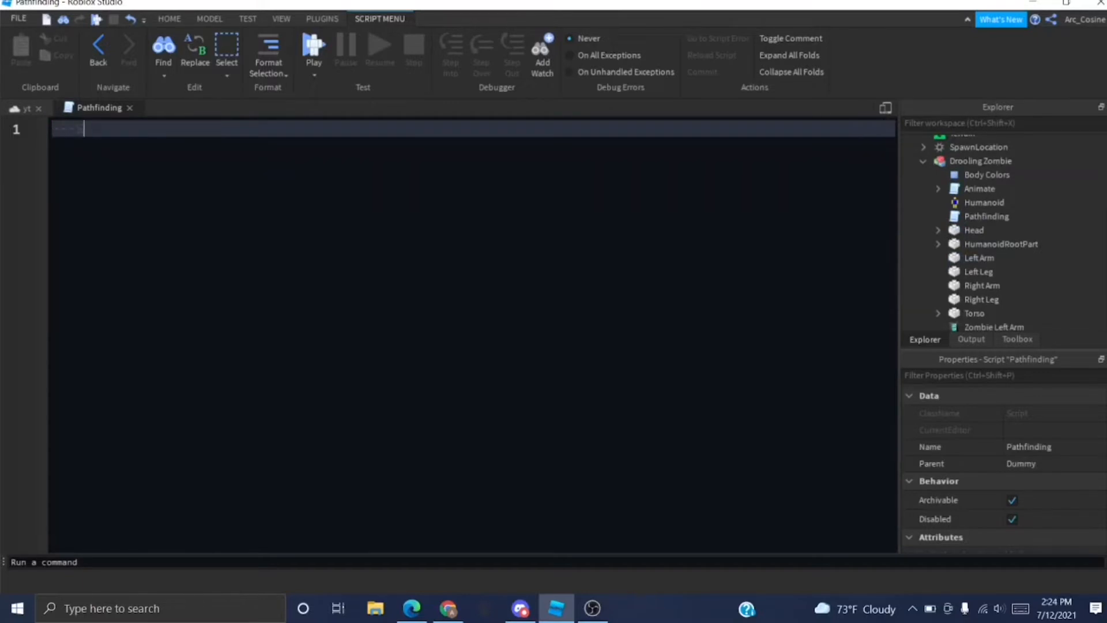
text(---Services---)
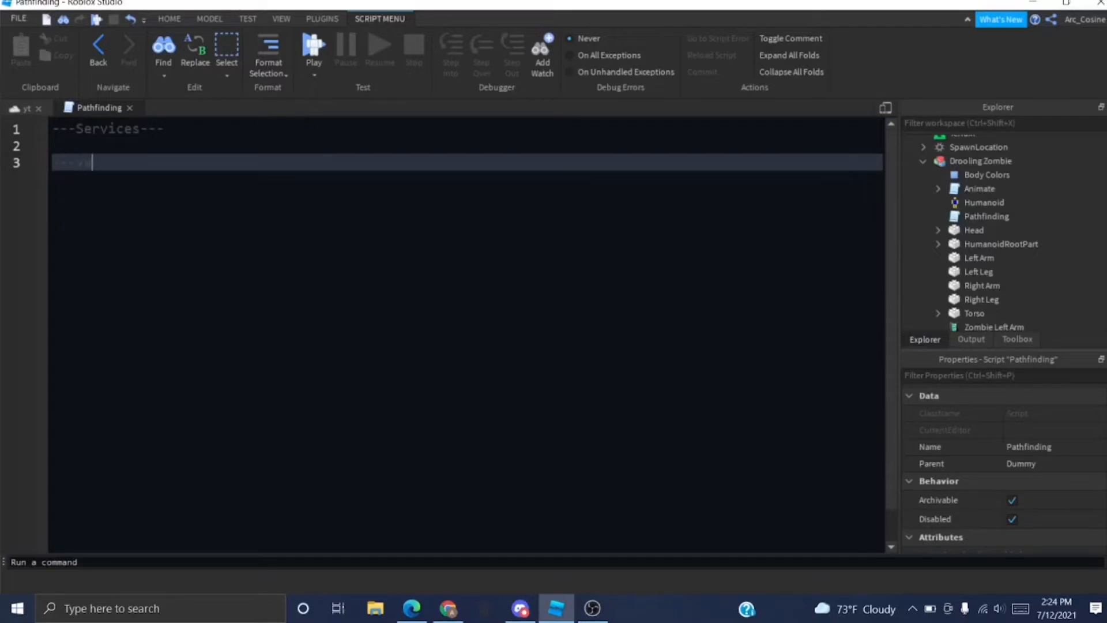
text(---Variables---)
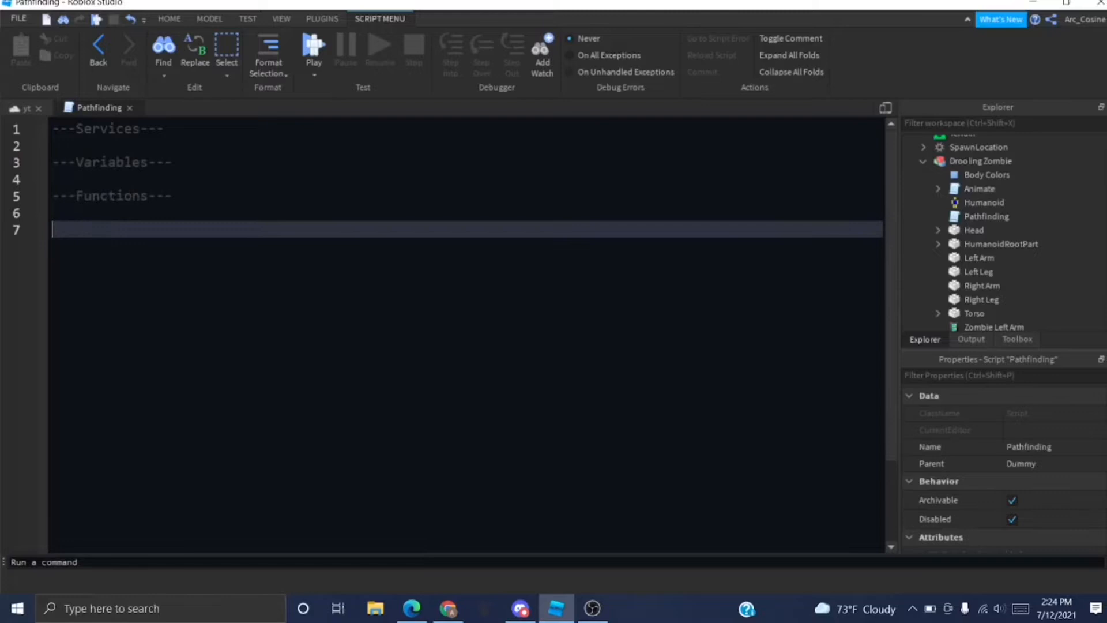
text(---Connections---)
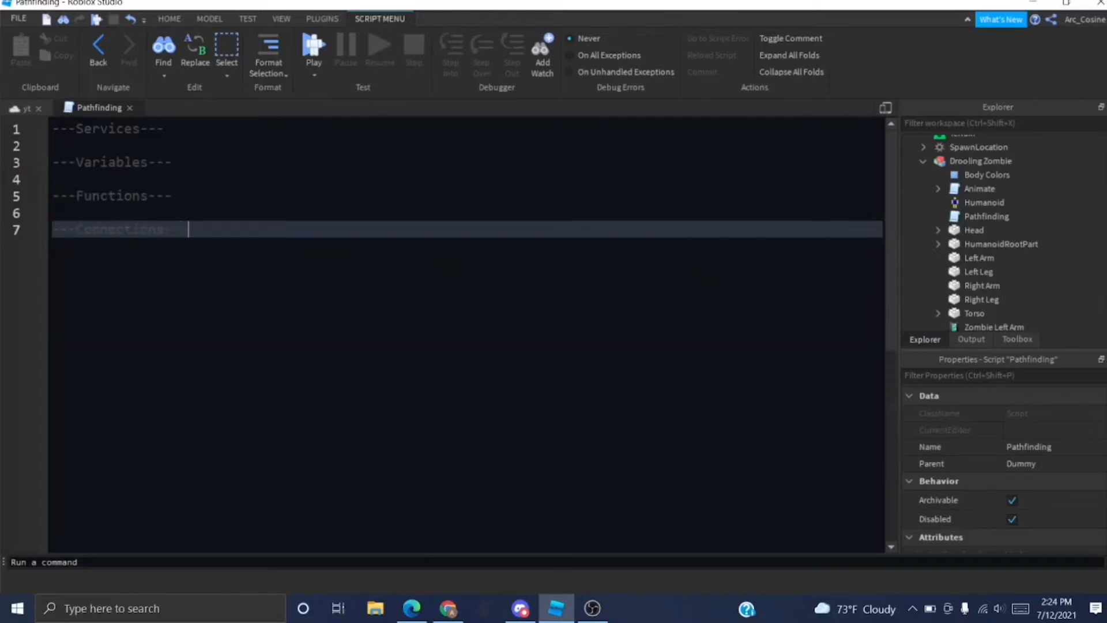
text(--Initia)
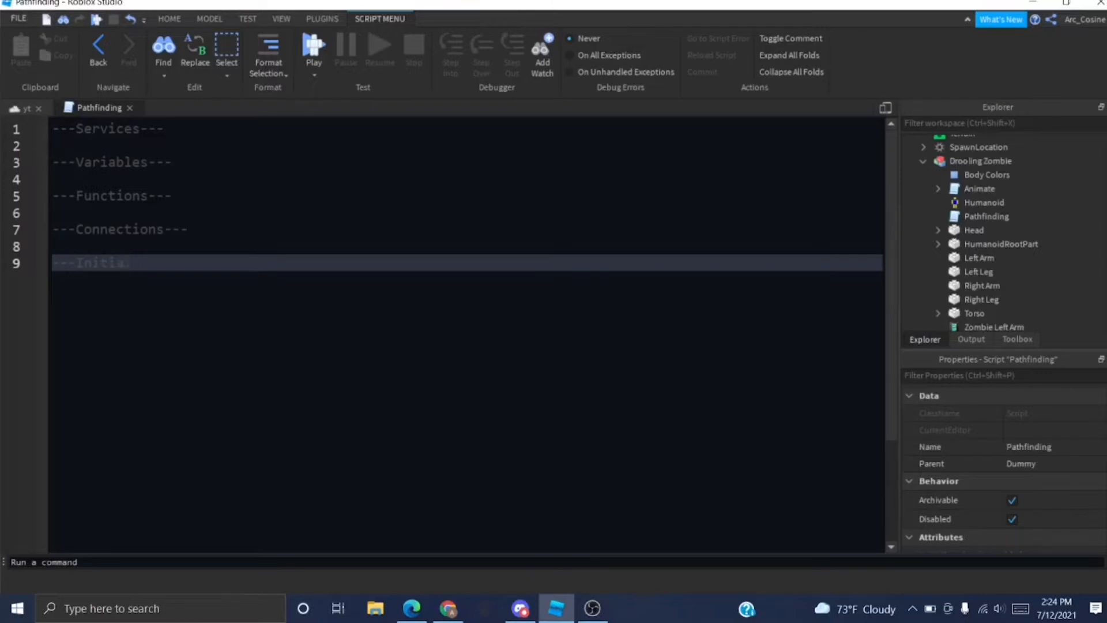
text(lization---)
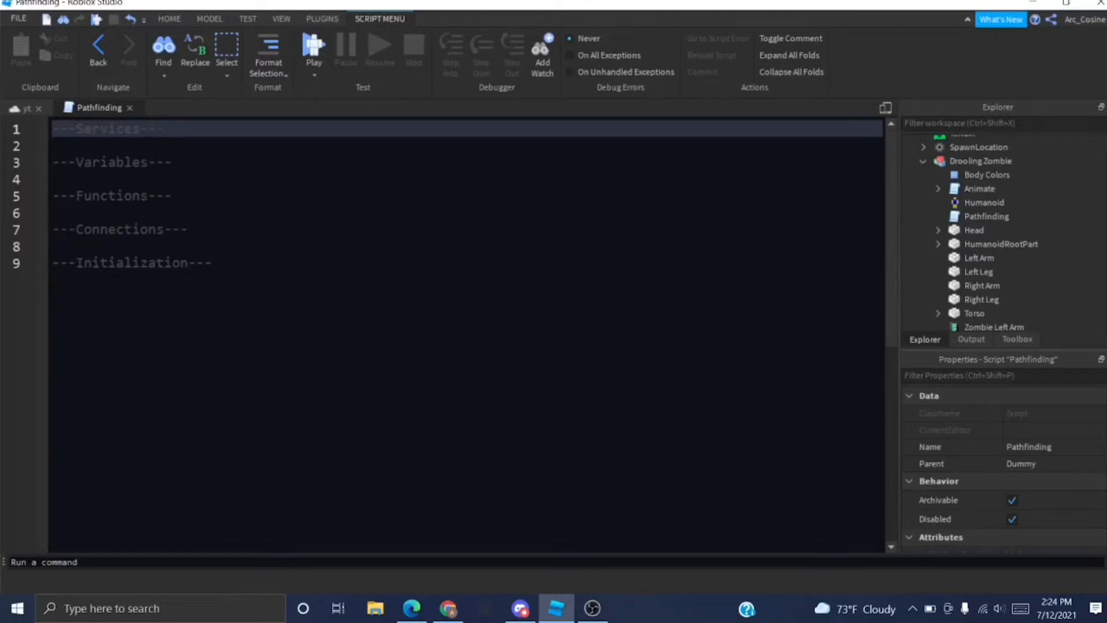
Add local GetService lines for Players, RunService and PathfindingService.
text(local Players = game)
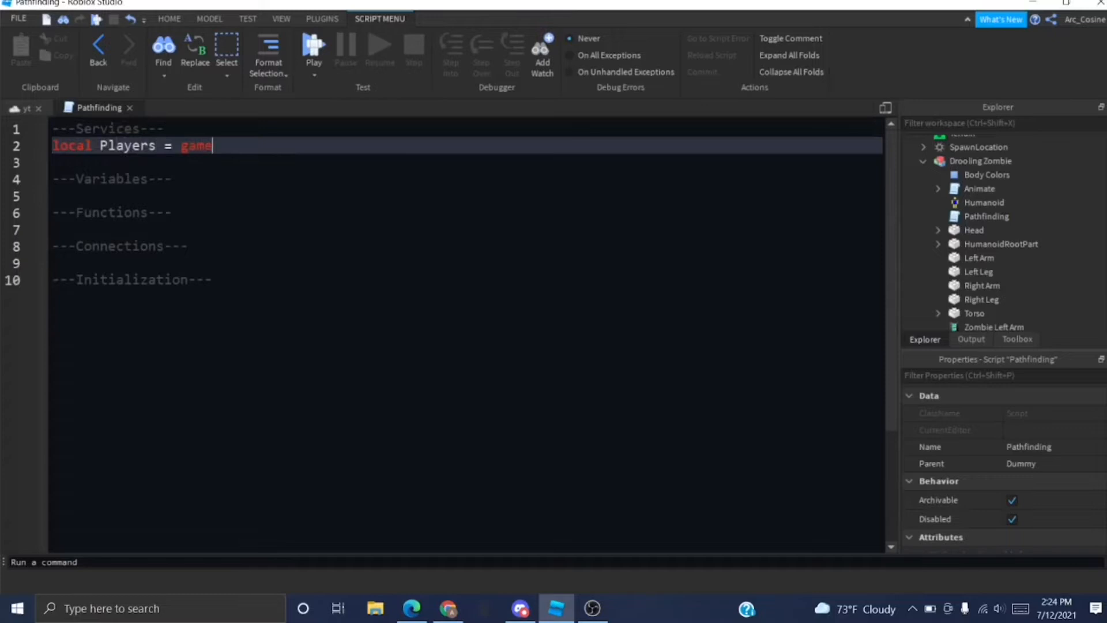
text(:GetService("Players");)
text(local)
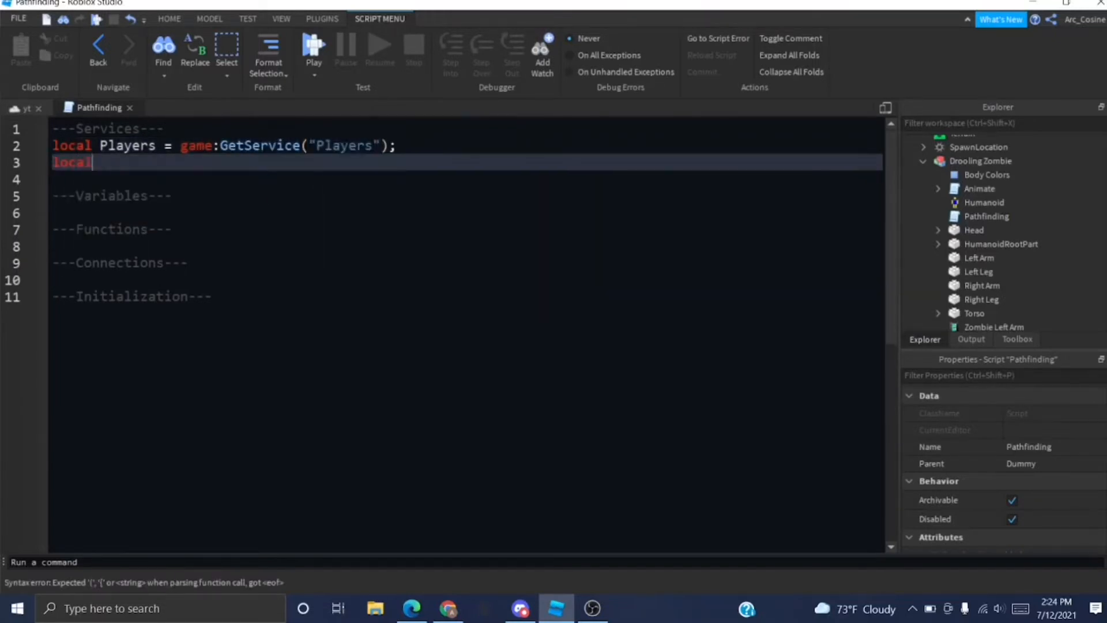
text(RunService = game:GetService("RunService");)
text(lo)
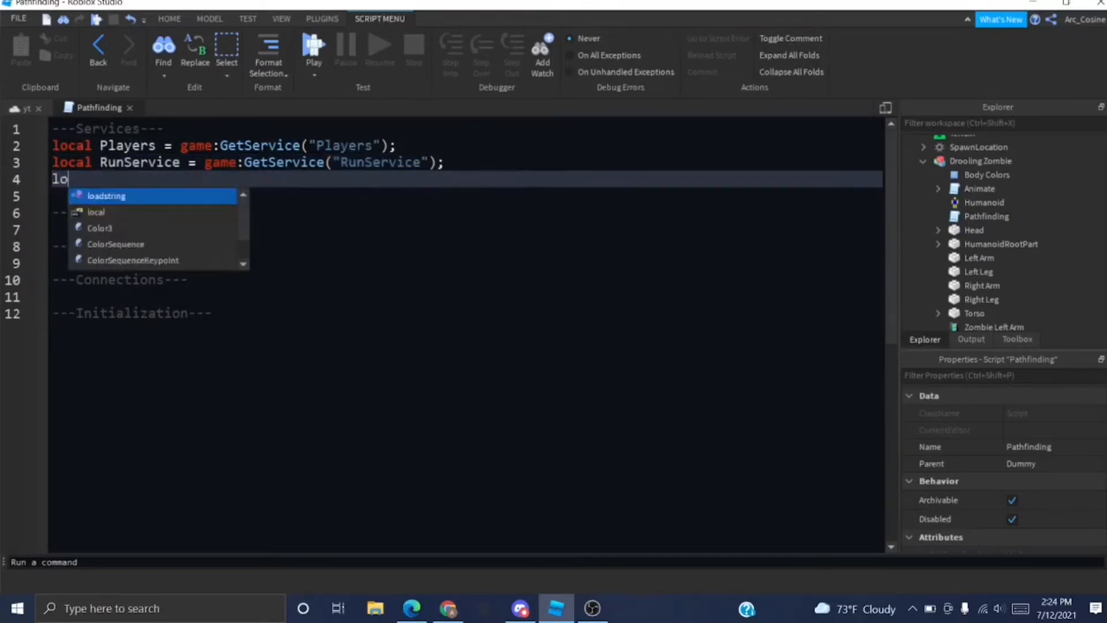
text(cal Pathfind)
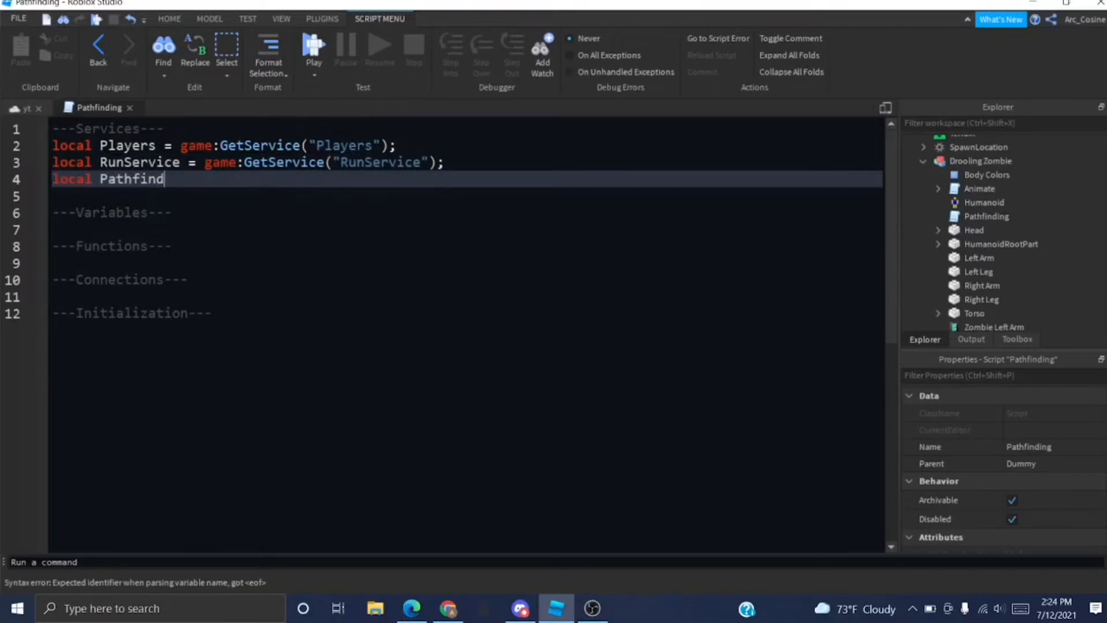
text(ingService = game:GetService("PathfindingService");)
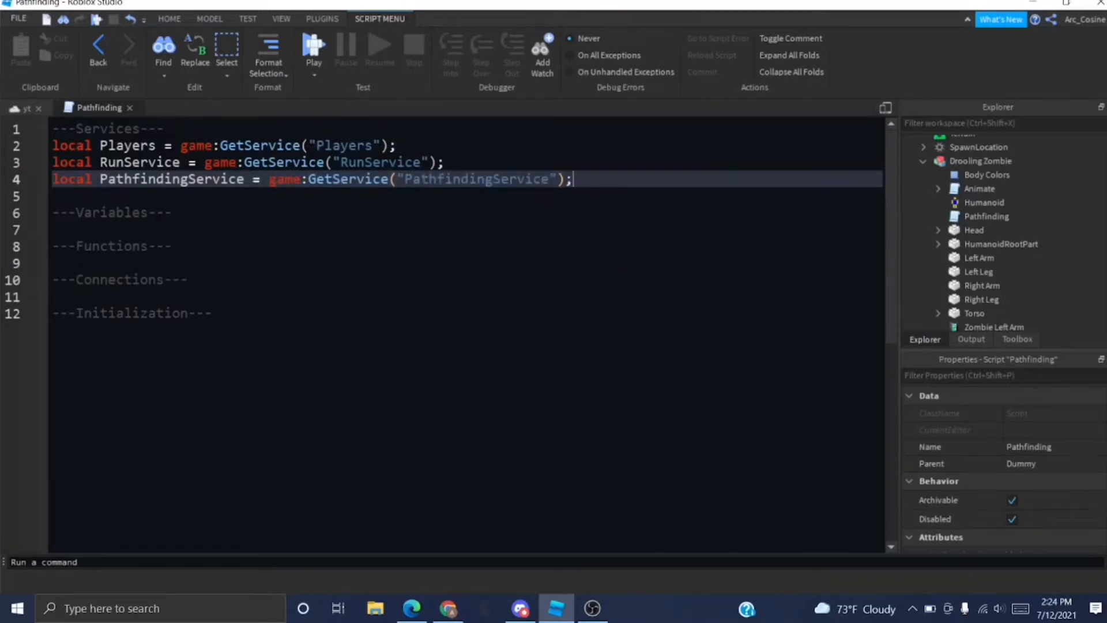
Define Character = script.Parent, its Humanoid, and RootPart = Character.HumanoidRootPart.
text(local)
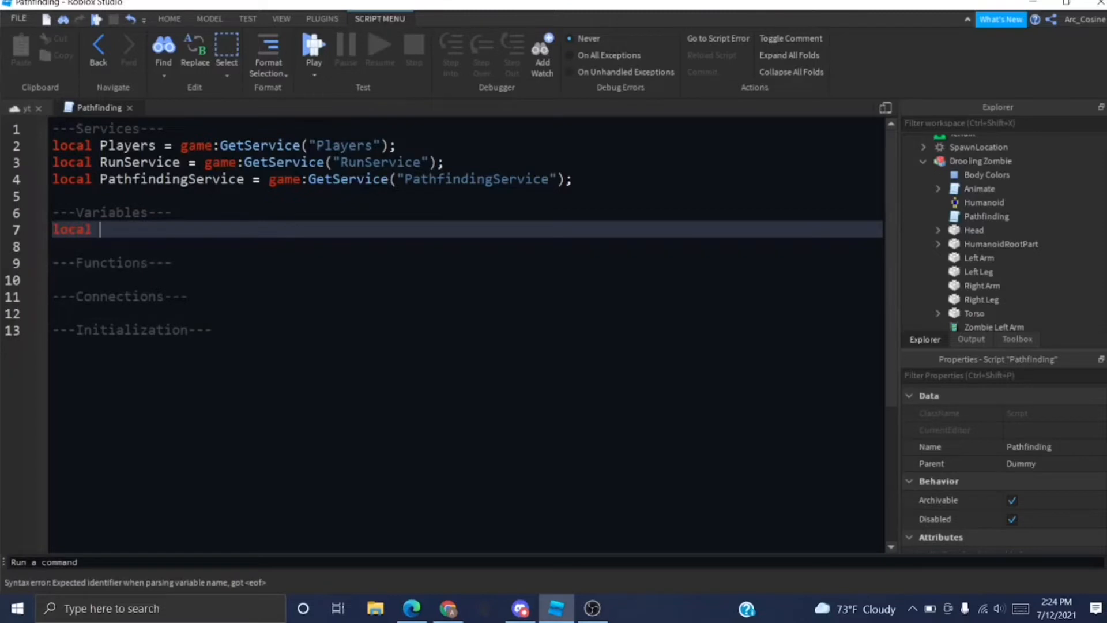
text(Charact)
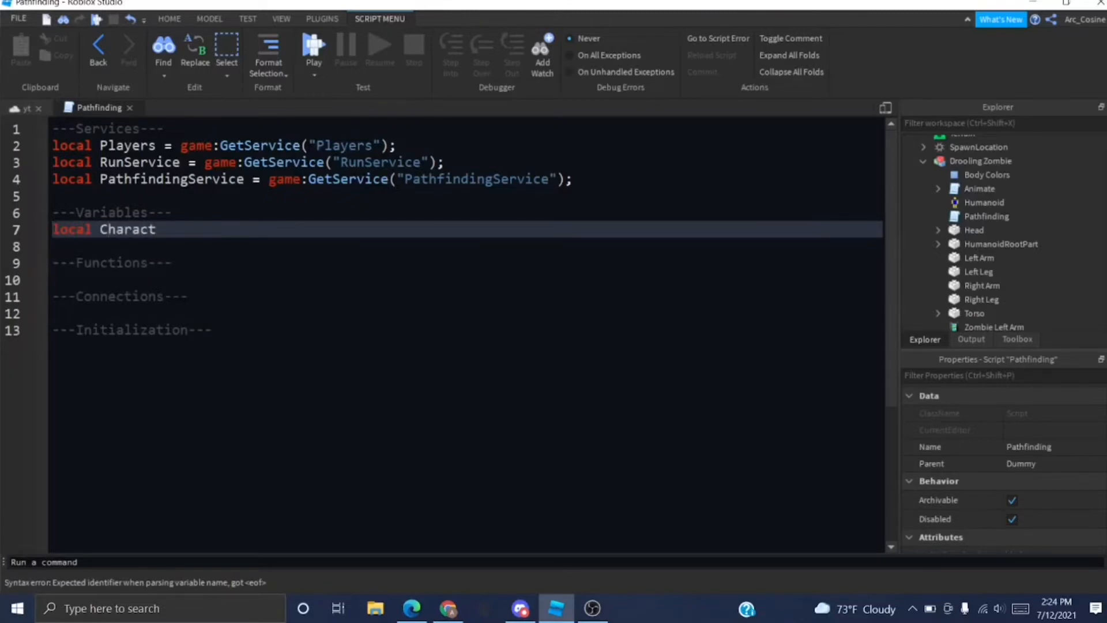
text(er = script.paren)
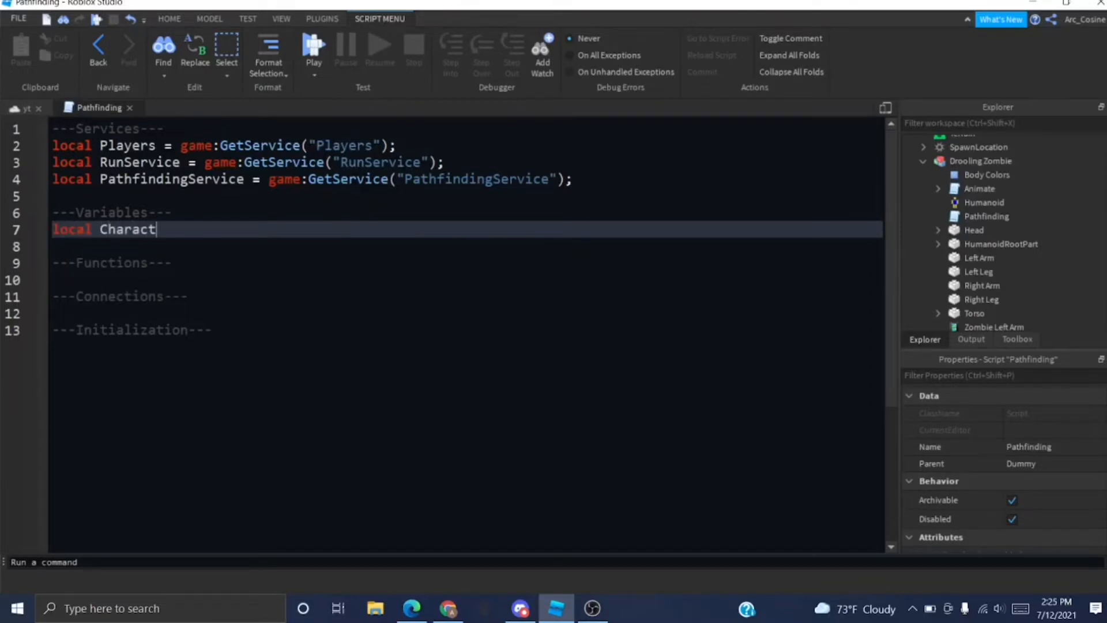
text(er = script.Parent;)
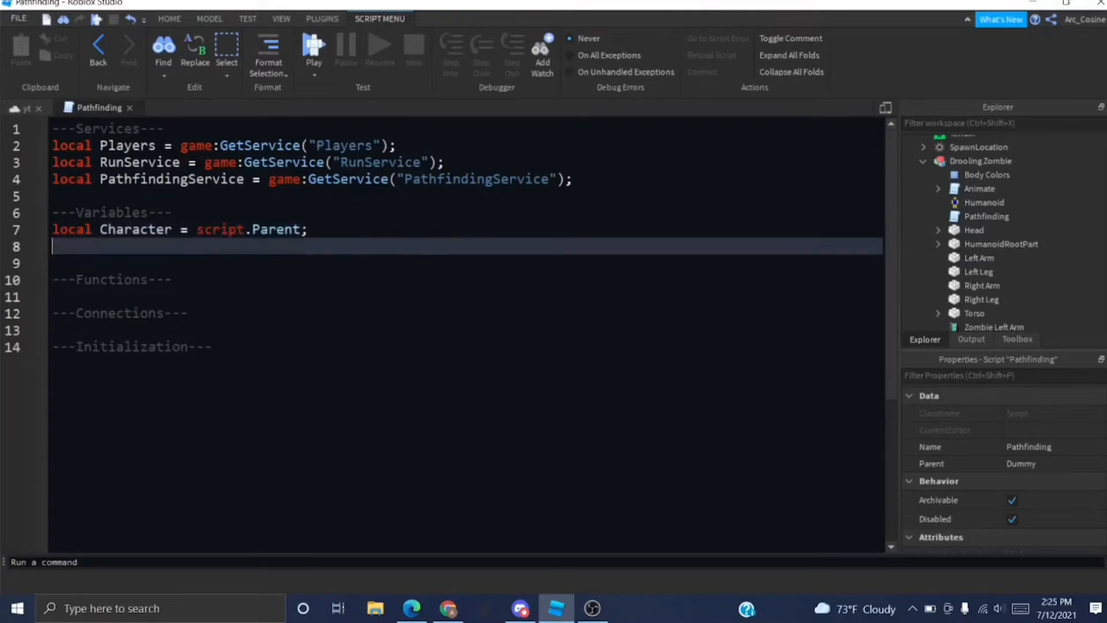
text(local)
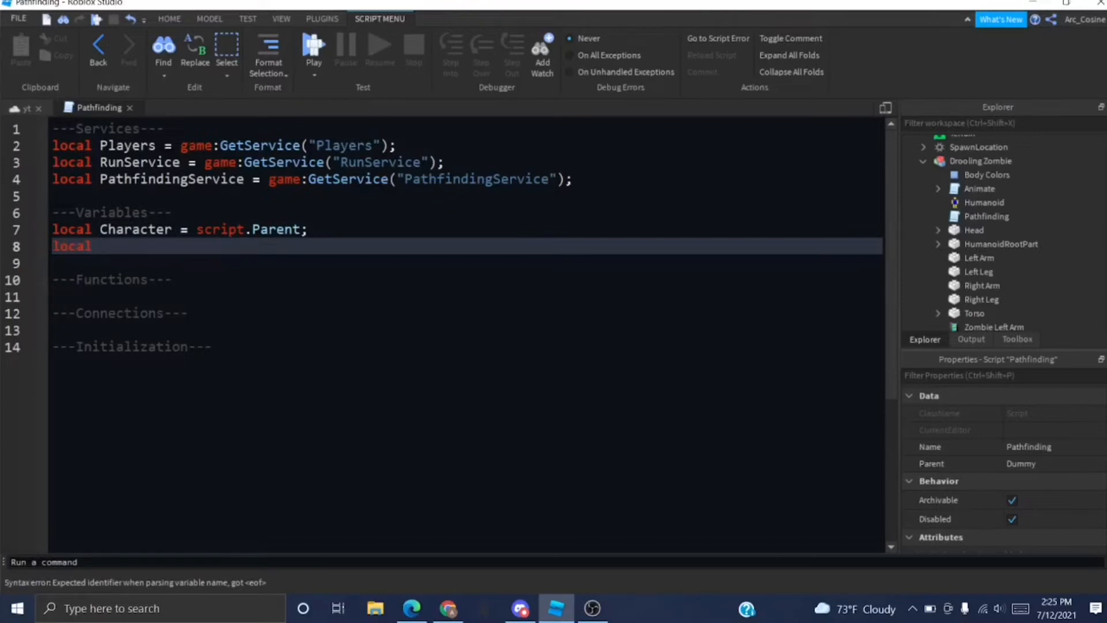
text(Humanoid)
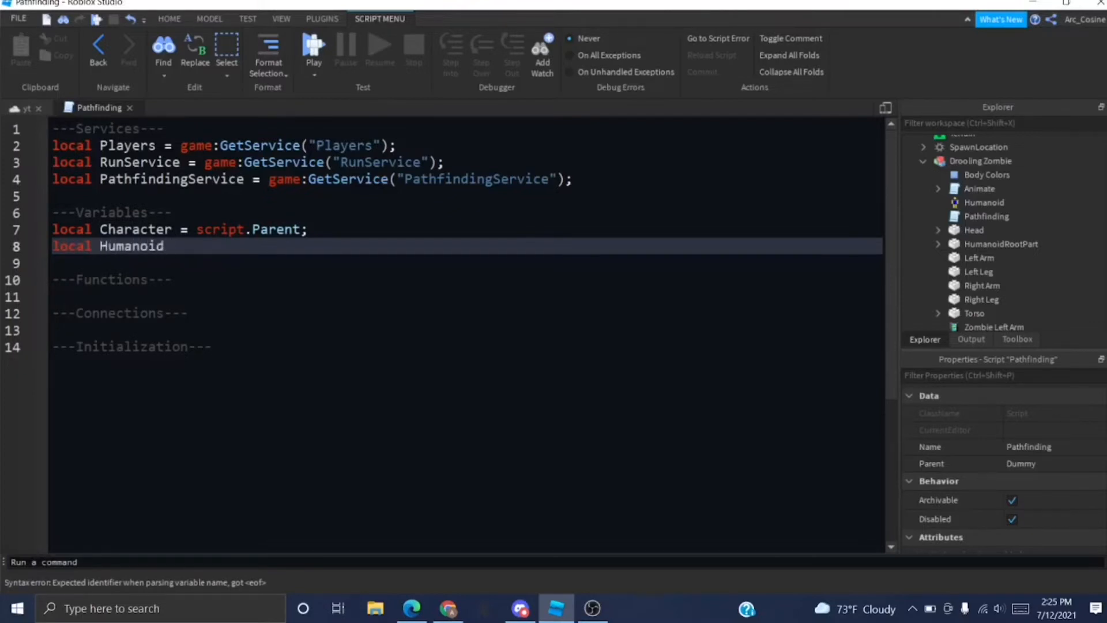
text(=)
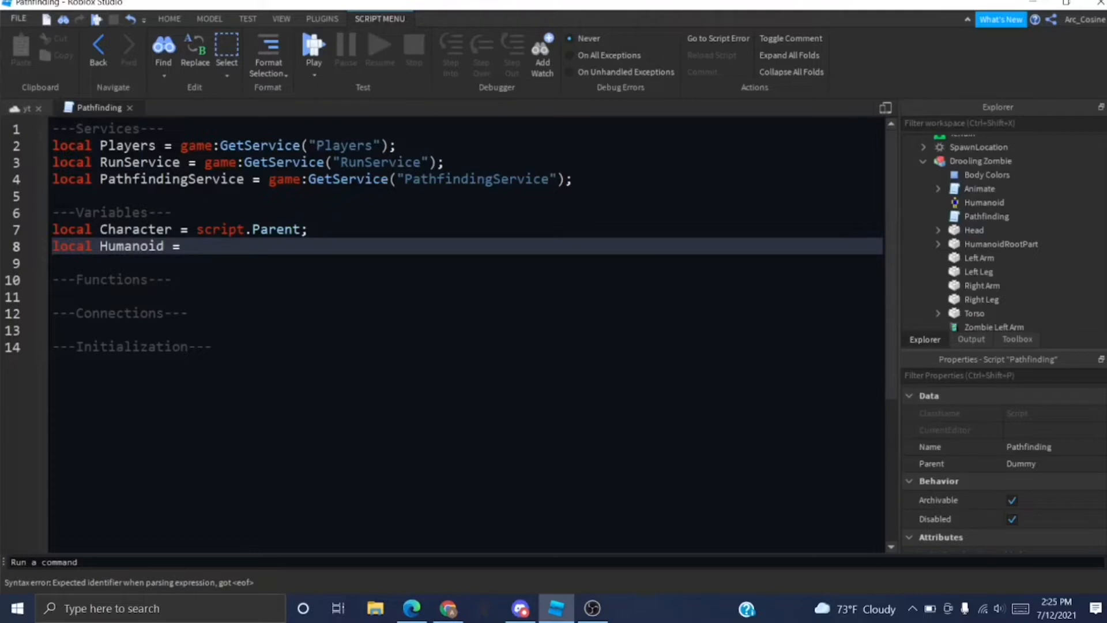
text(C)
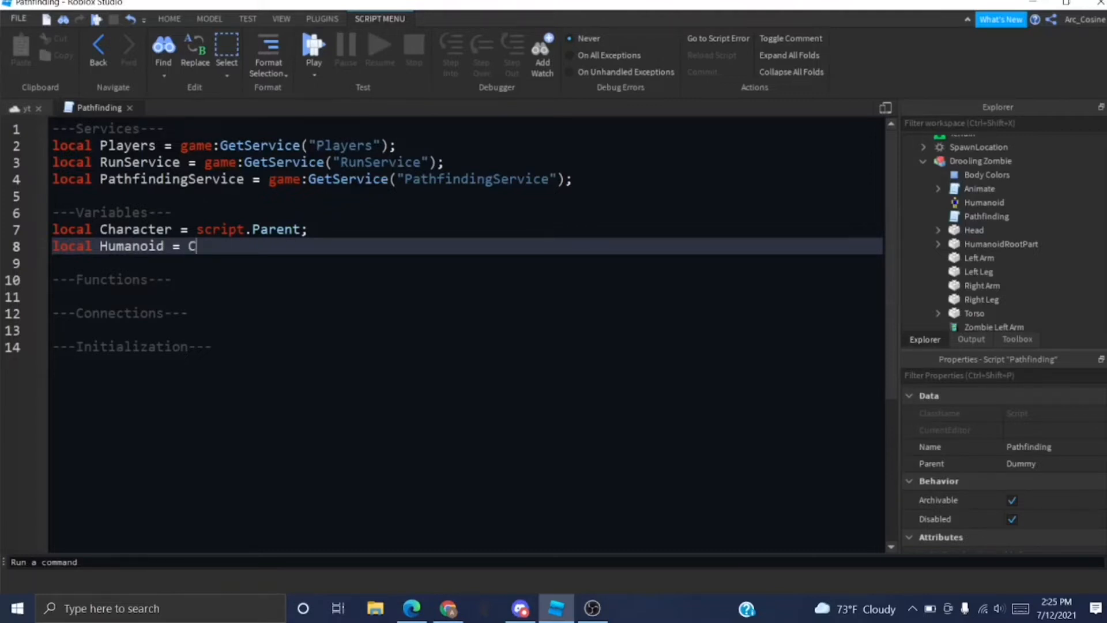
text(haracter:Wa)
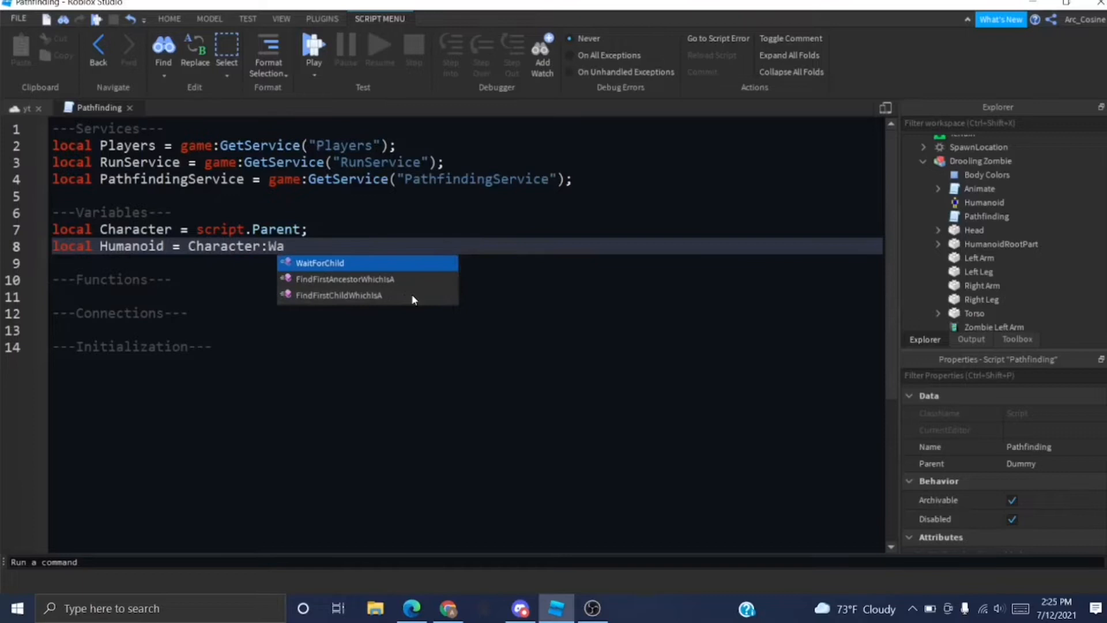
text(Humanoid;)
click(464, 263)
text(local RootPart =)
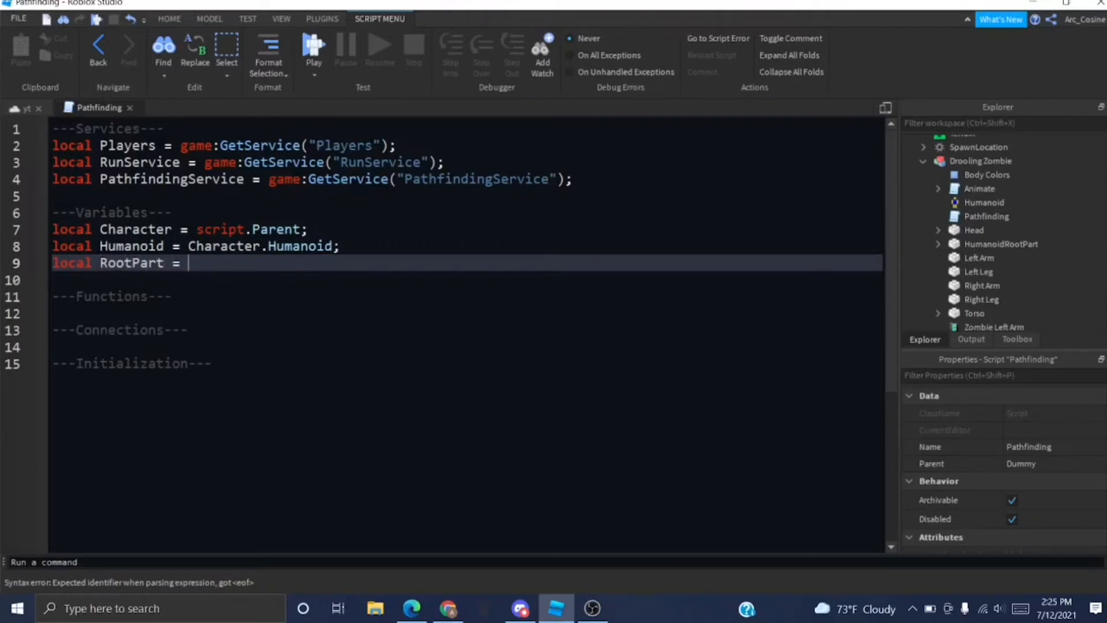
text(Character)
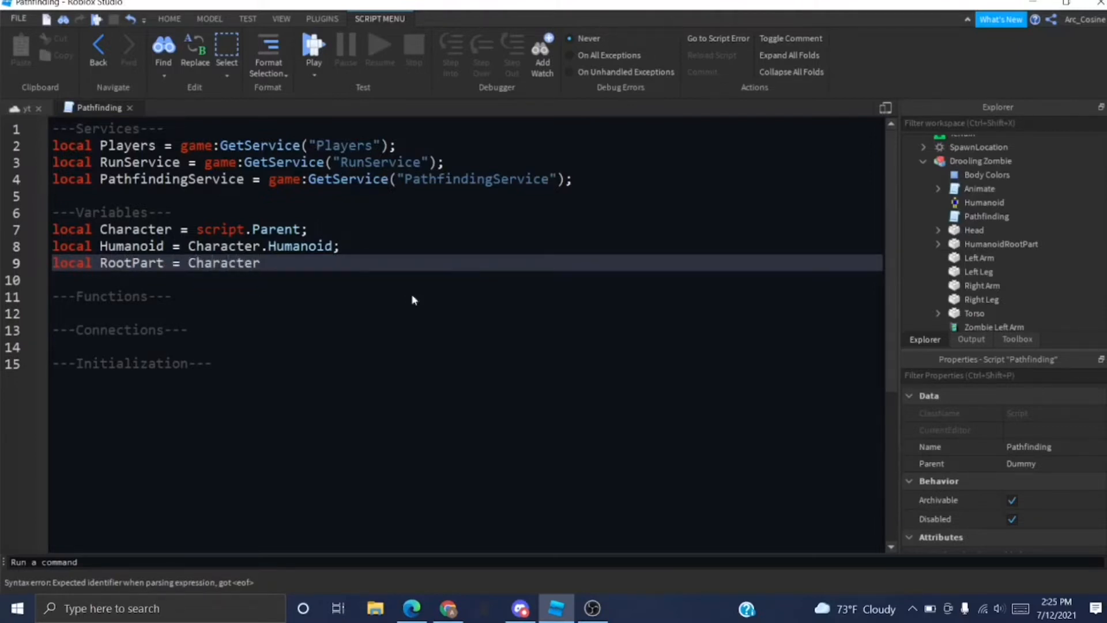
text(.HumanoidRootPart;)
text(local)
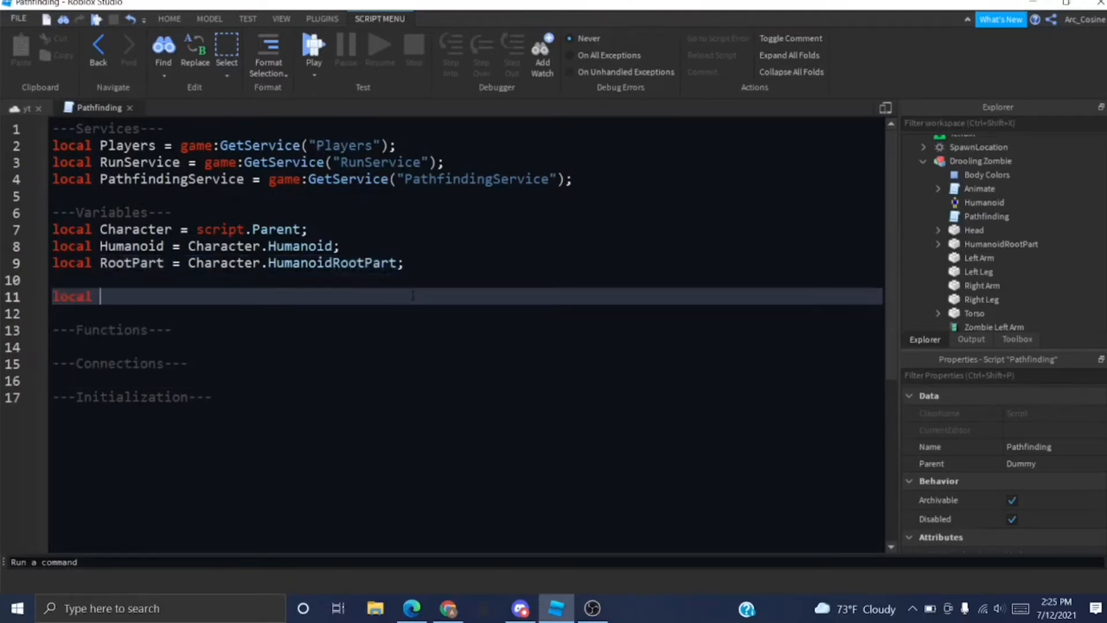
Add CanJump = true, AttackRange, FieldOfView = 70 and CharacterSize from GetExtentsSize.
text(CanJump)
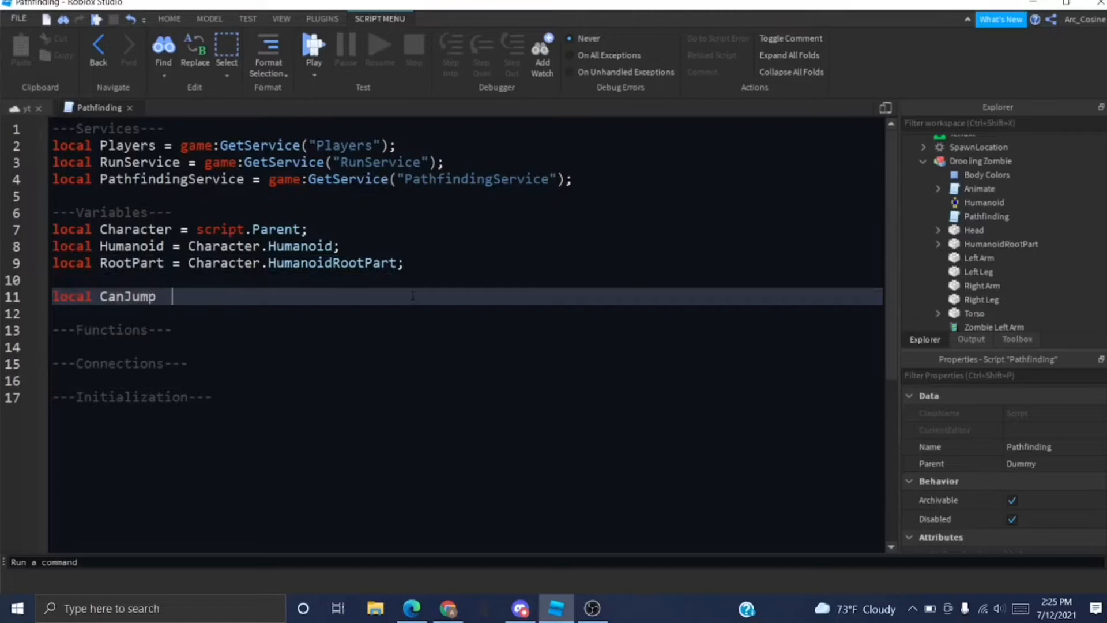
text(= true;)
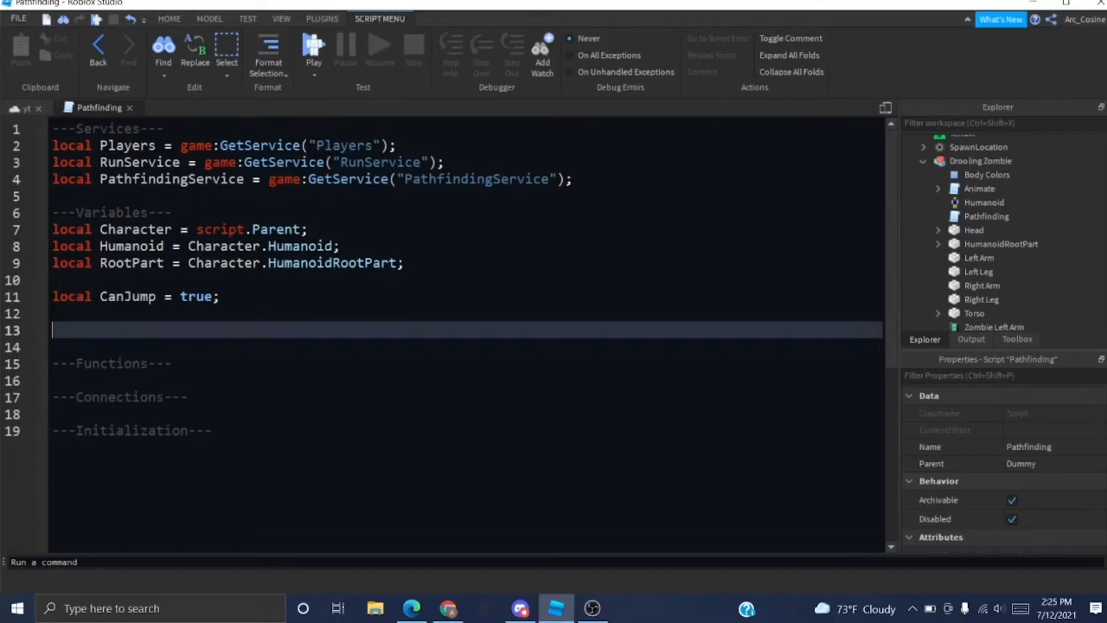
text(local)
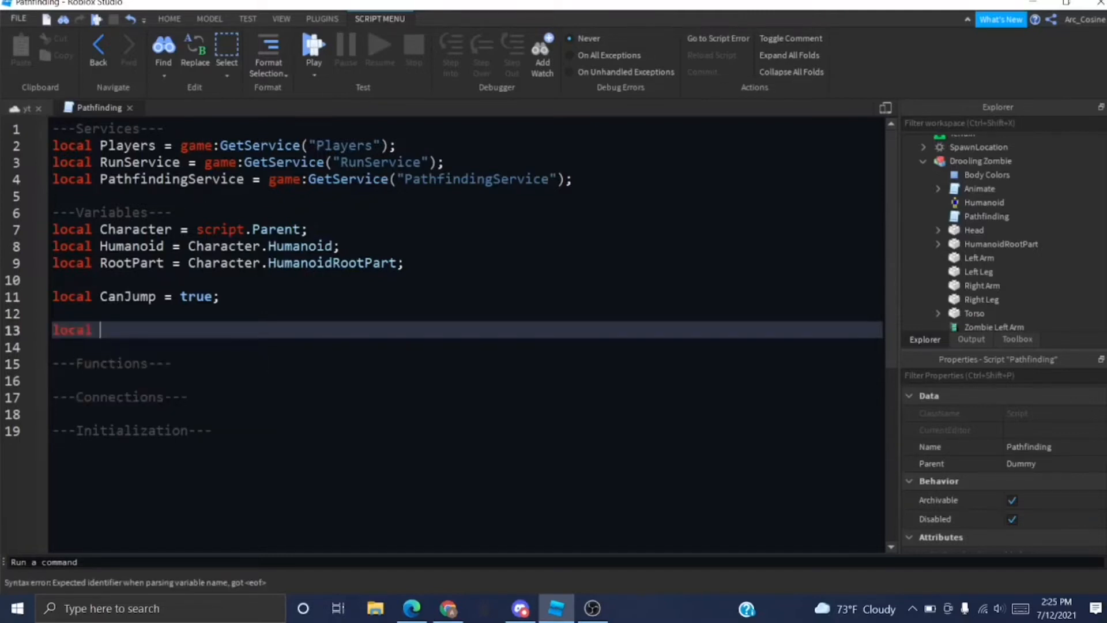
text(AttackRange =)
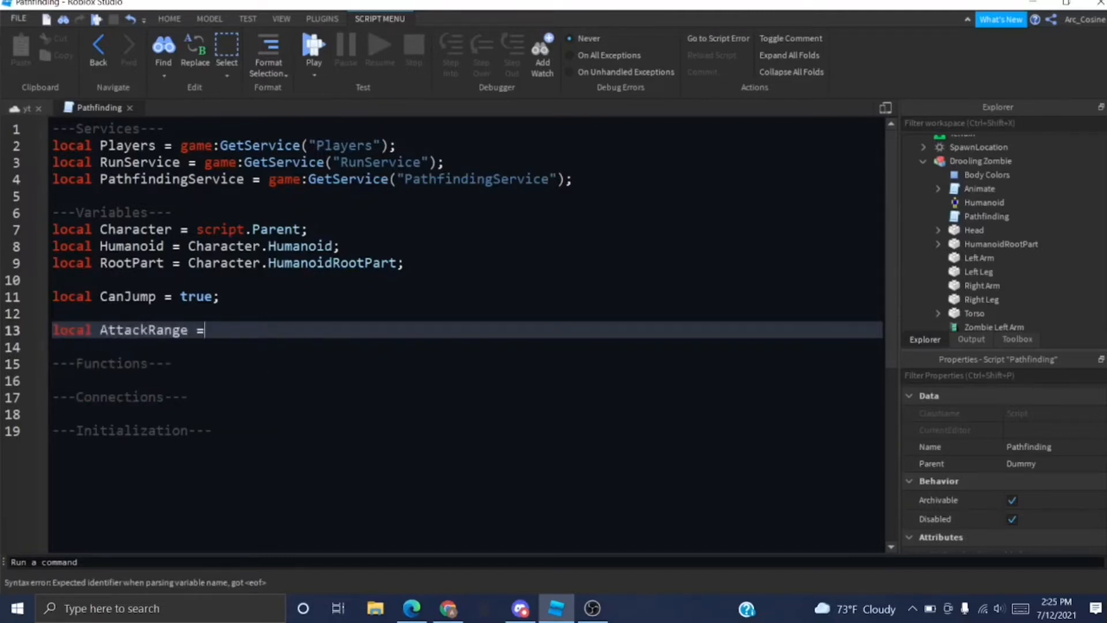
text(Vector3.new())
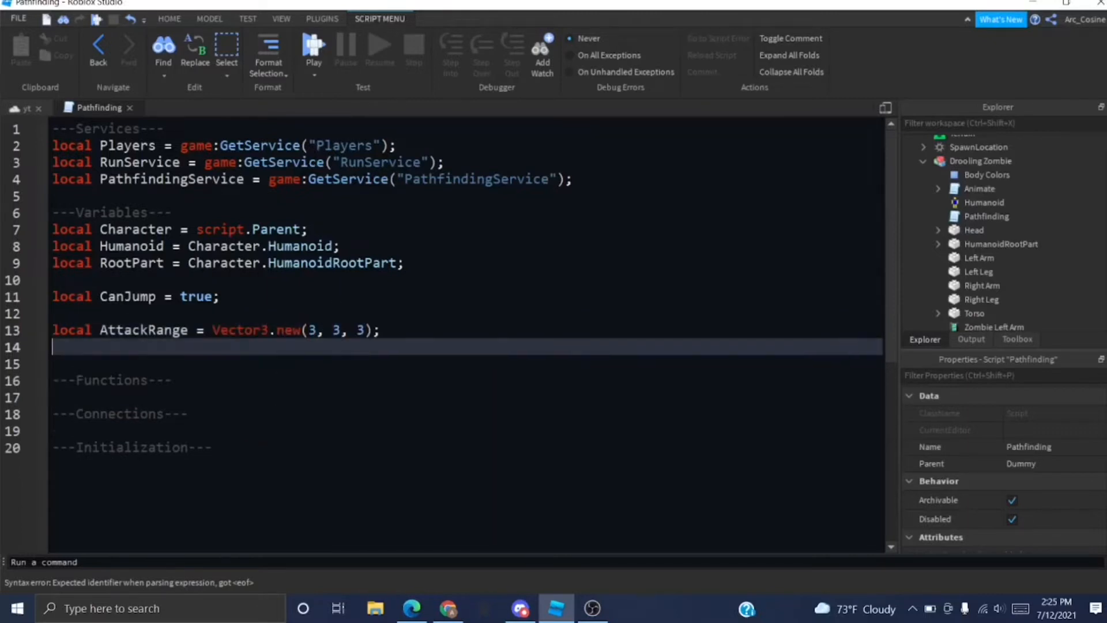
text(local FieldOf)
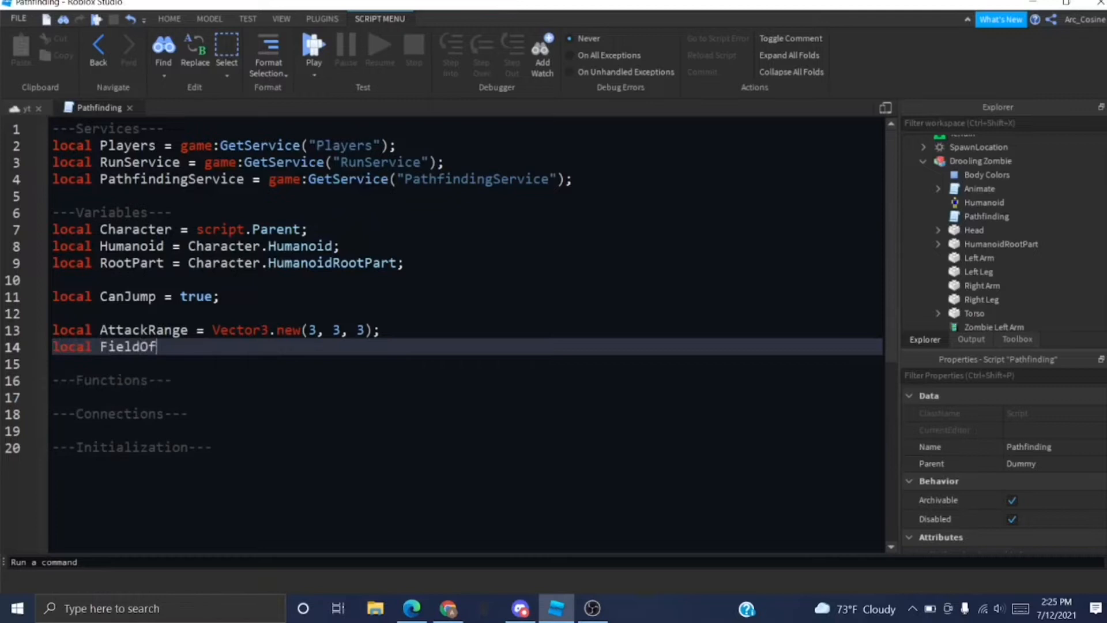
text(View =)
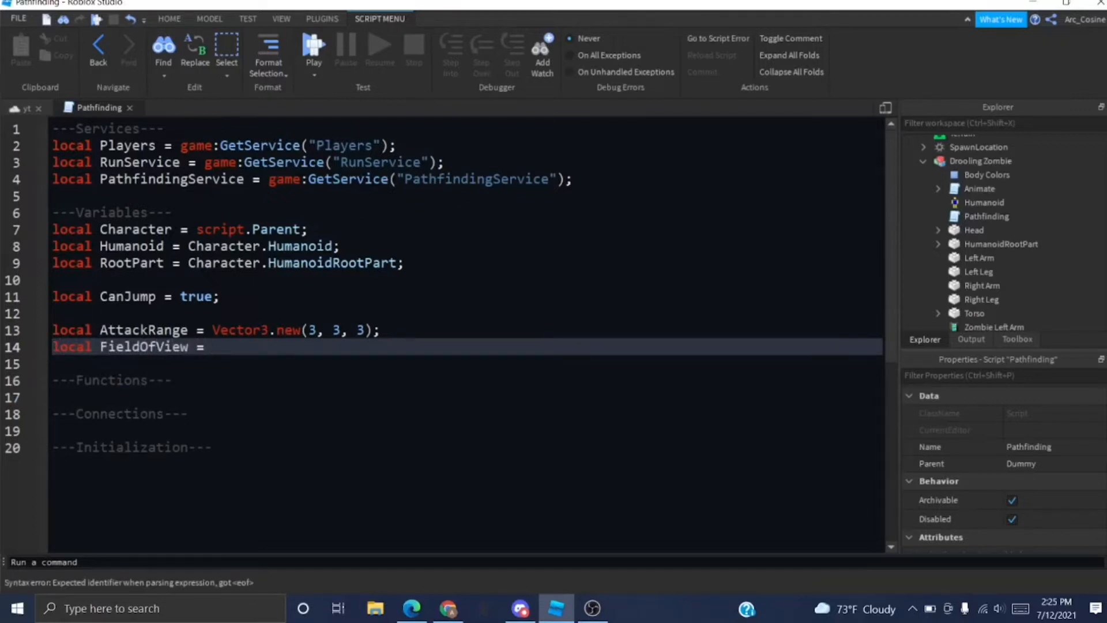
text(70;)
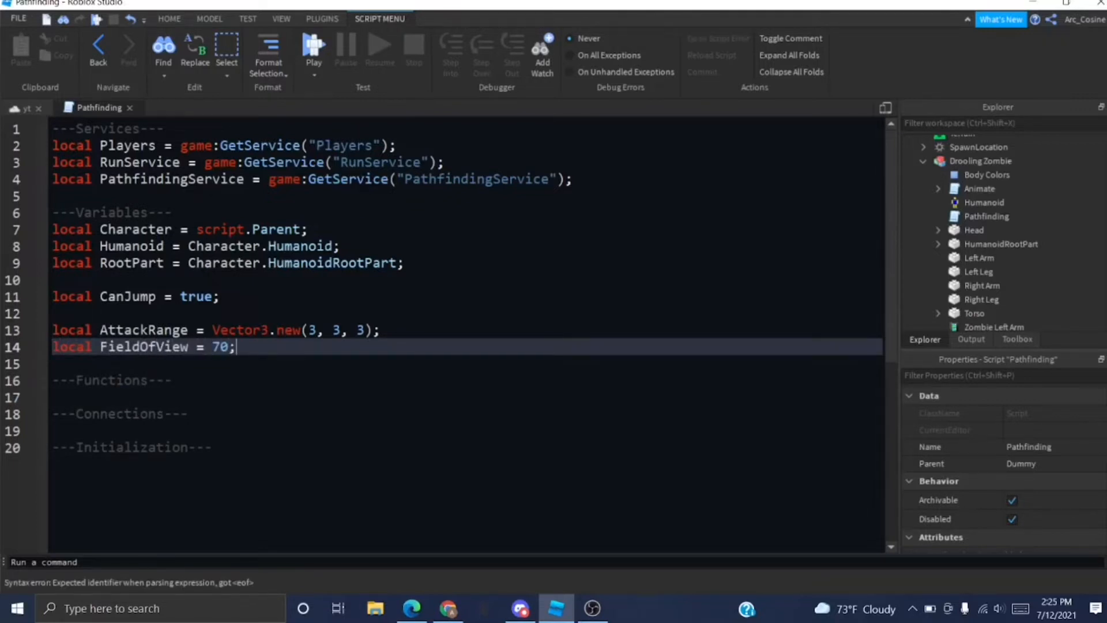
text(;p)
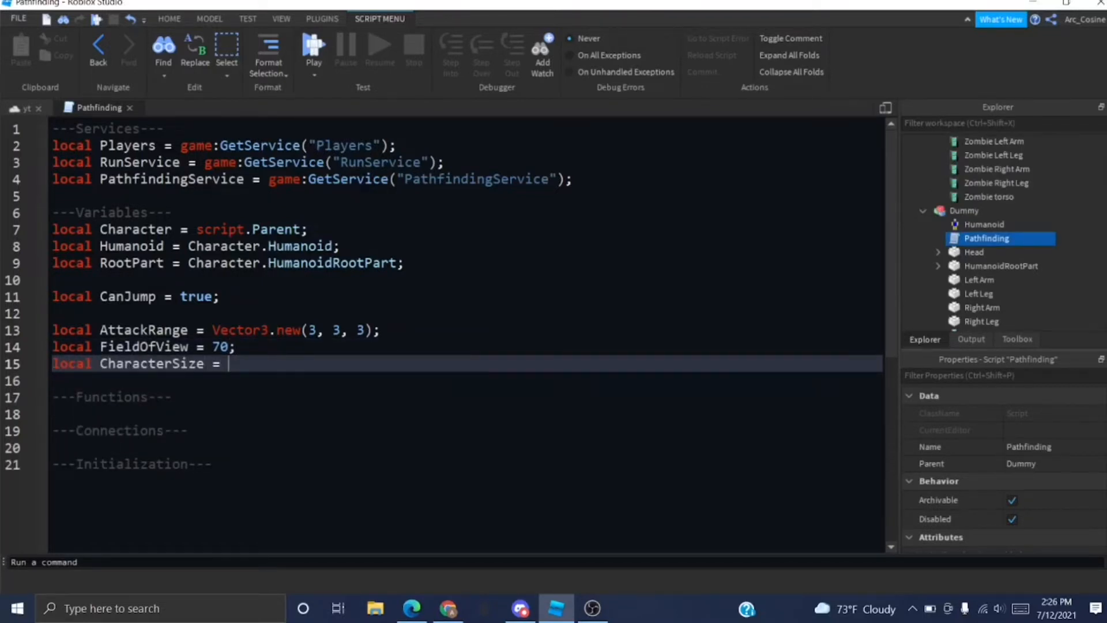
text(Character:GetE)
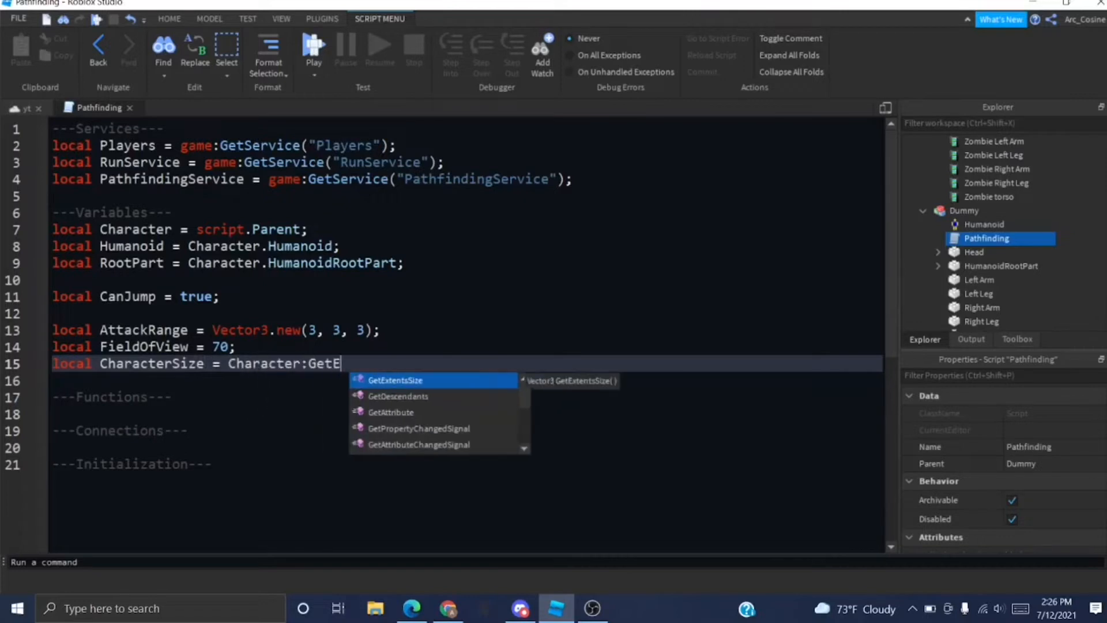
key(Enter)
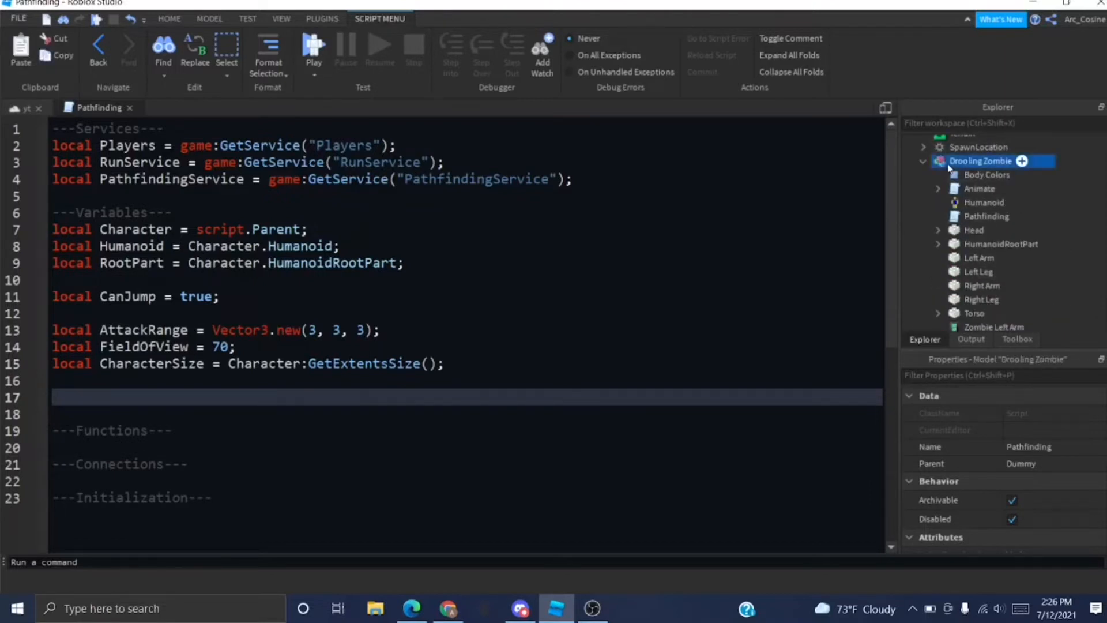
click(981, 161)
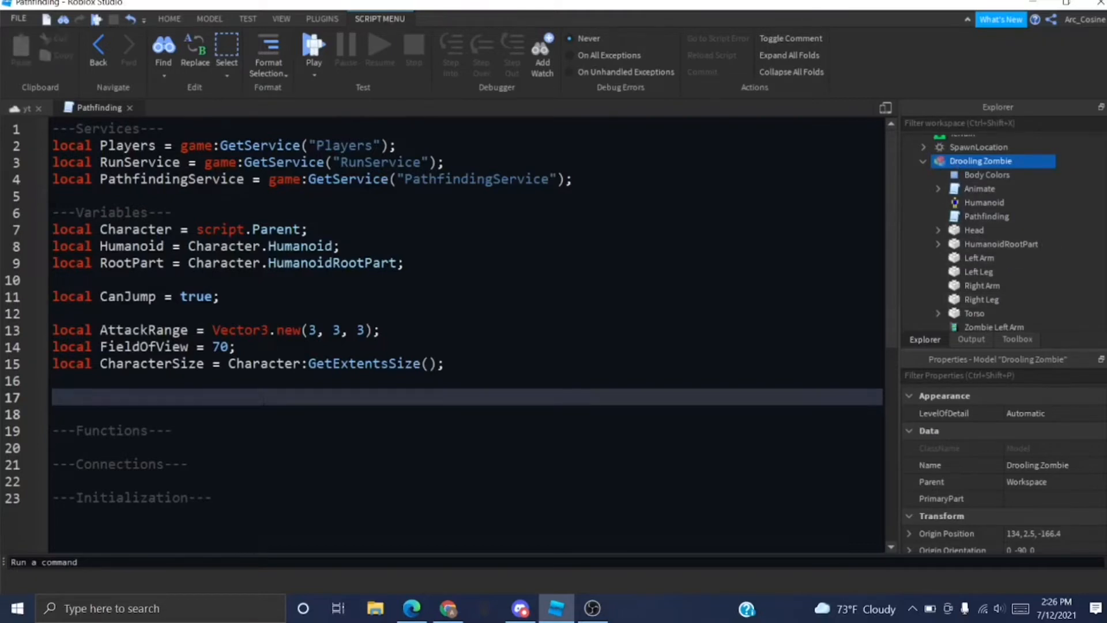
Start the PathParams table with AgentRadius computed from CharacterSize, divided by 4.
text(local P)
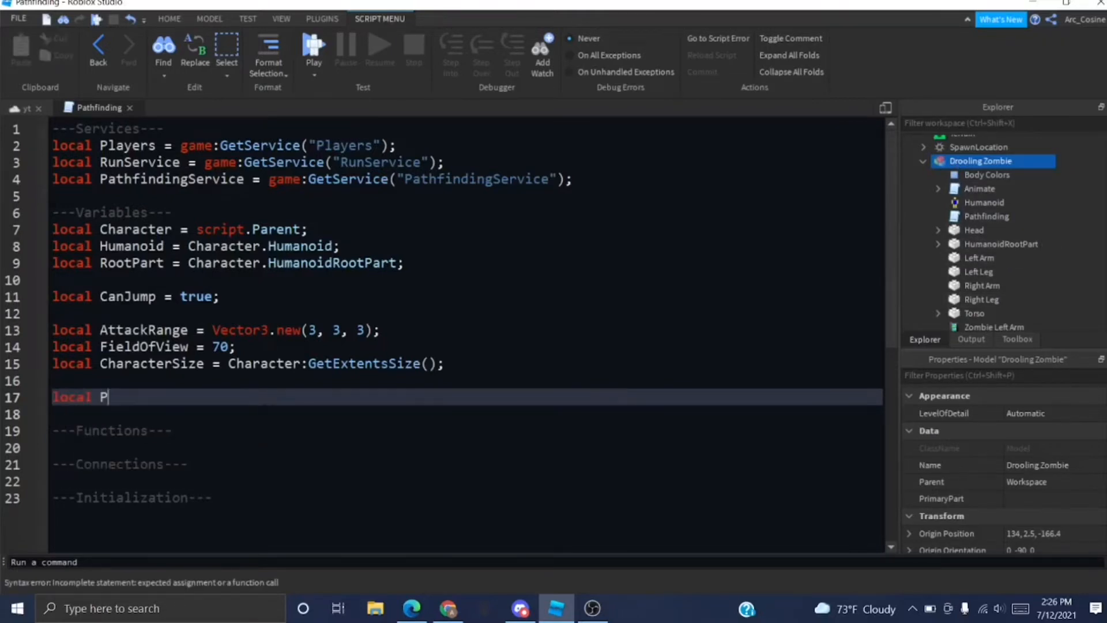
text(athParams =)
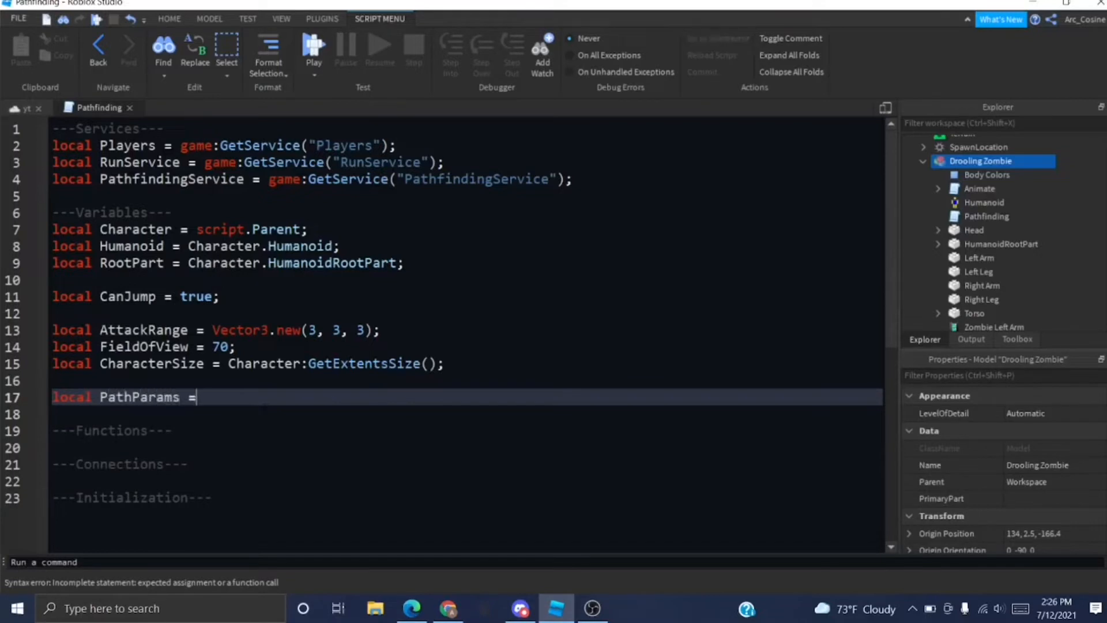
text({)
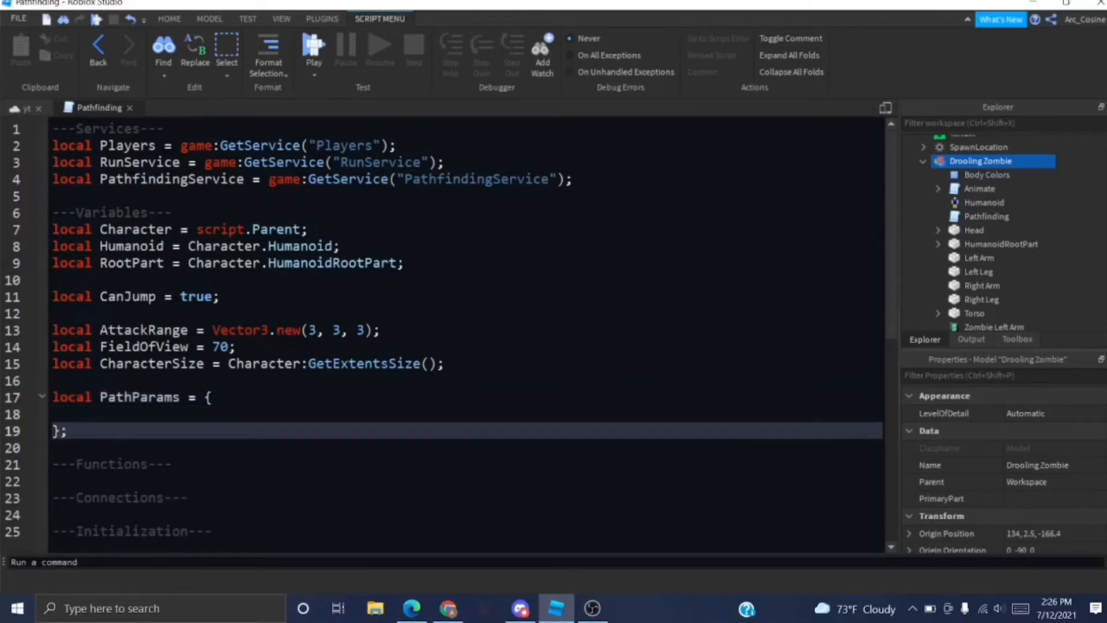
click(261, 415)
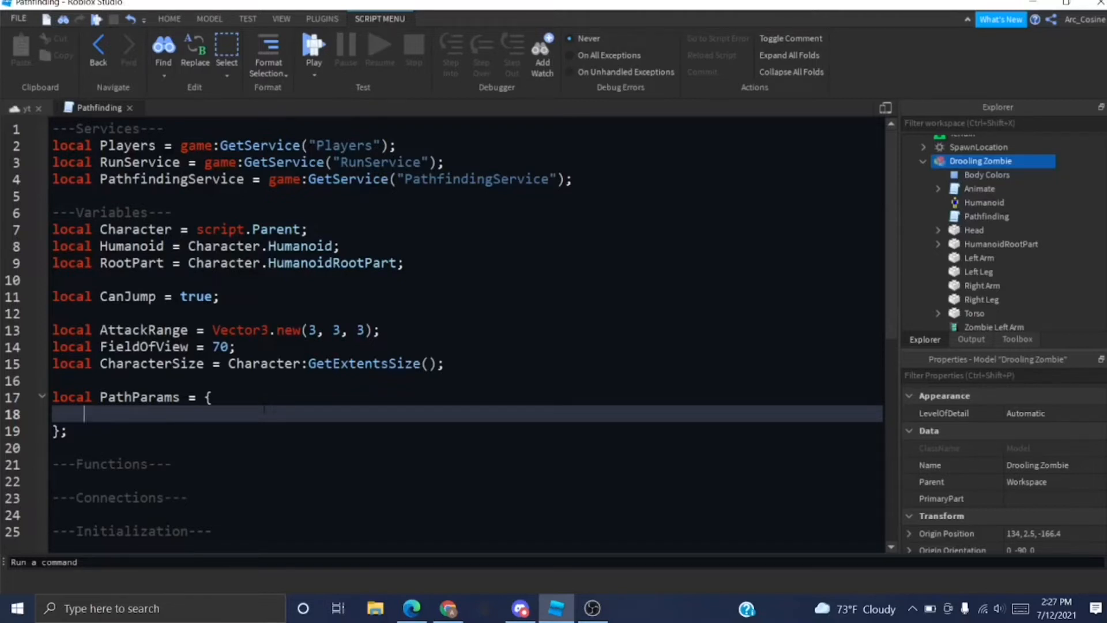
text(AgentRadius =)
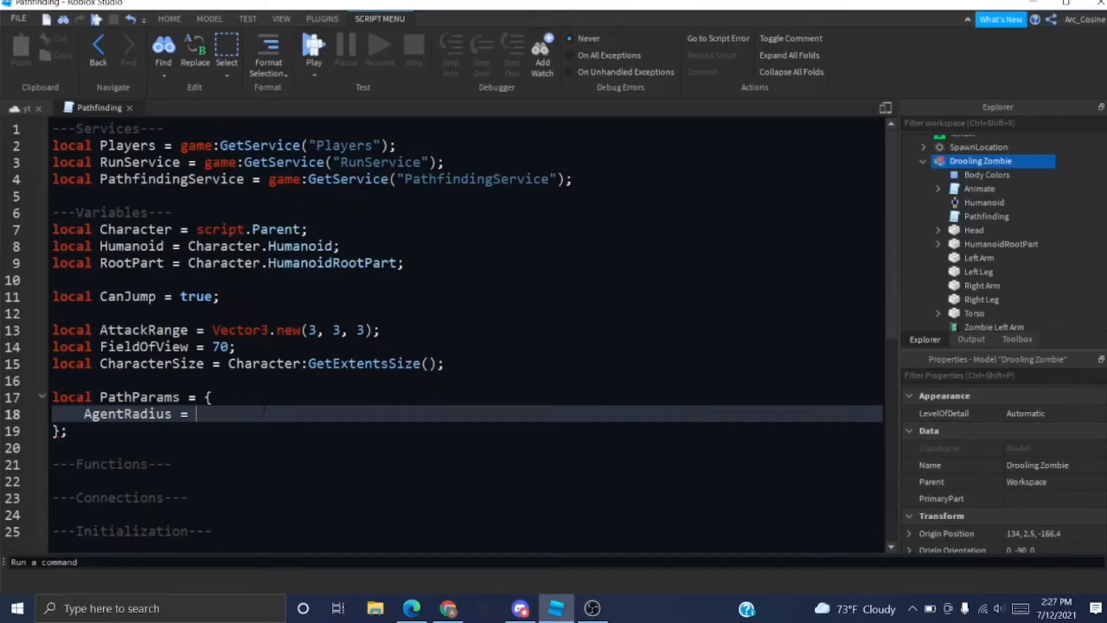
text(Character)
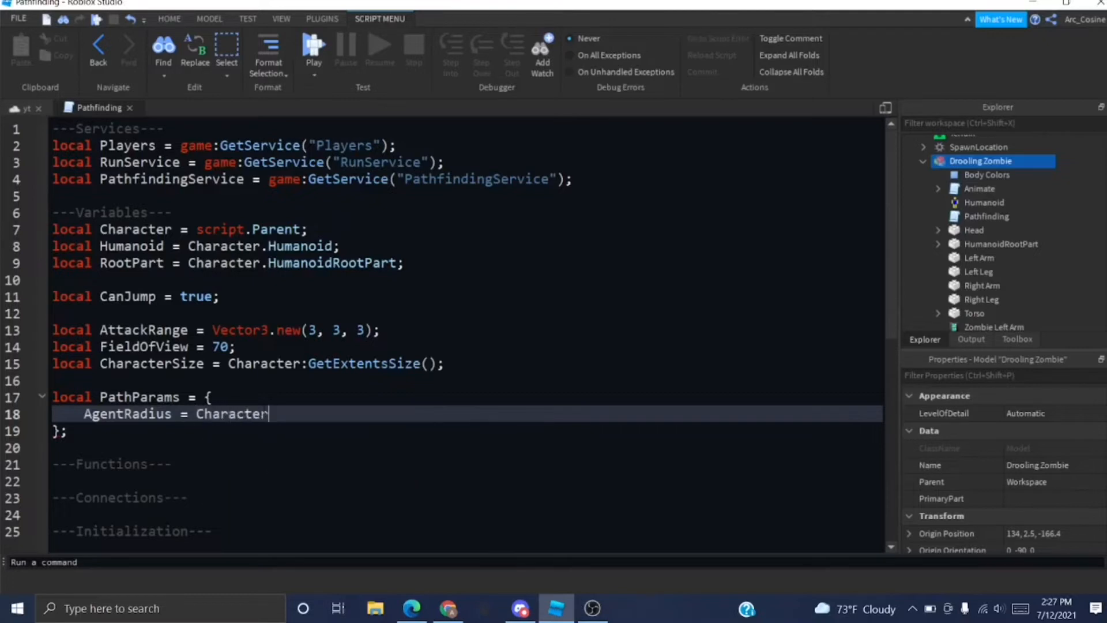
text(.X+)
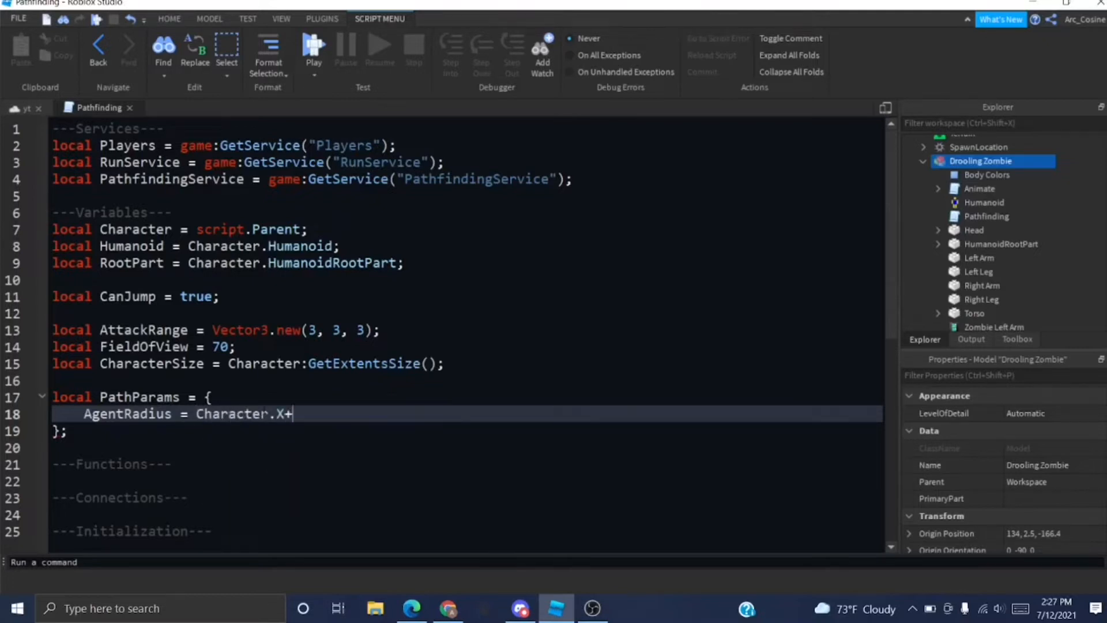
key(Backspace)
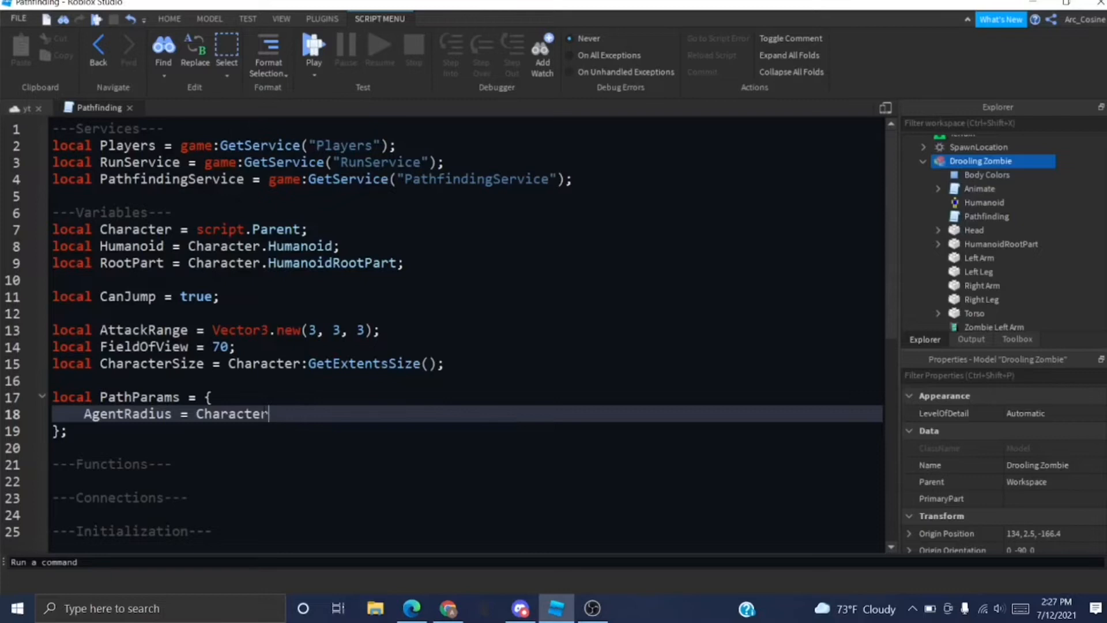
text(Size.X)
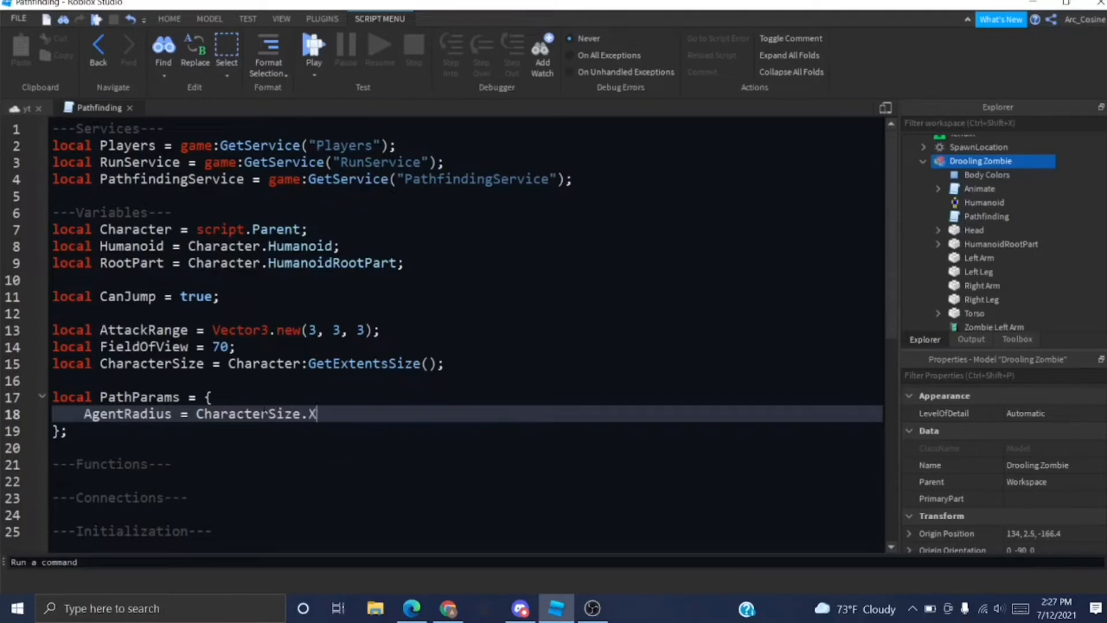
text(+CharacterSize.Z))
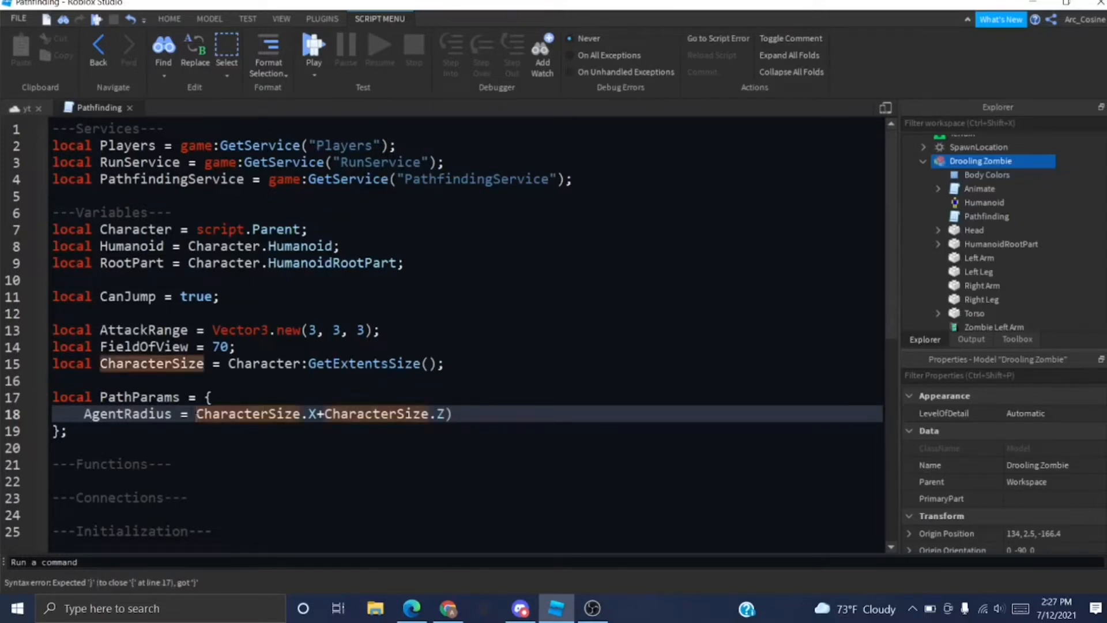
text(()
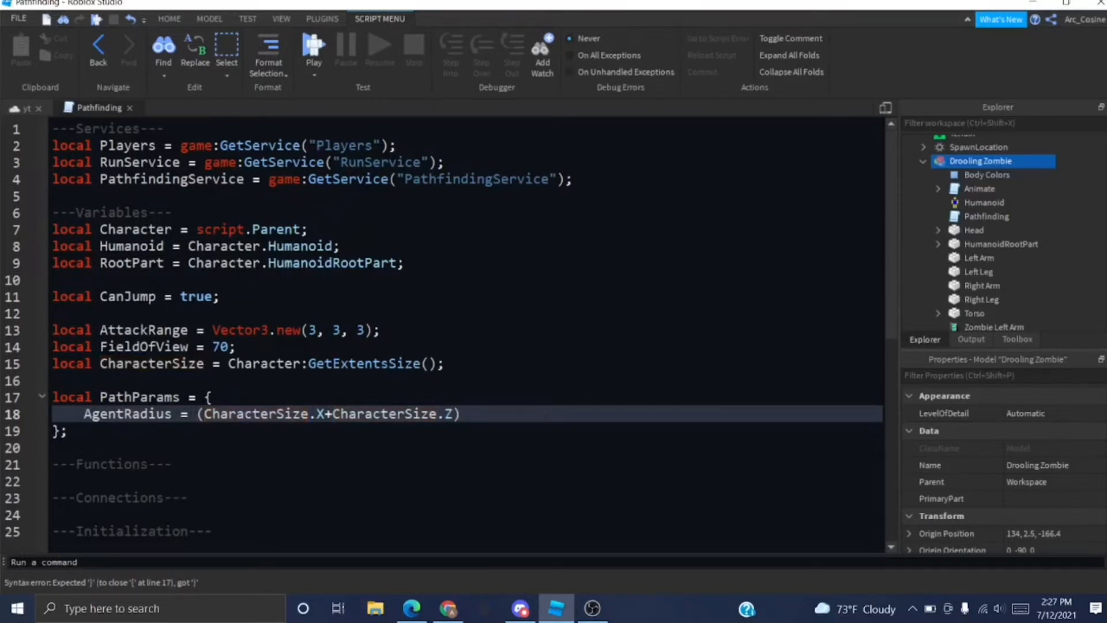
text(/4)
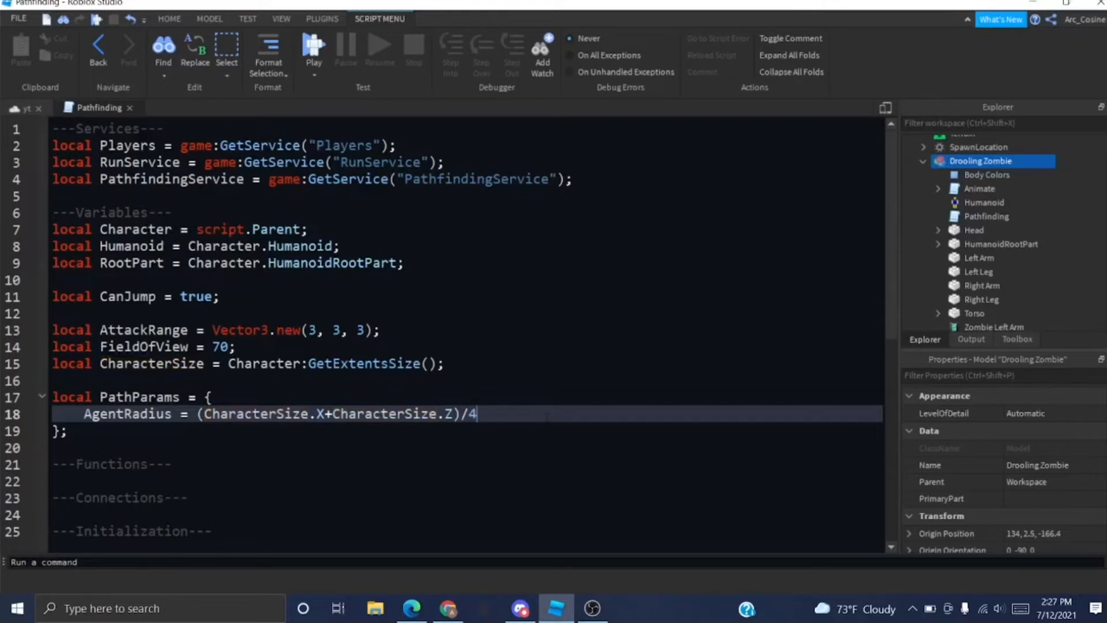
Add AgentHeight and AgentCanJump entries to PathParams.
key(Enter)
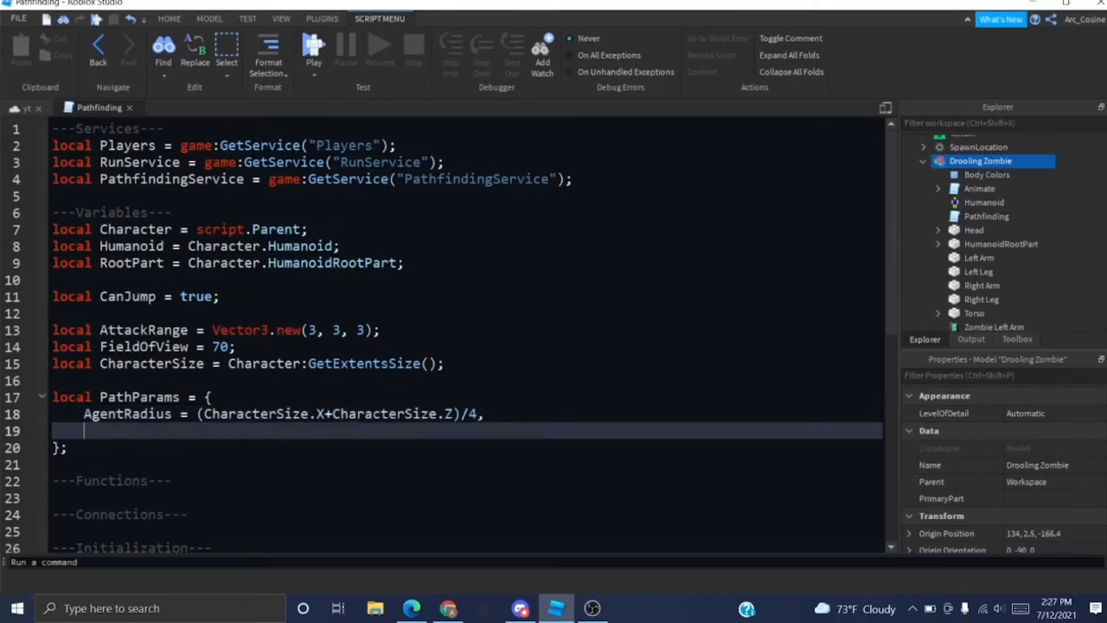
text(AgentHe)
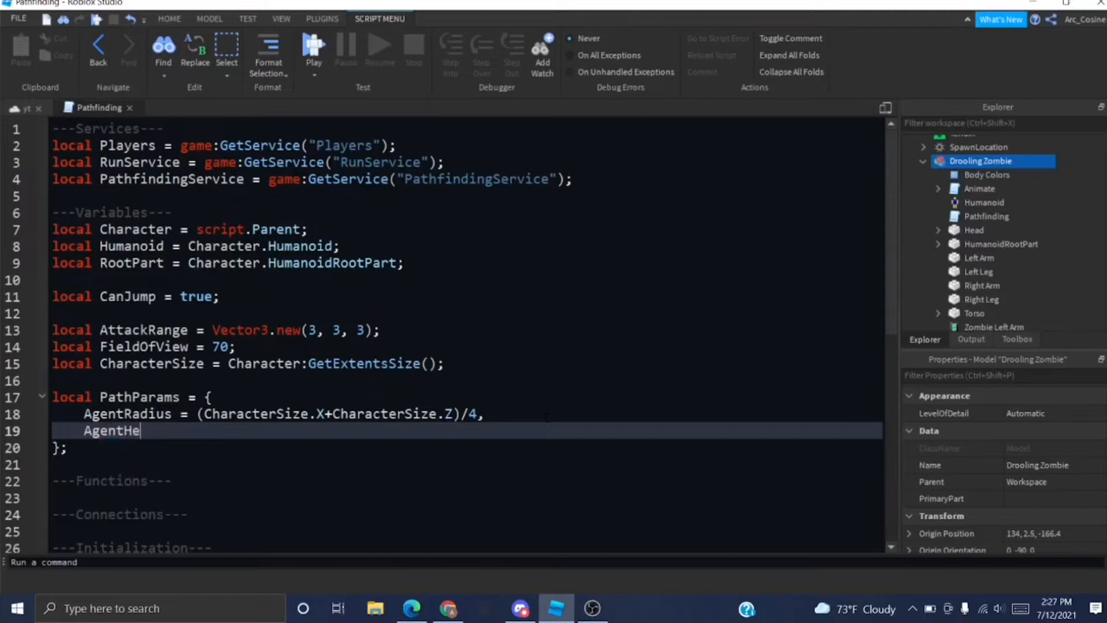
text(ight = CharacterSize.Y,)
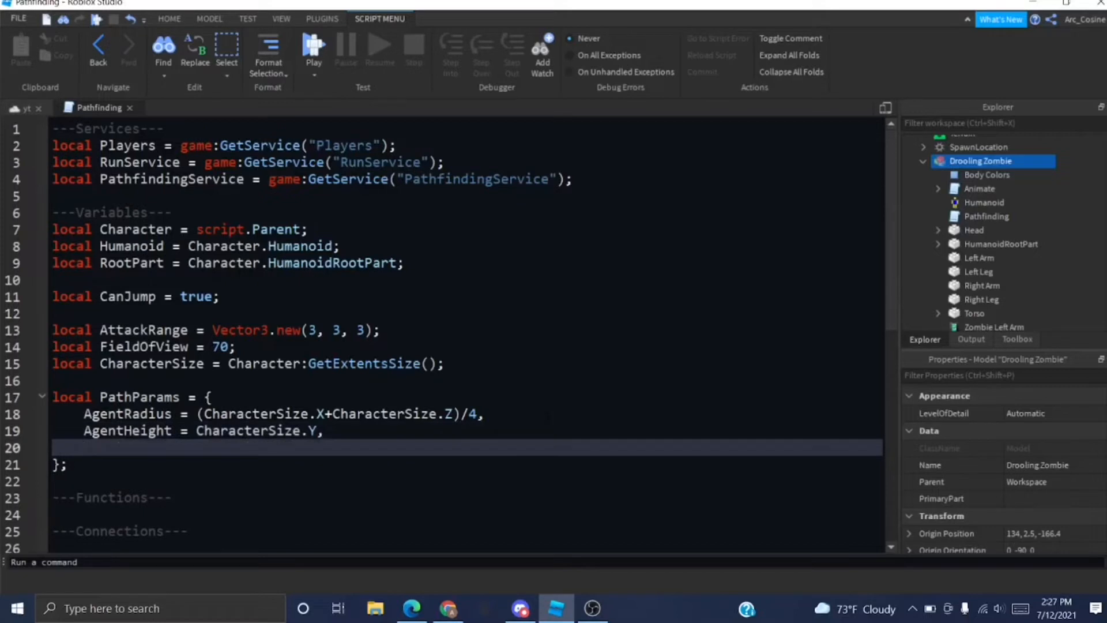
text(AgentCanJump =)
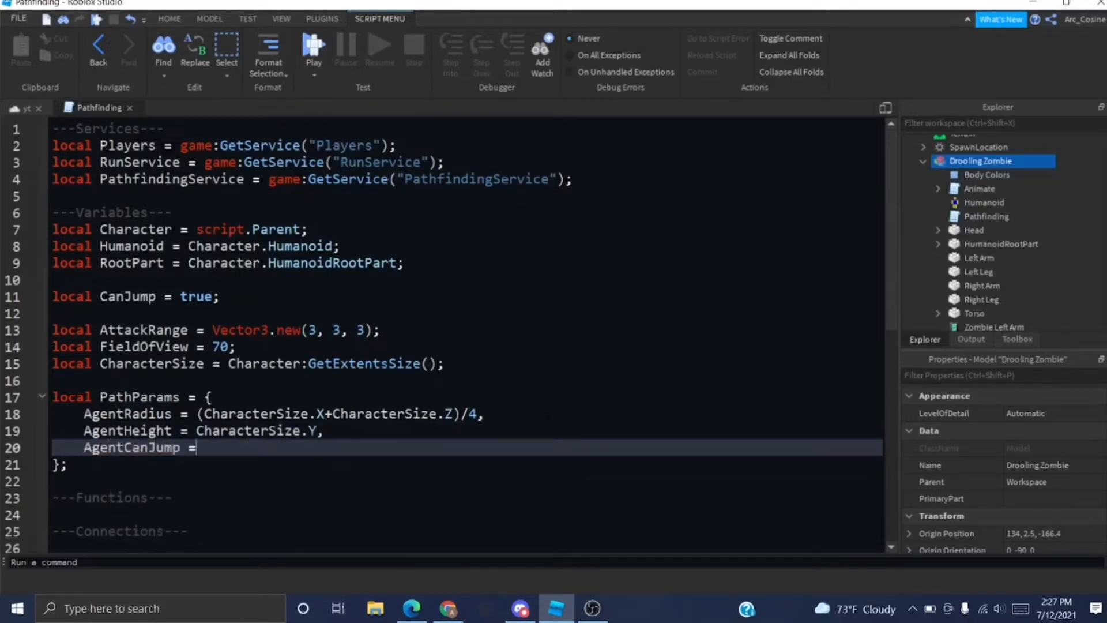
text(CanJum)
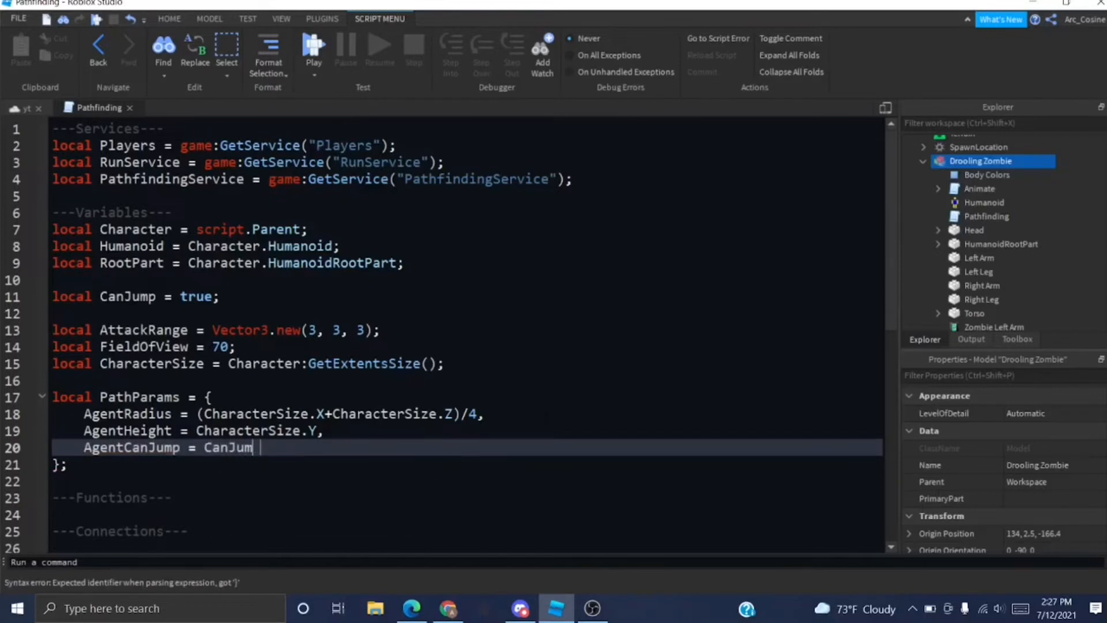
text(,)
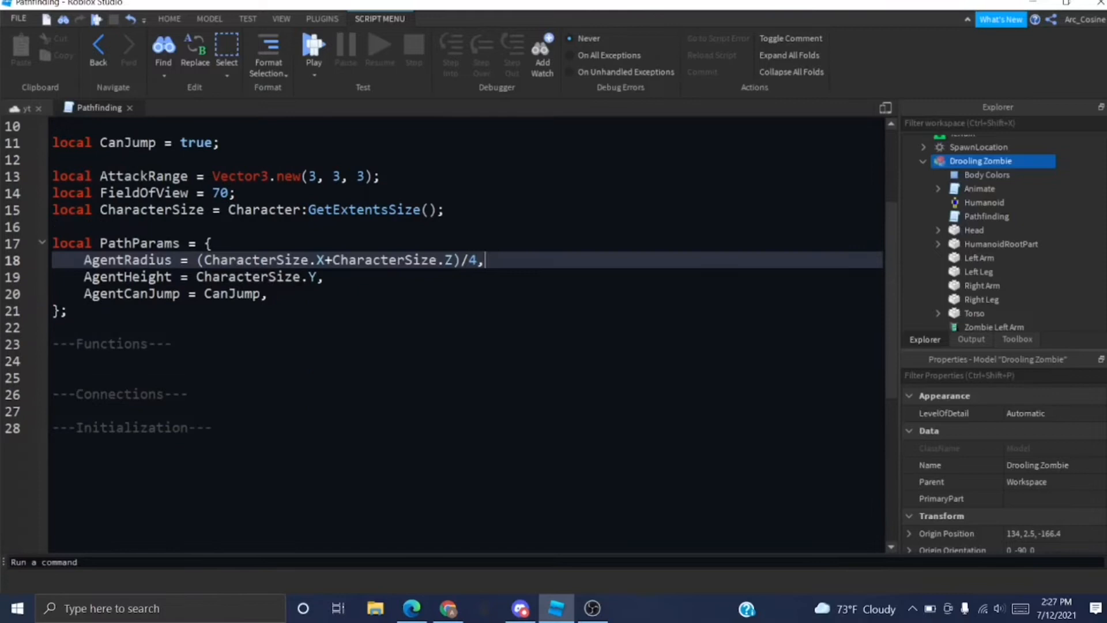
Declare the local function GetNearestPlayer().
text(local)
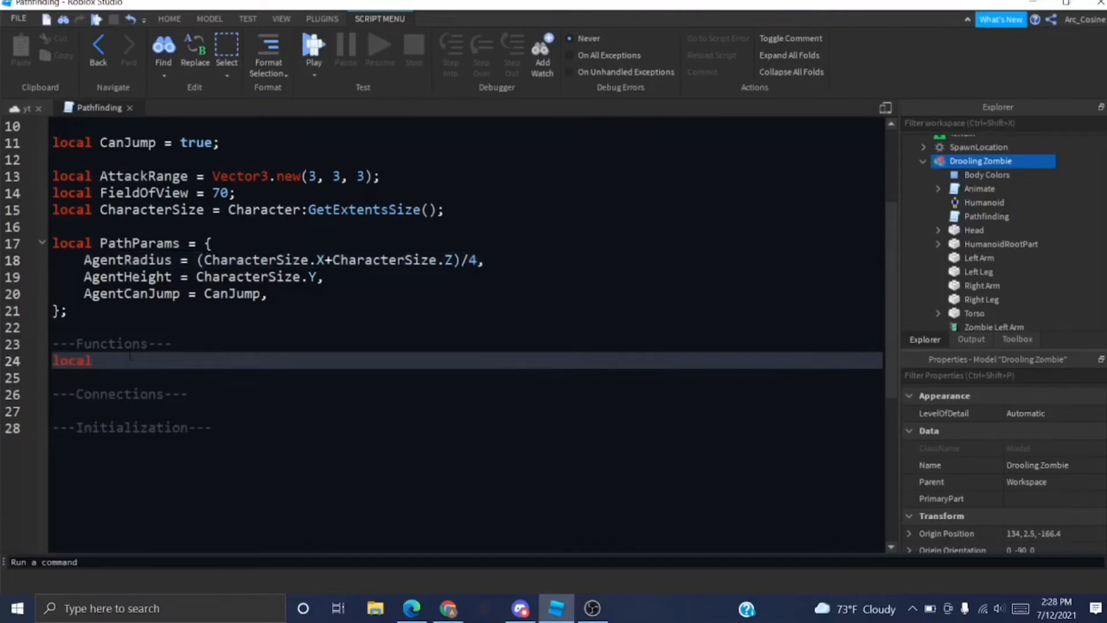
text(function)
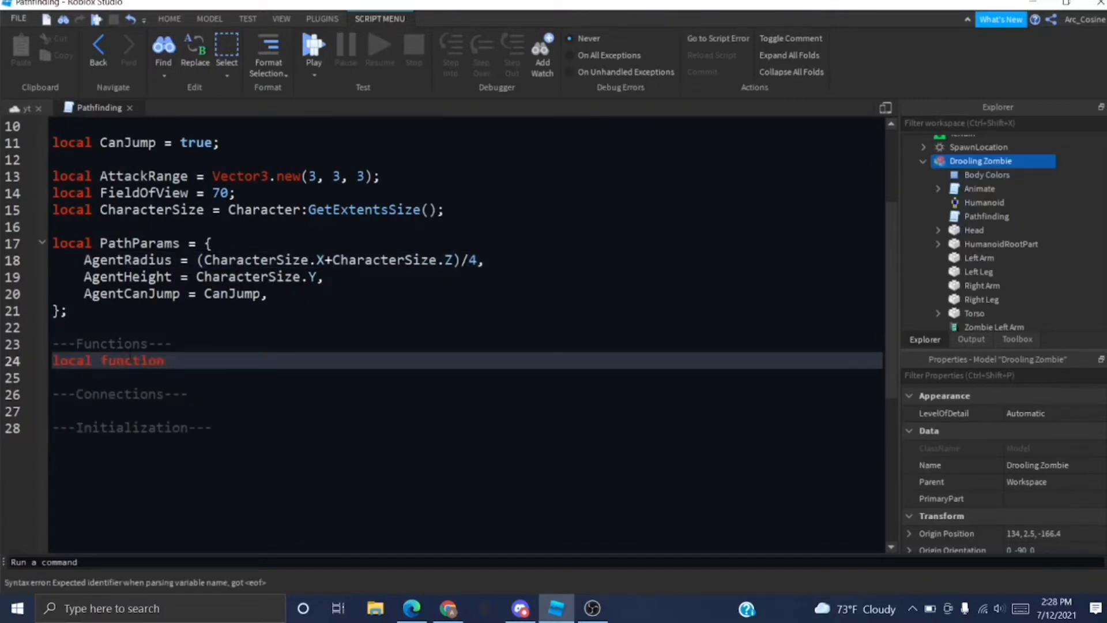
text(Get)
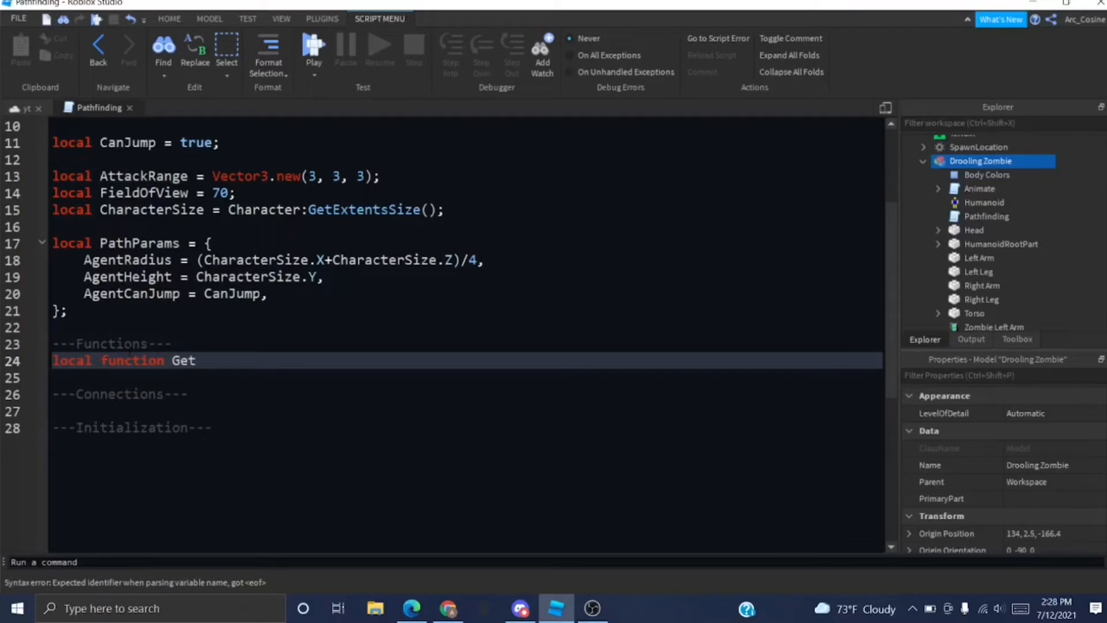
text(Nearest)
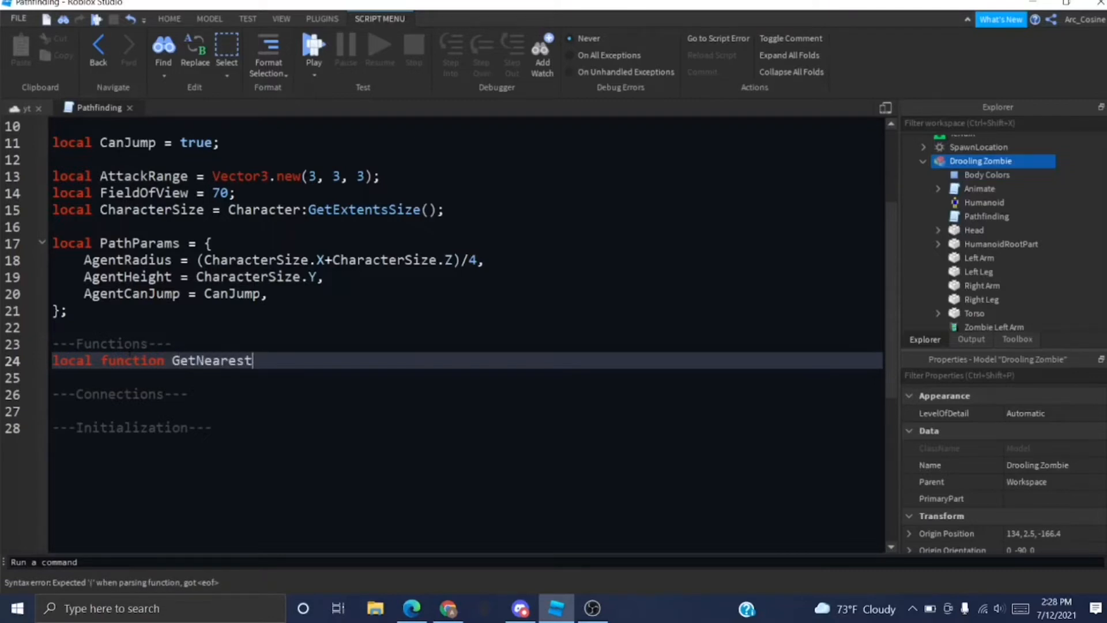
text(Player())
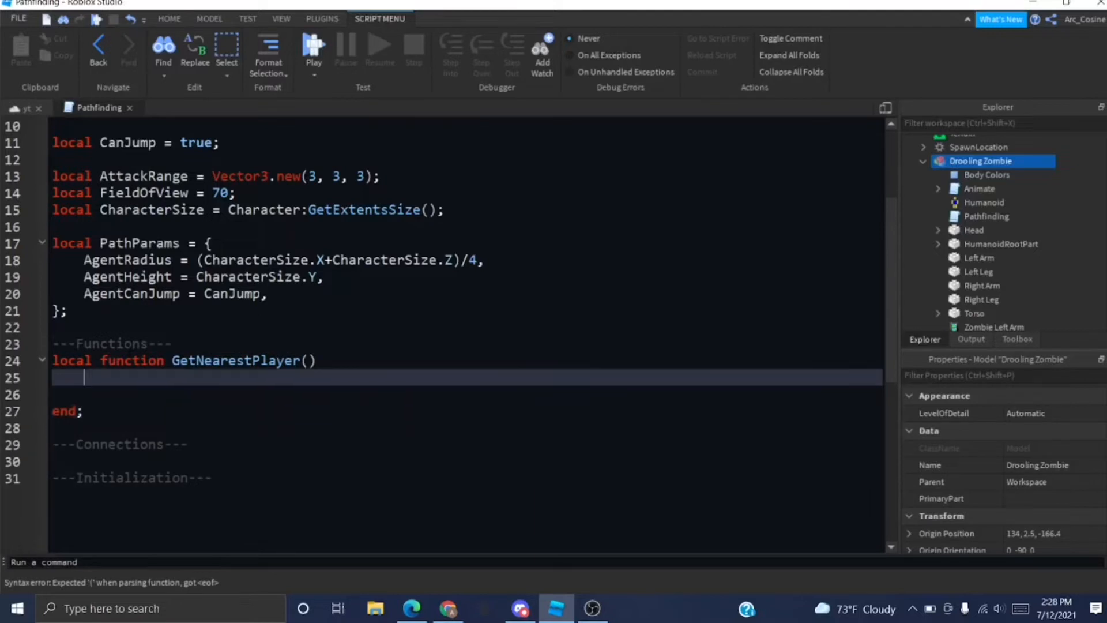
Add players table, nearest = math.huge and target = nil locals inside the function.
text(local players = {)
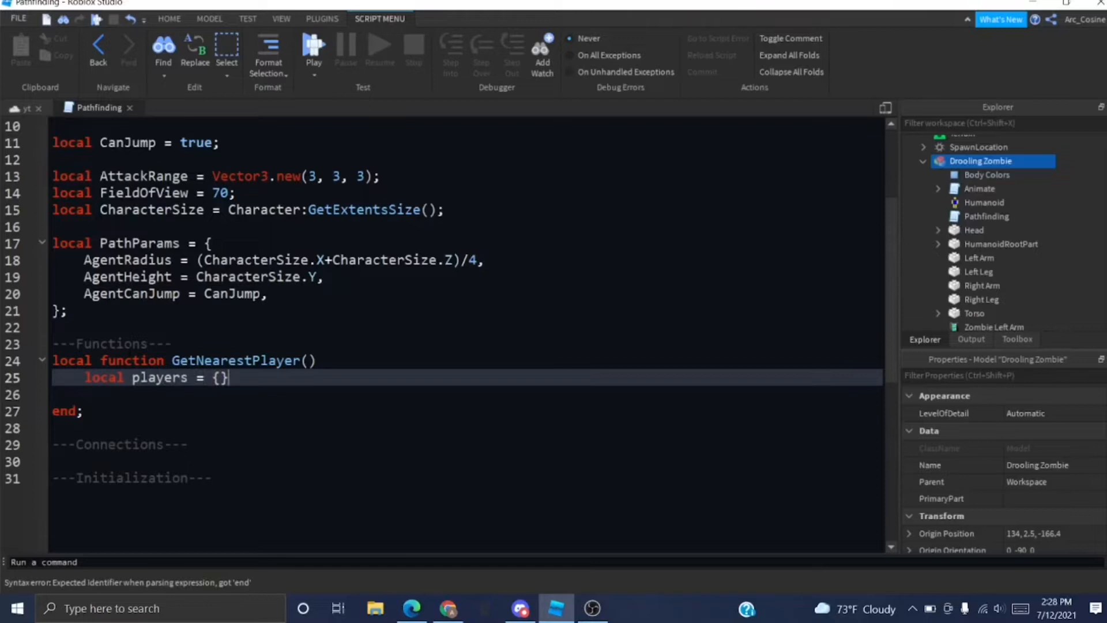
text(;)
key(Enter)
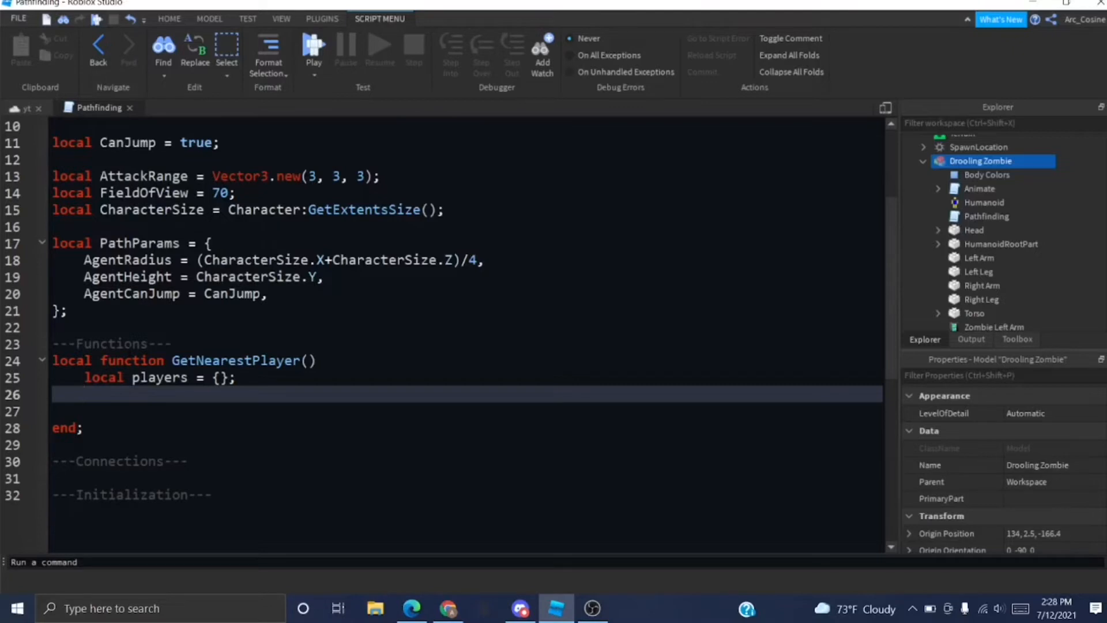
text(local)
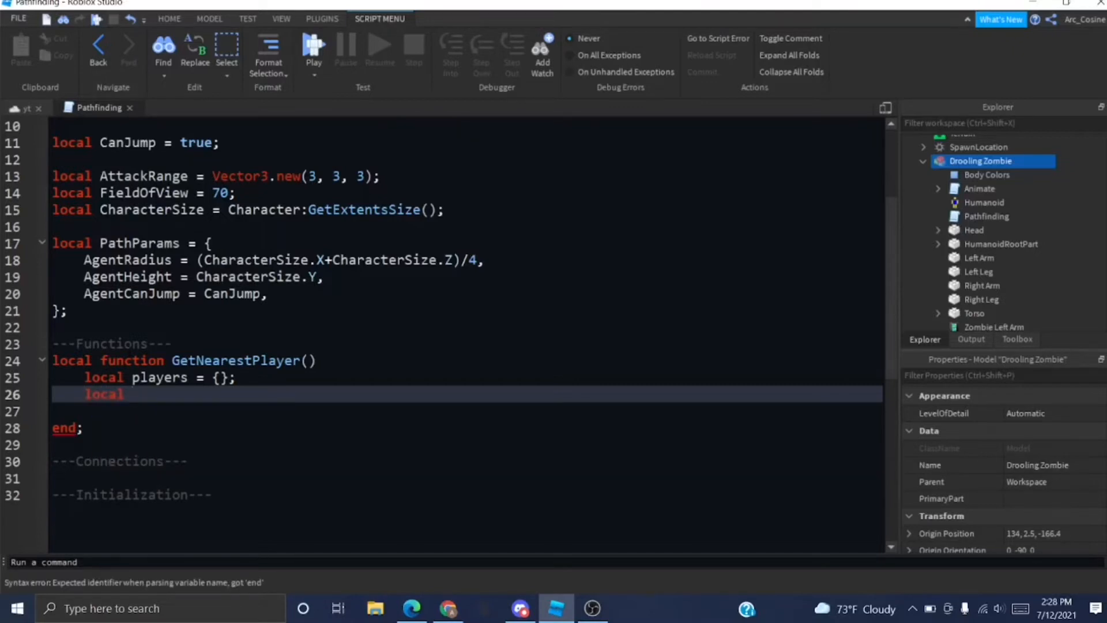
text(nearest =)
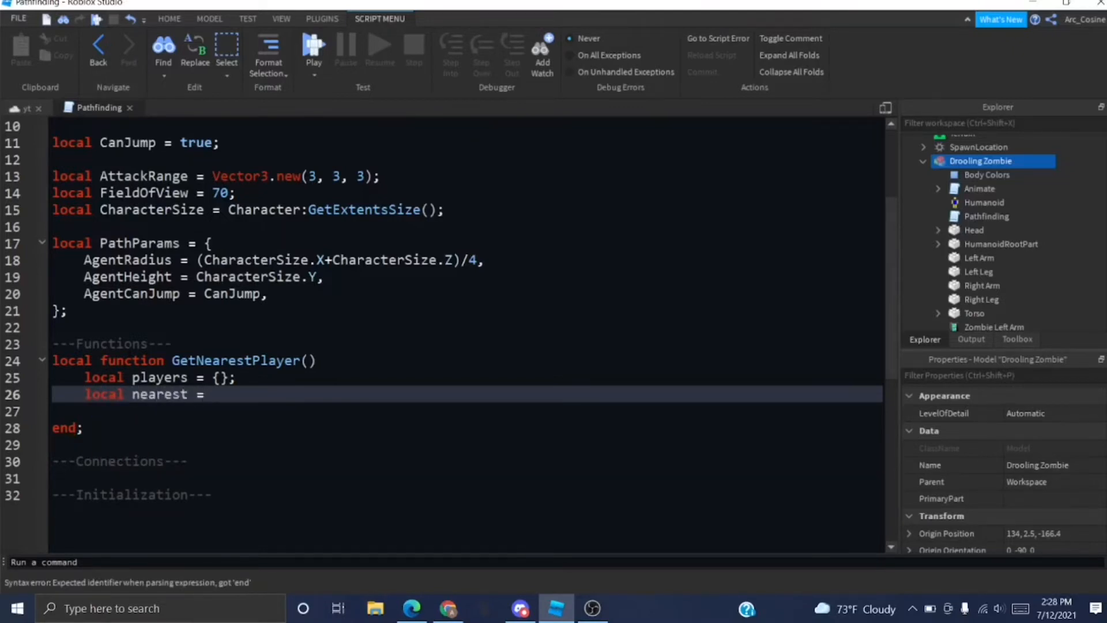
text(math.huge;)
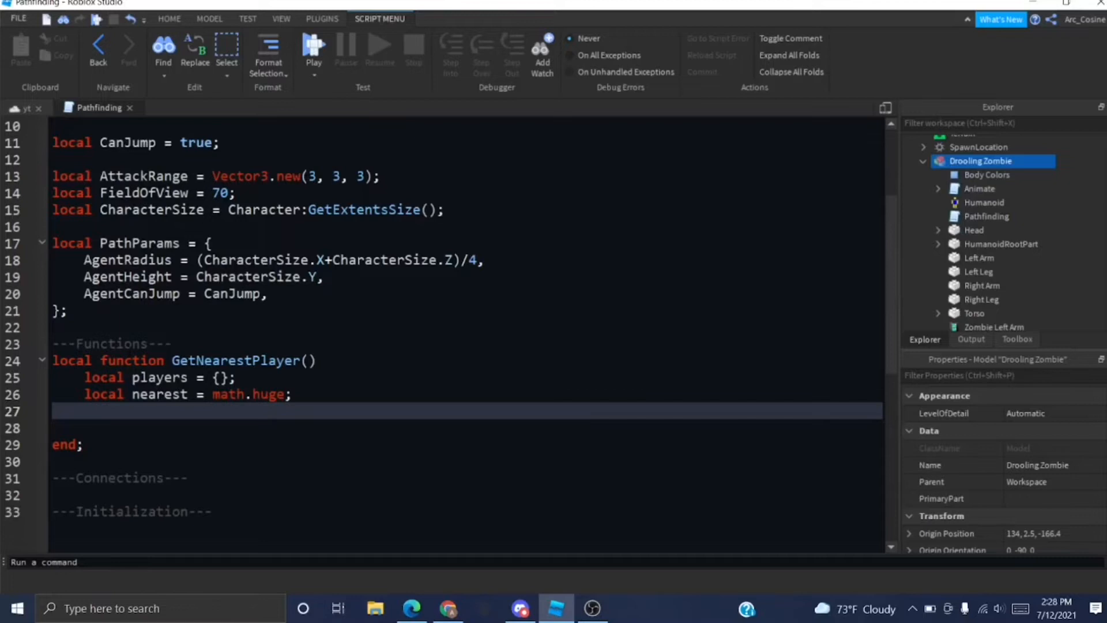
text(lo)
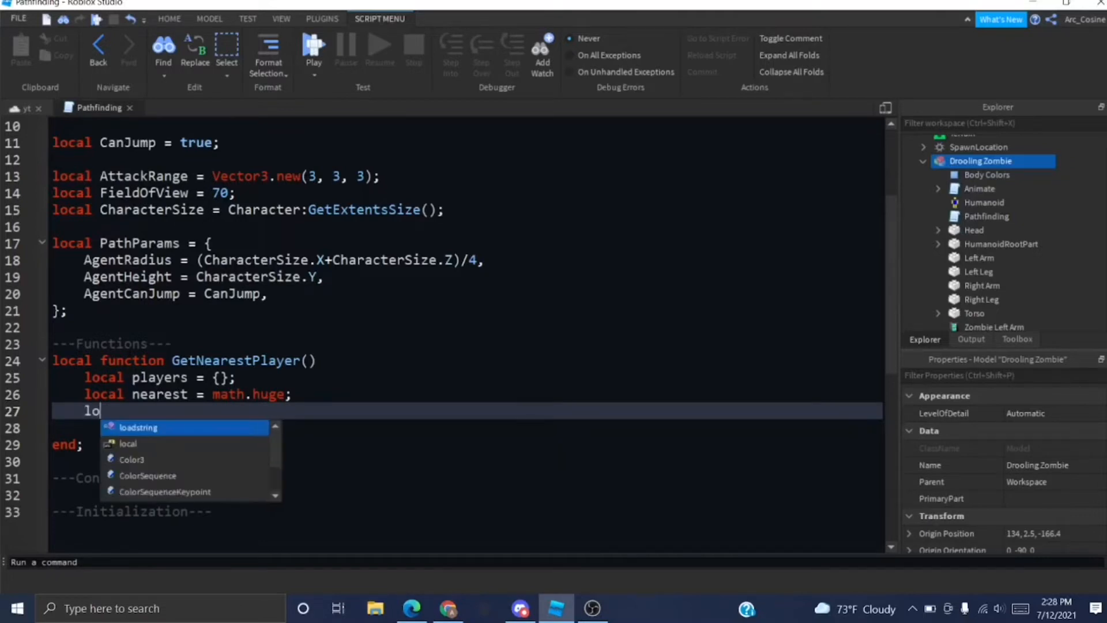
text(cal targ)
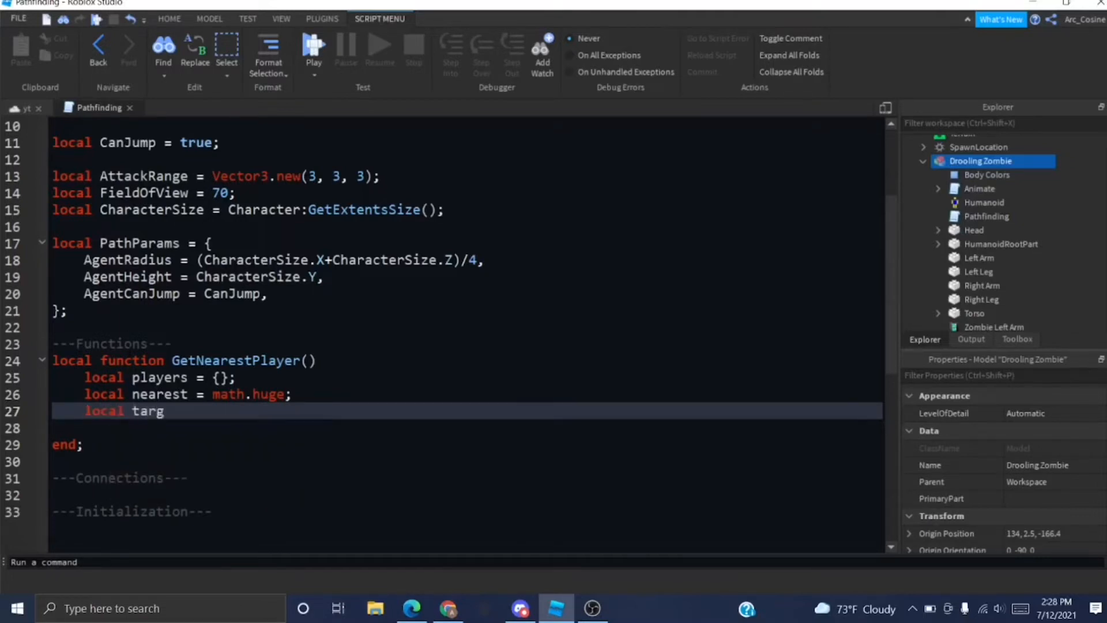
text(et = nil;)
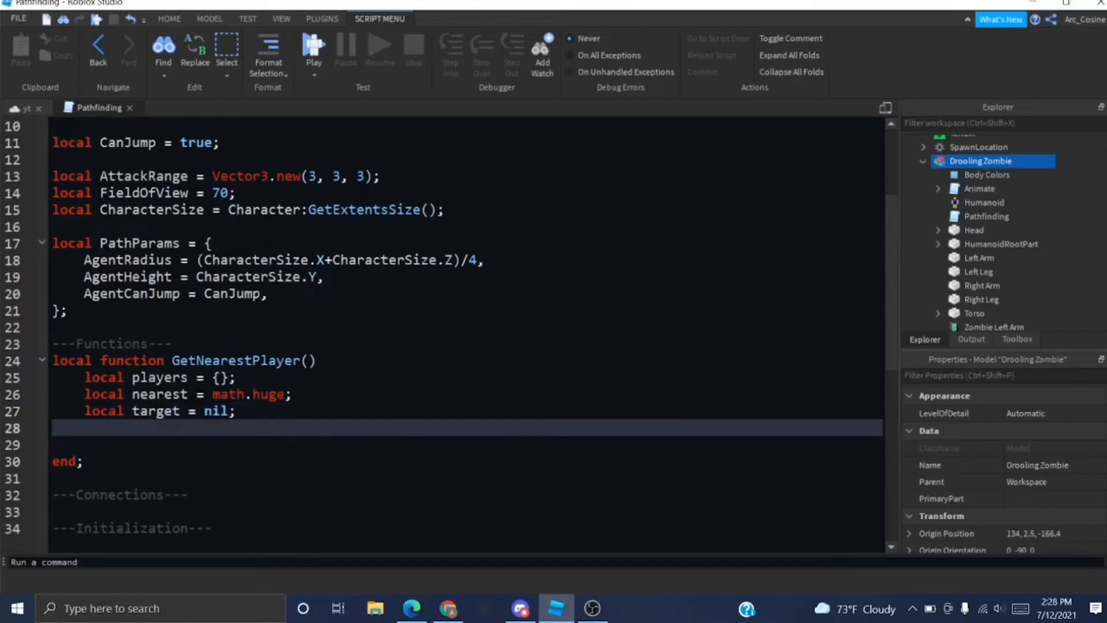
Loop over Players:GetPlayers(), skipping players whose character is nil.
text(for _,)
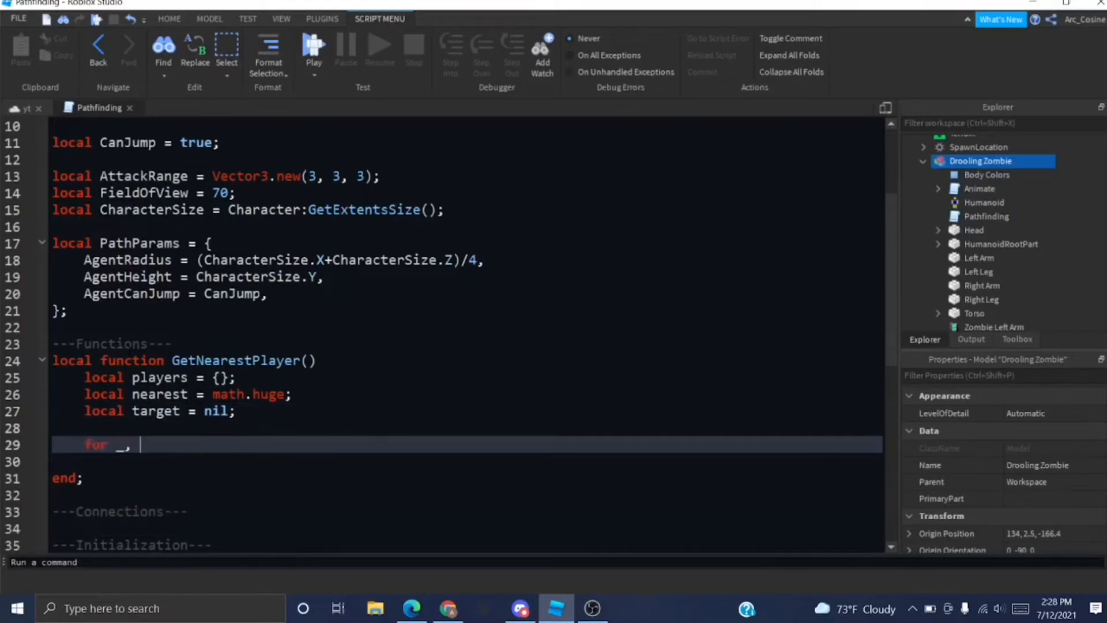
text(player in p)
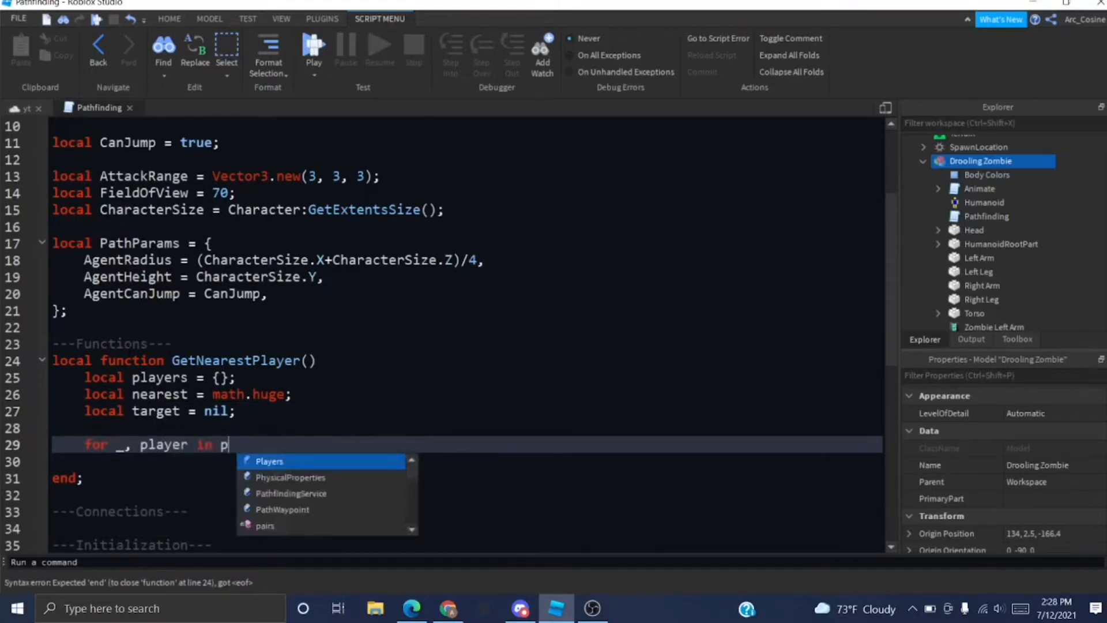
text(airs(Players:))
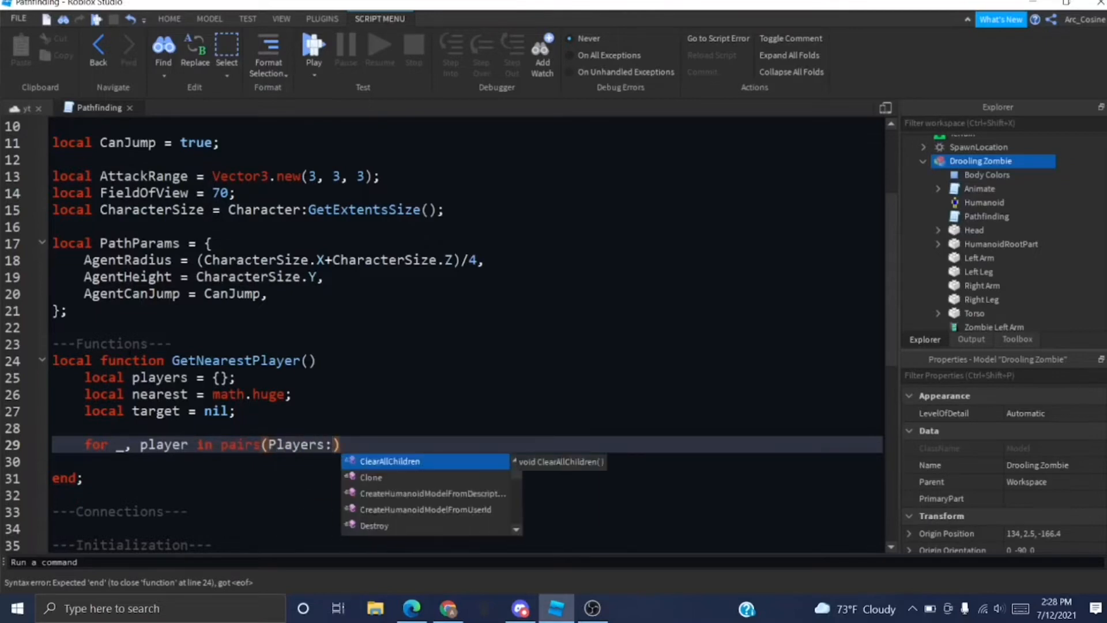
text(GetPlayers()) do)
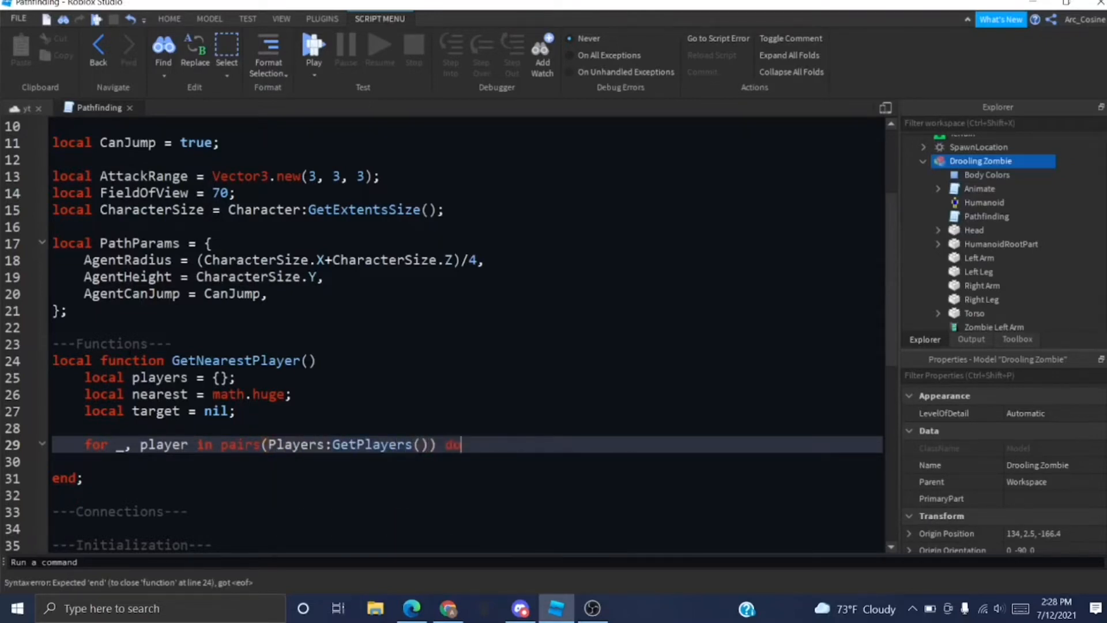
text(do)
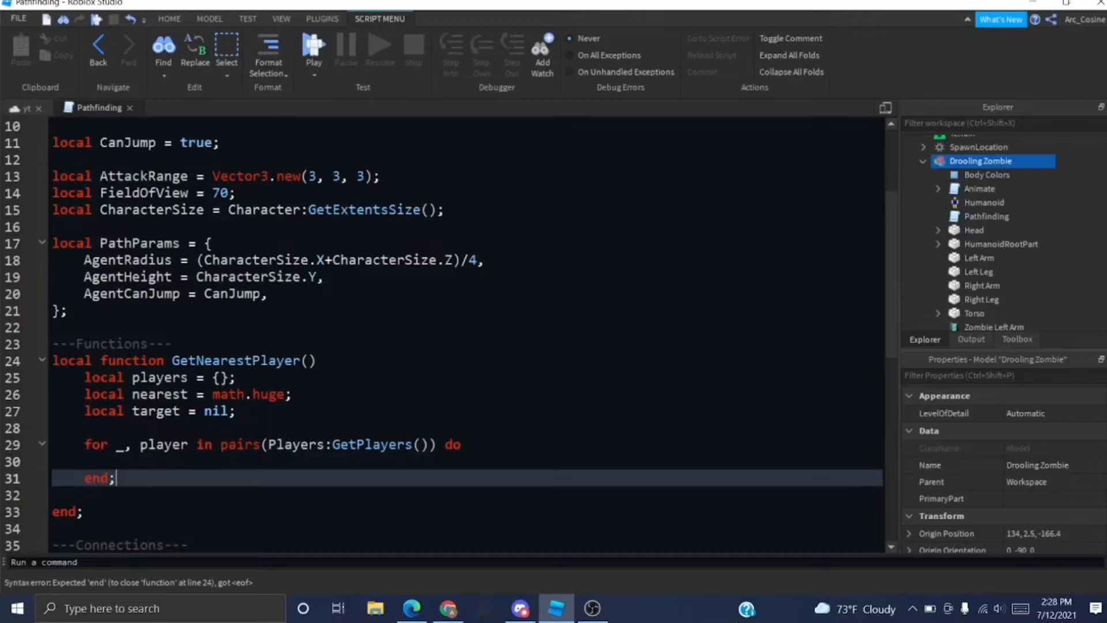
text(loc)
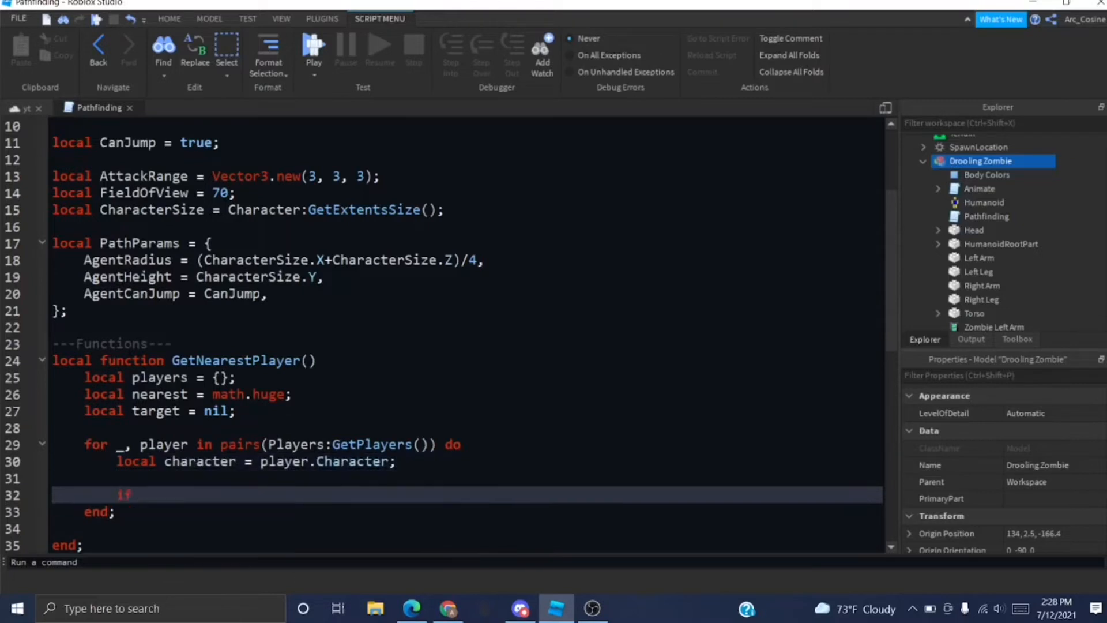
text(character =)
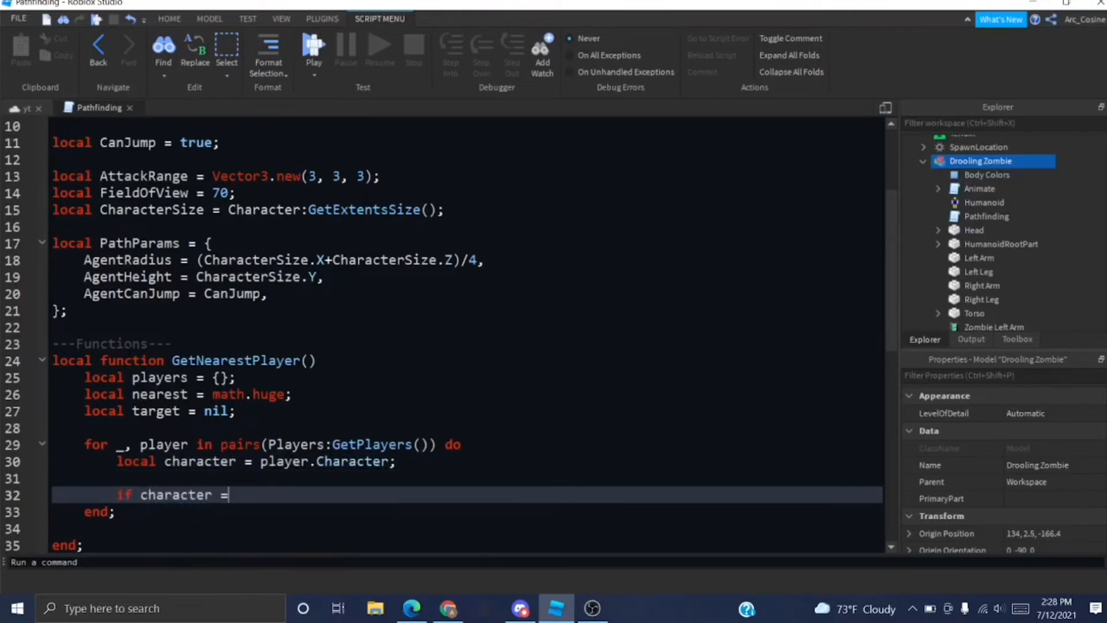
text(= nil TweenInfo)
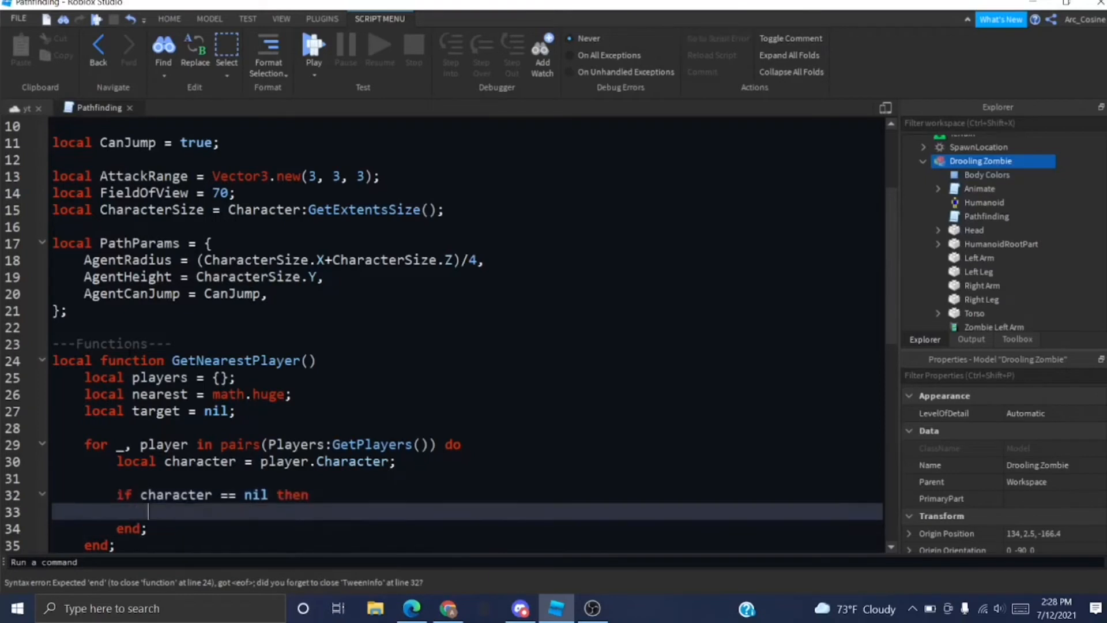
text(continue;)
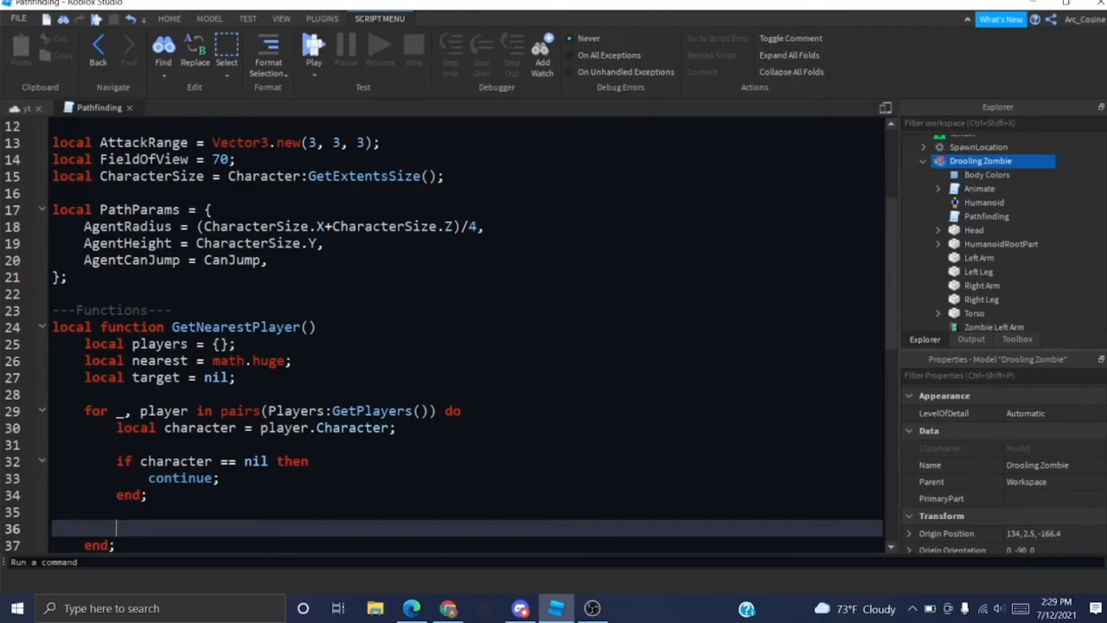
Compute distance to RootPart, close the if with end;, and check distance.Magnitude against FieldOfView.
text(local)
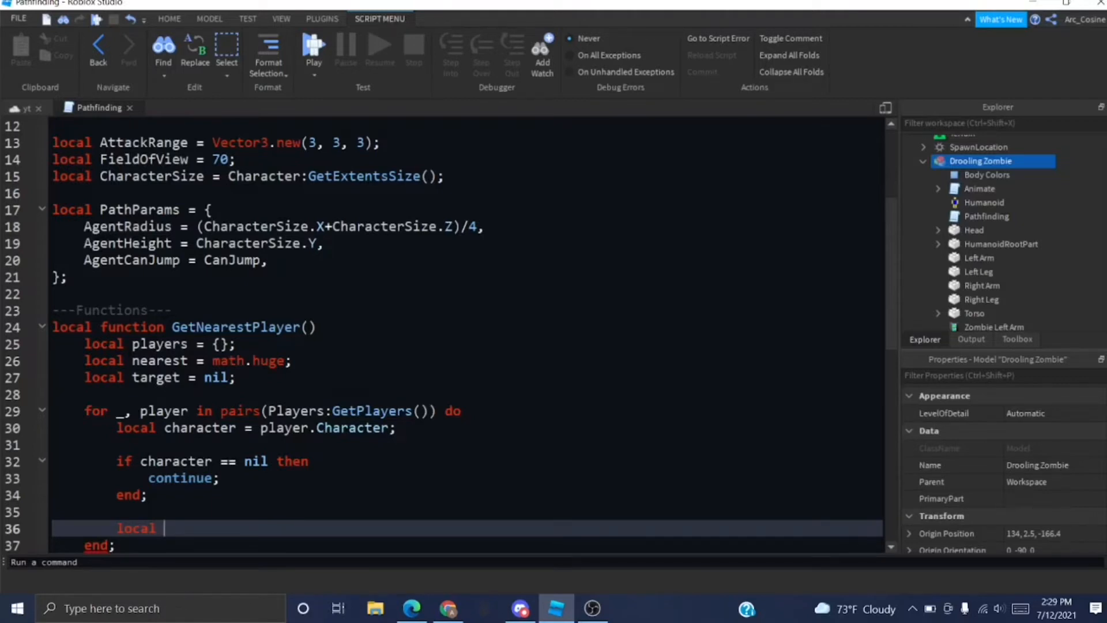
text(distance =)
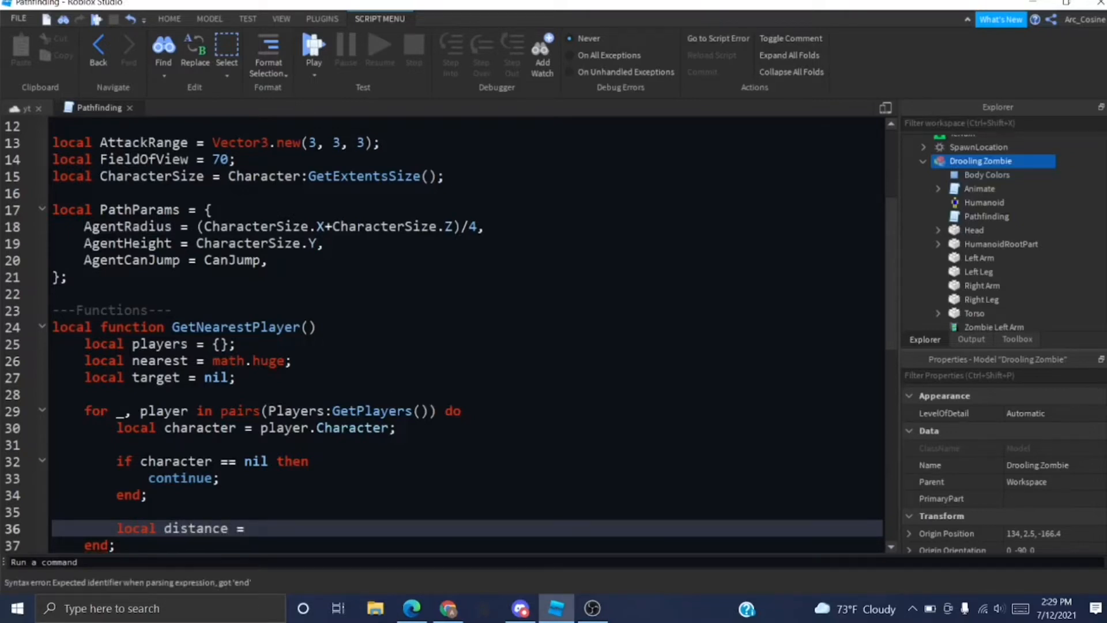
text((charac))
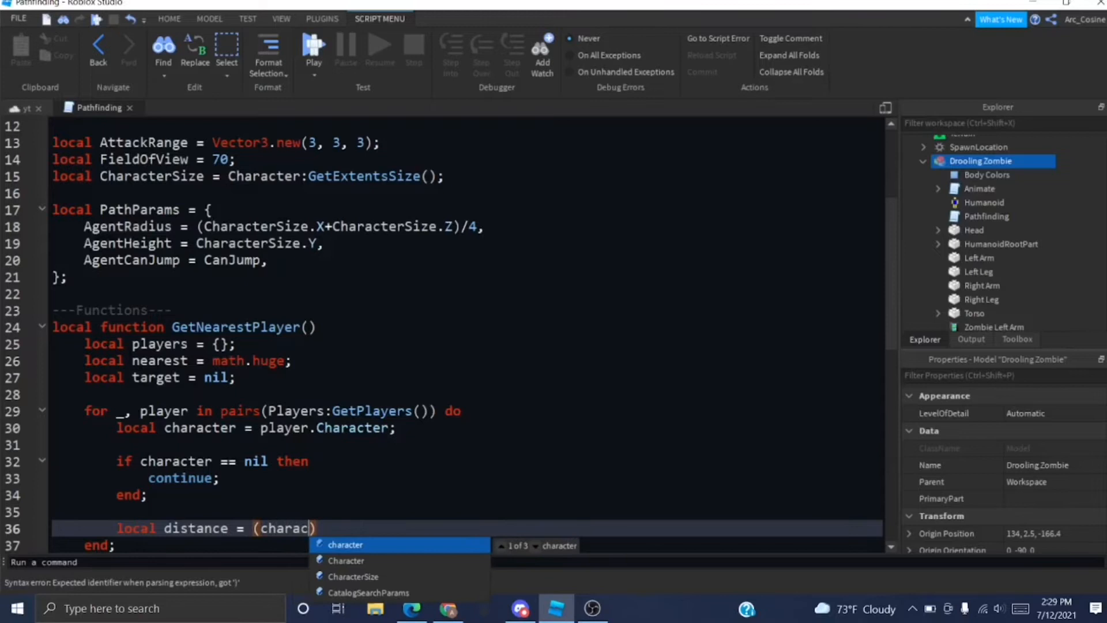
text(.HumanoidRootPart.Position -)
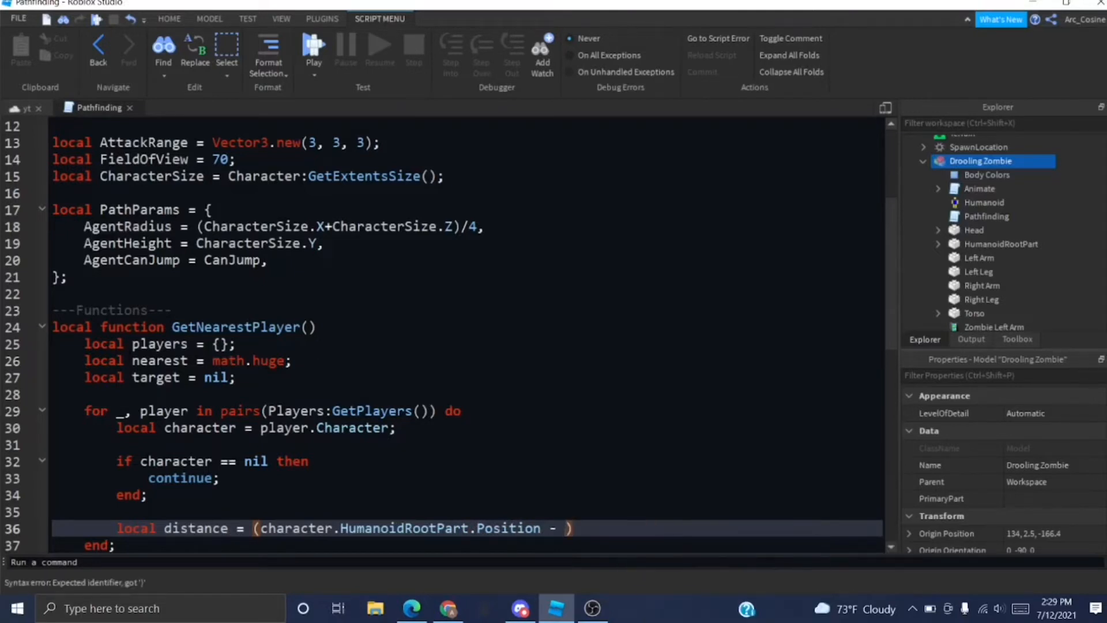
text(RootPart.)
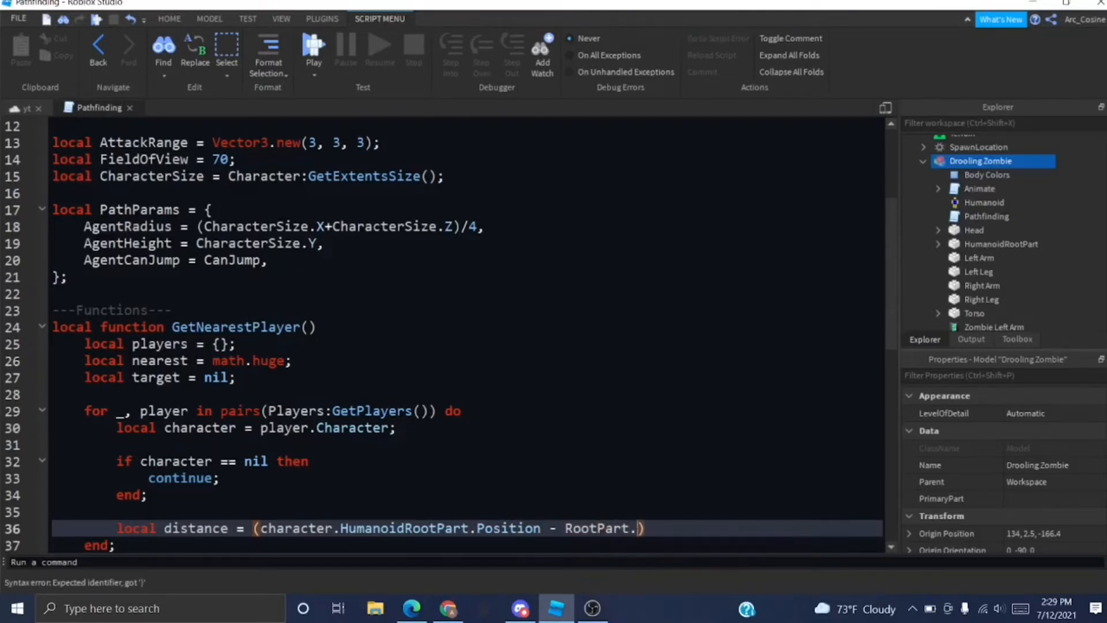
text(Position);)
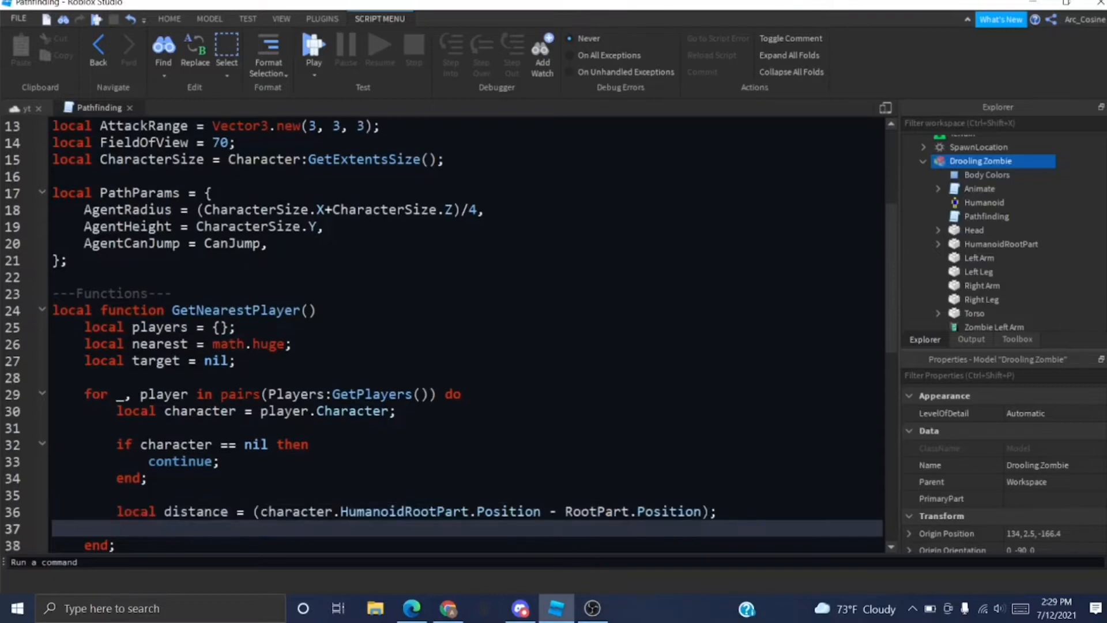
text(if distance <=)
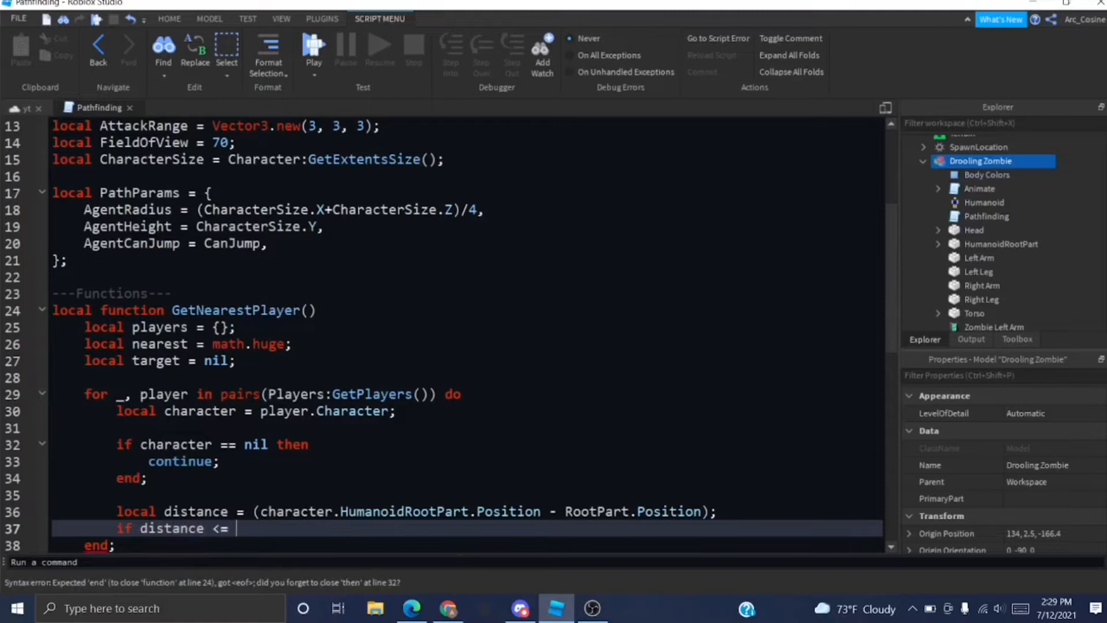
text(FieldOfView th)
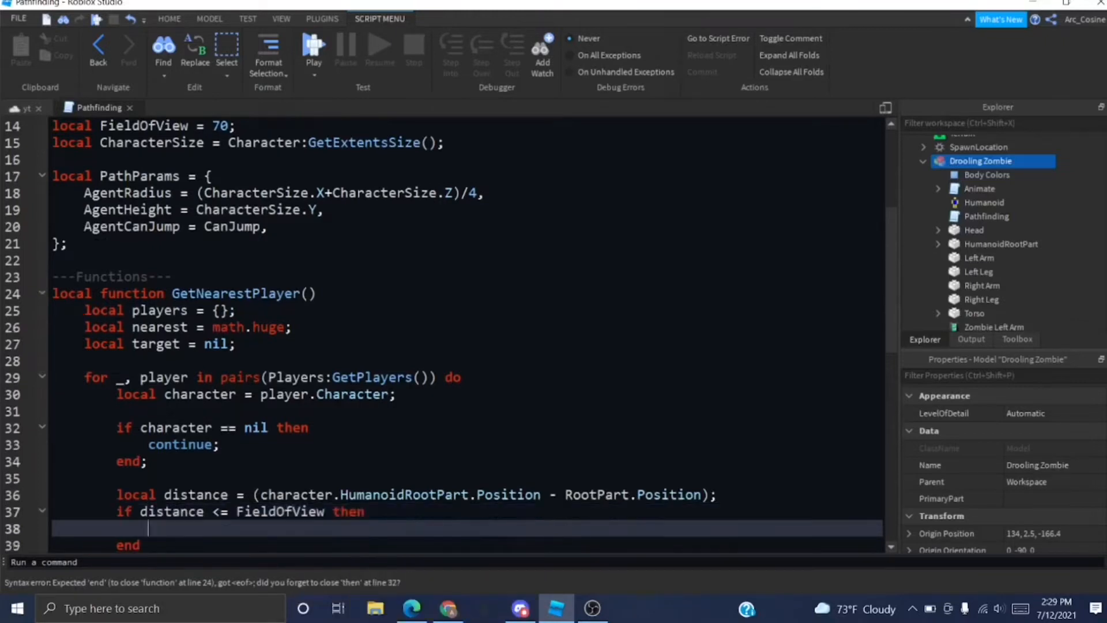
text(end;)
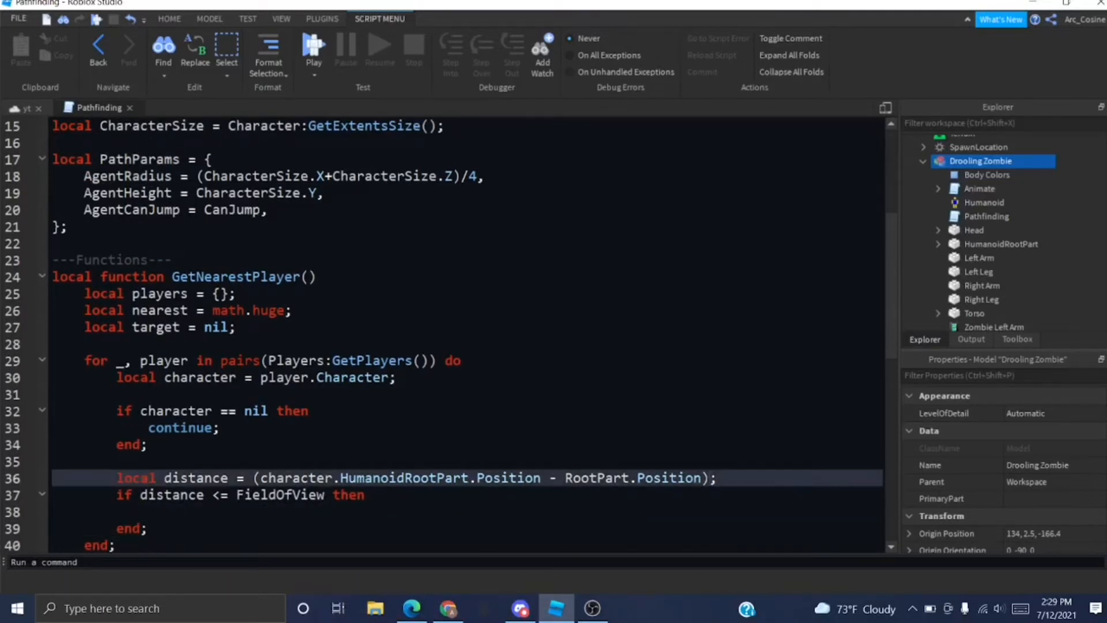
text(.M)
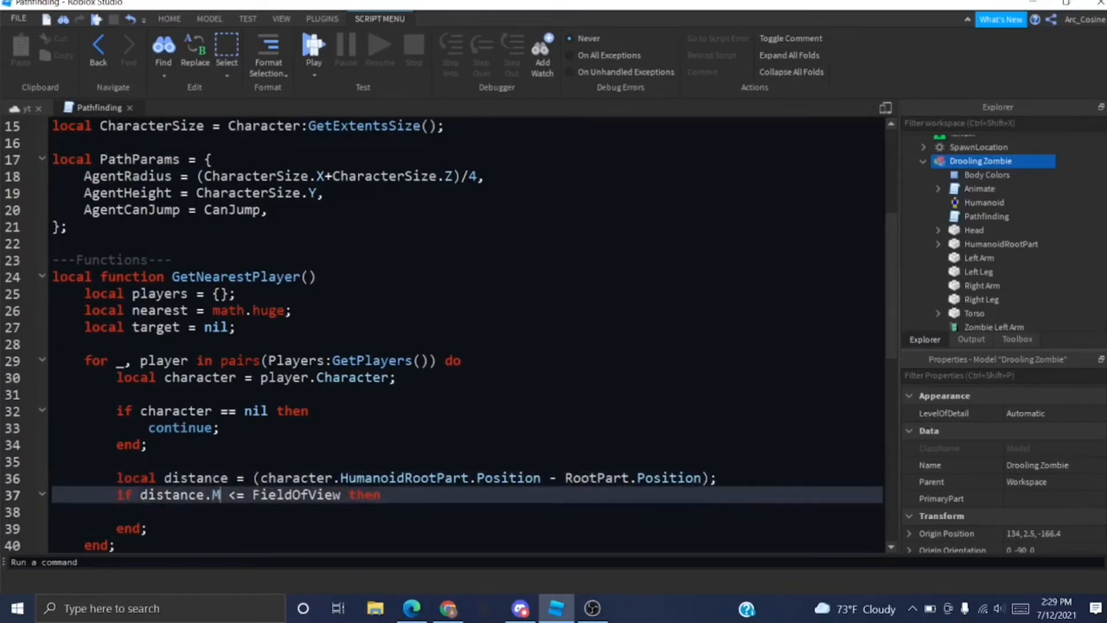
text(agnitude)
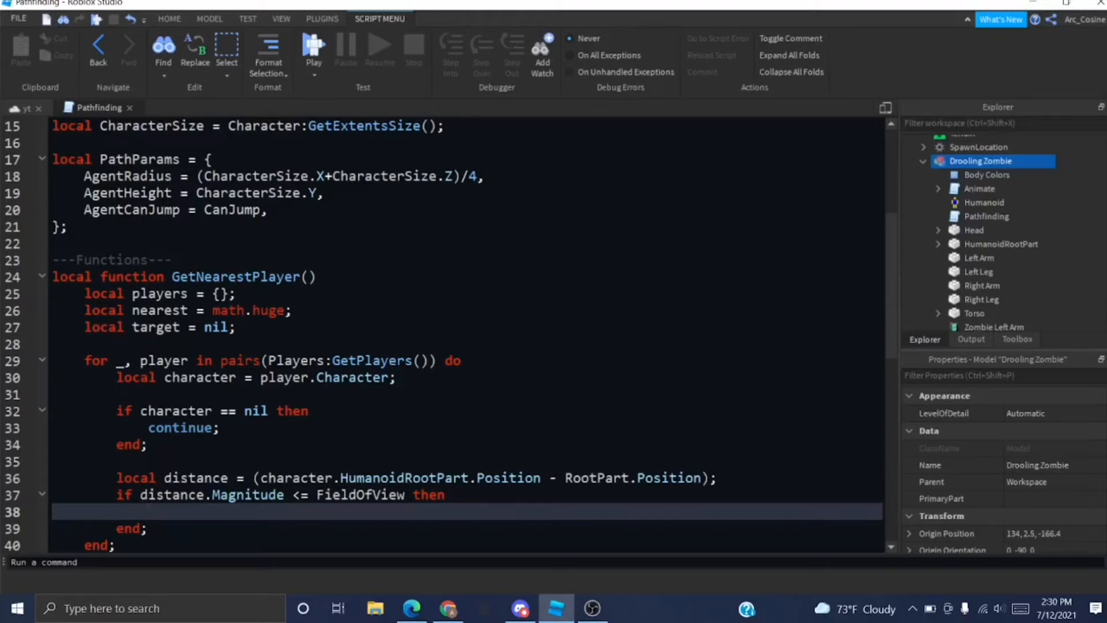
Insert { Magnitude = distance.Magnitude, Player = player } into the players table.
text(table.insert())
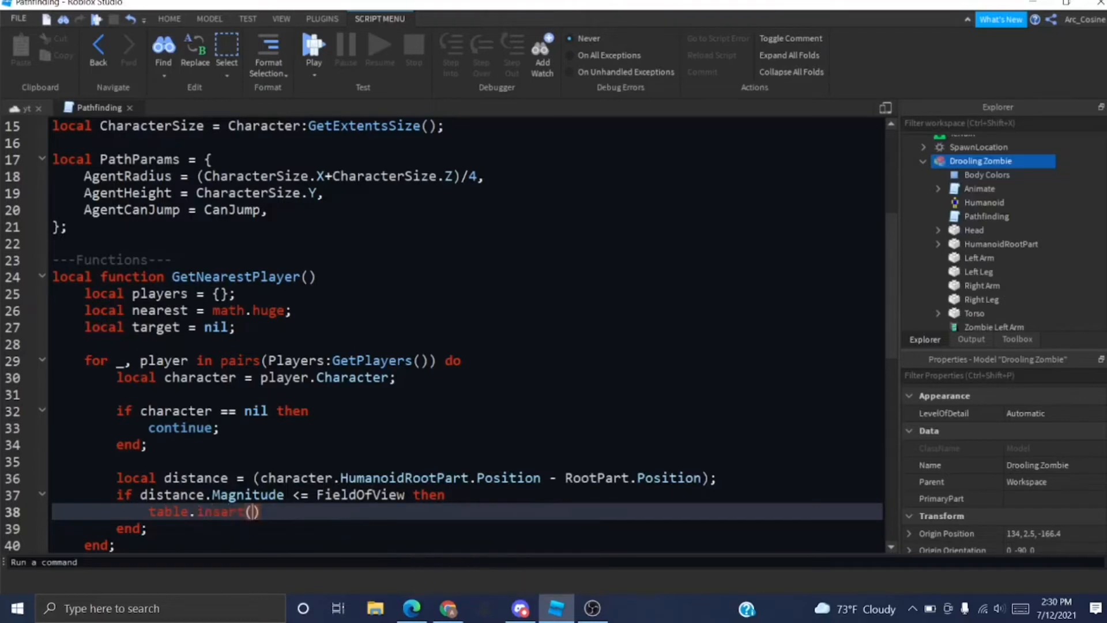
text(players, {)
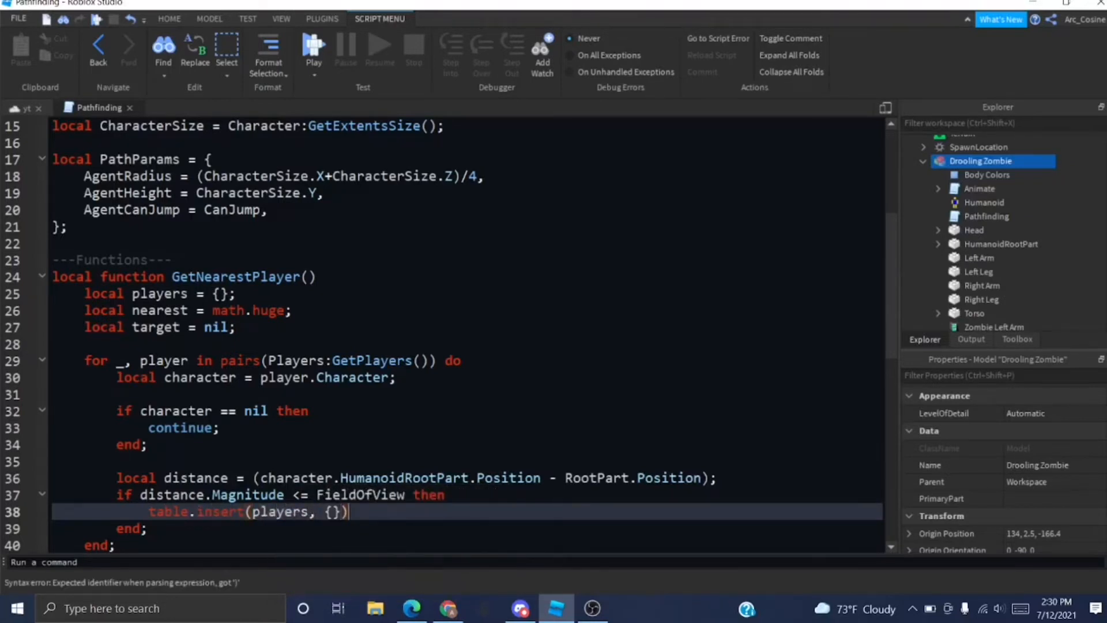
text(Distance =)
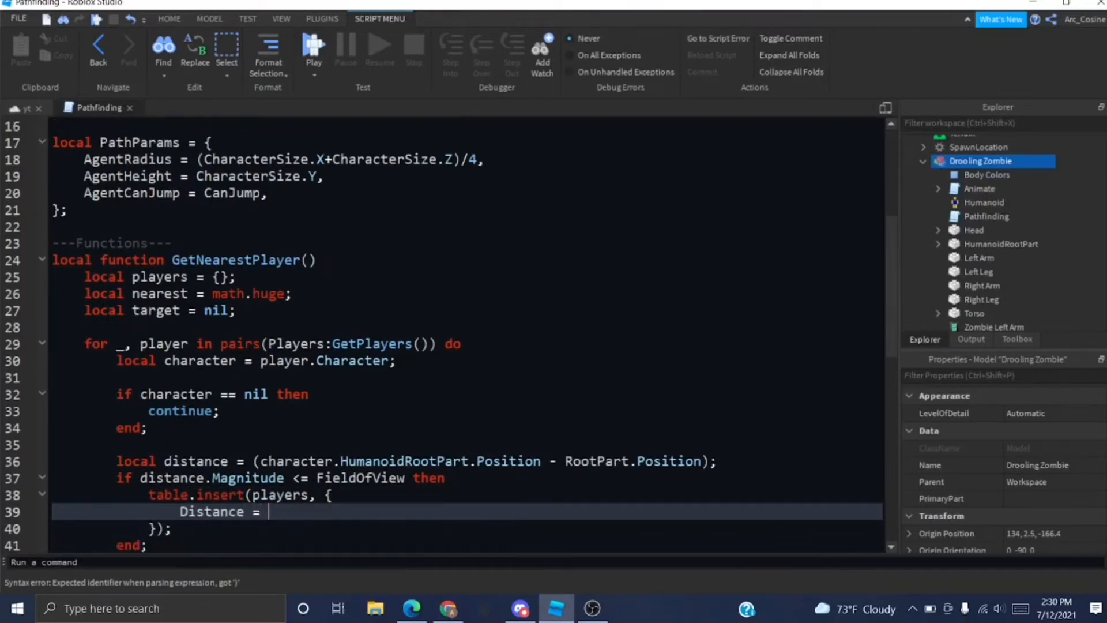
text(dist)
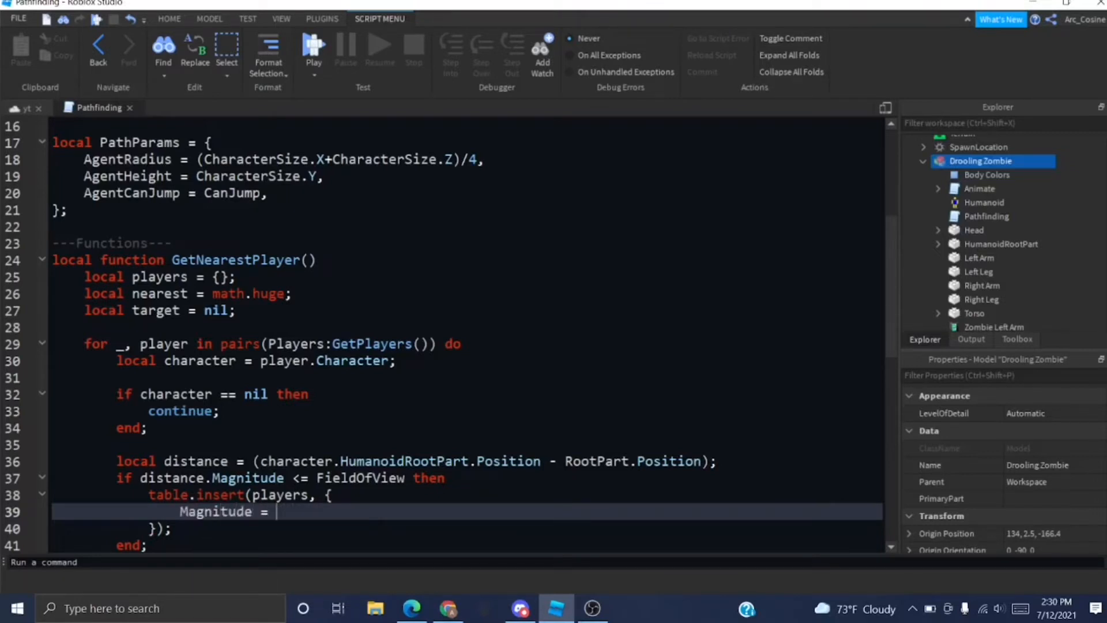
text(distance.Ma)
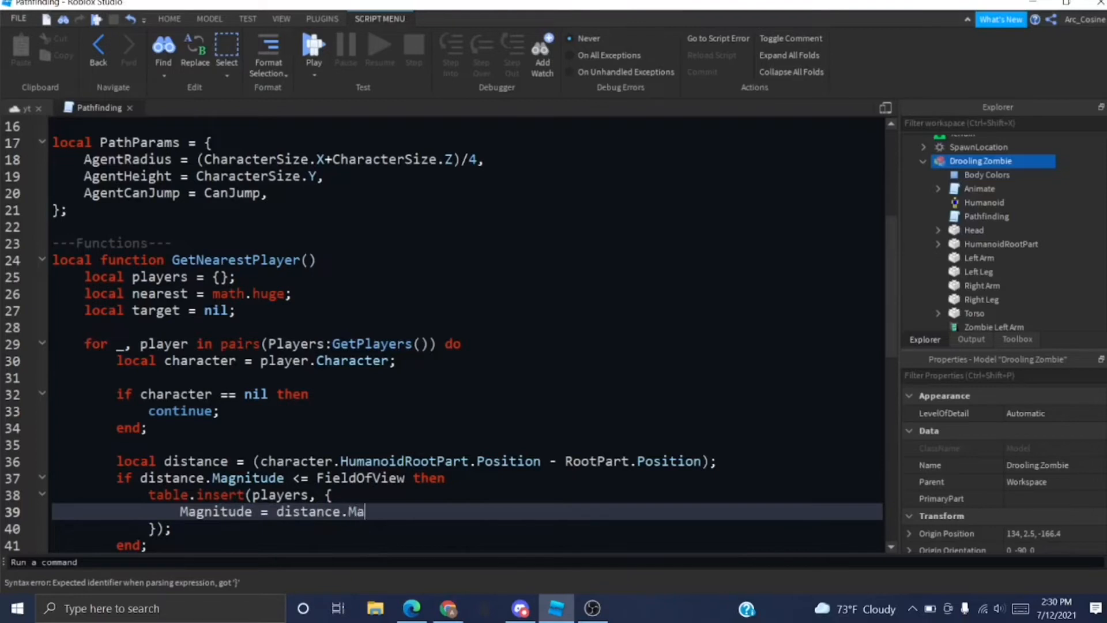
text(gnitude;)
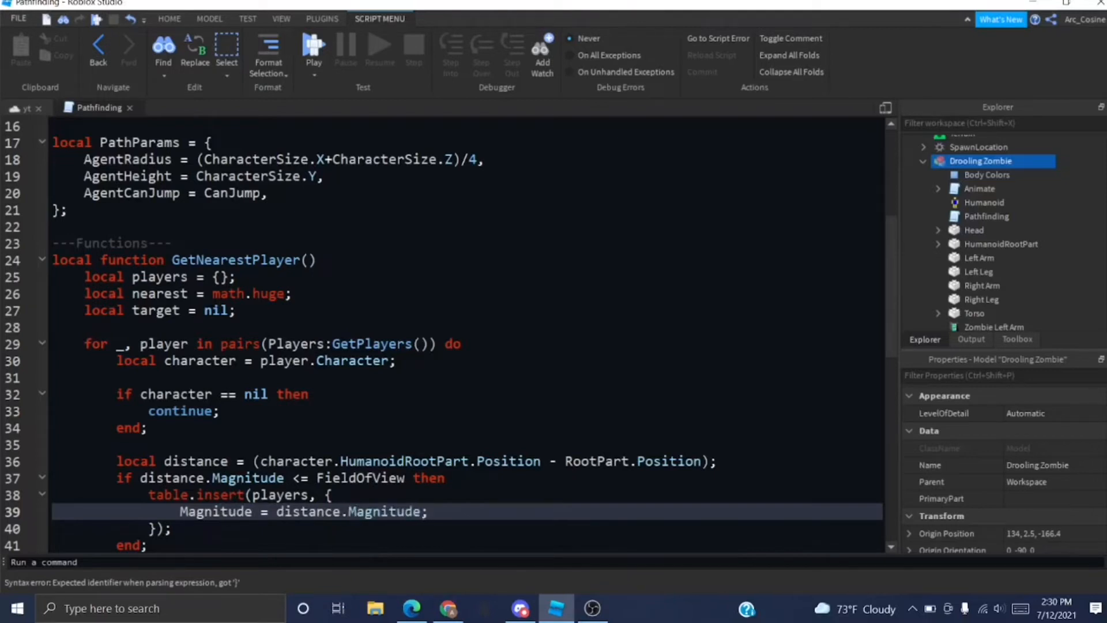
text(Player = player,)
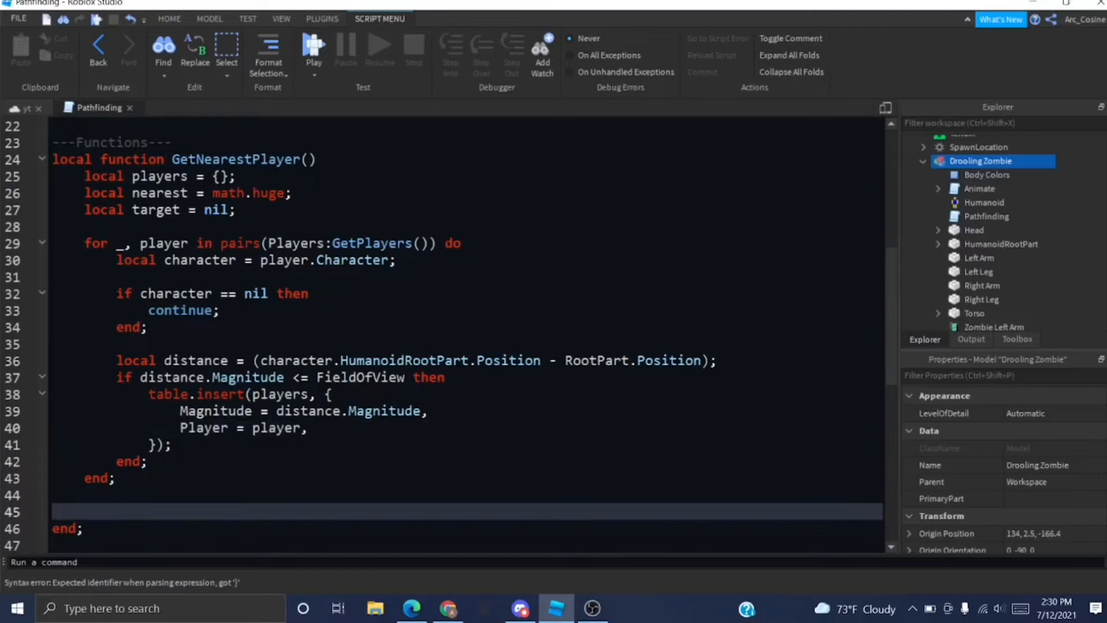
Loop over players entries with pairs, storing each entry.Magnitude in magnitude.
text(for _,)
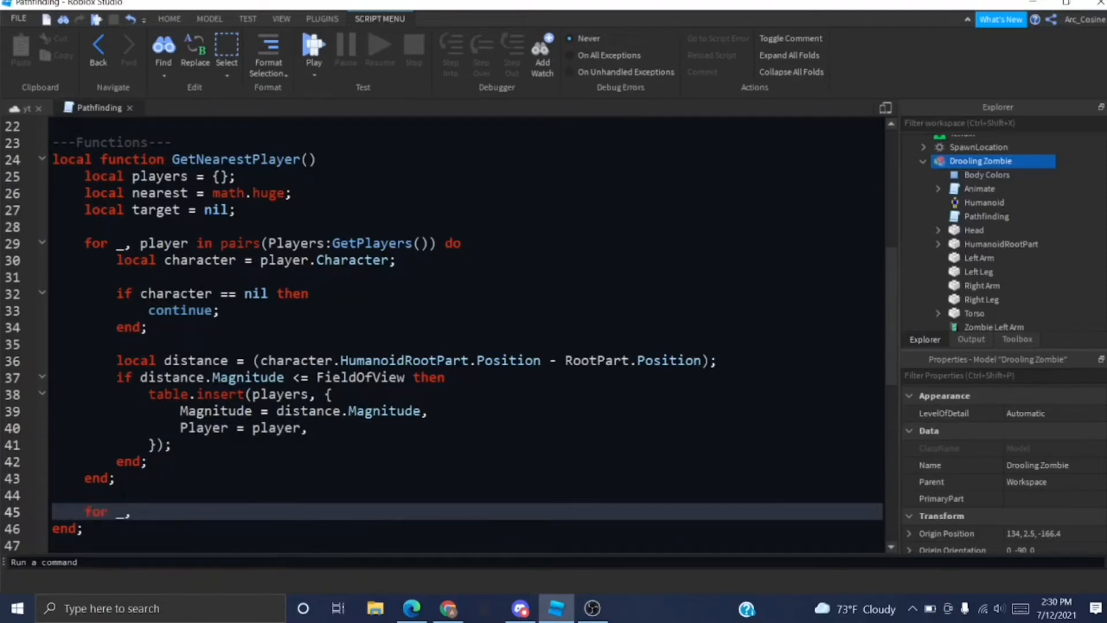
text(pla)
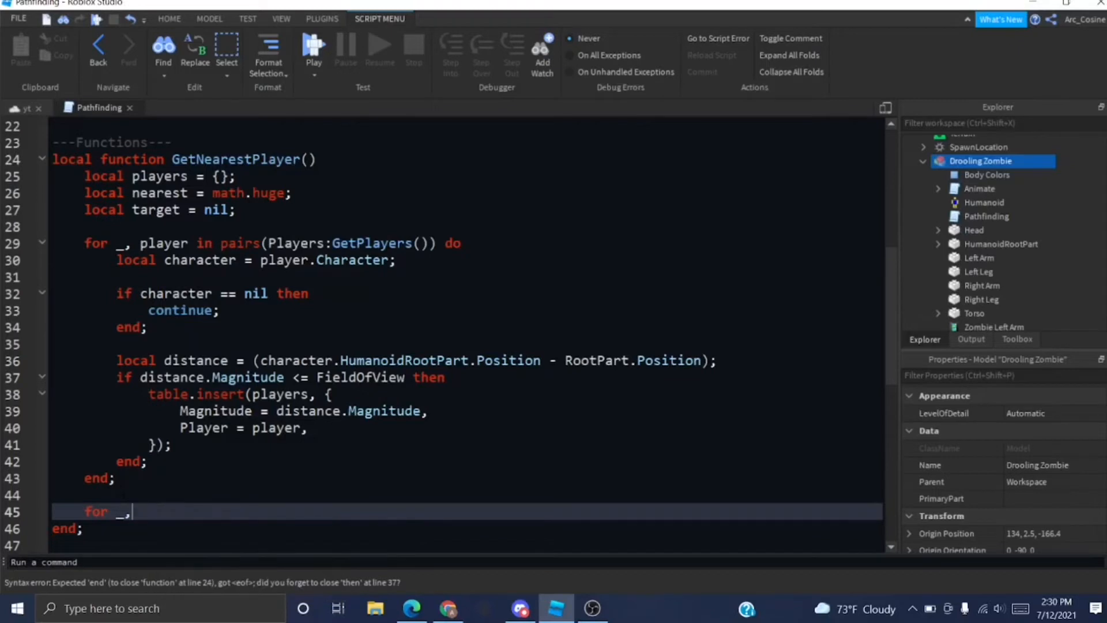
text(entry in pairs())
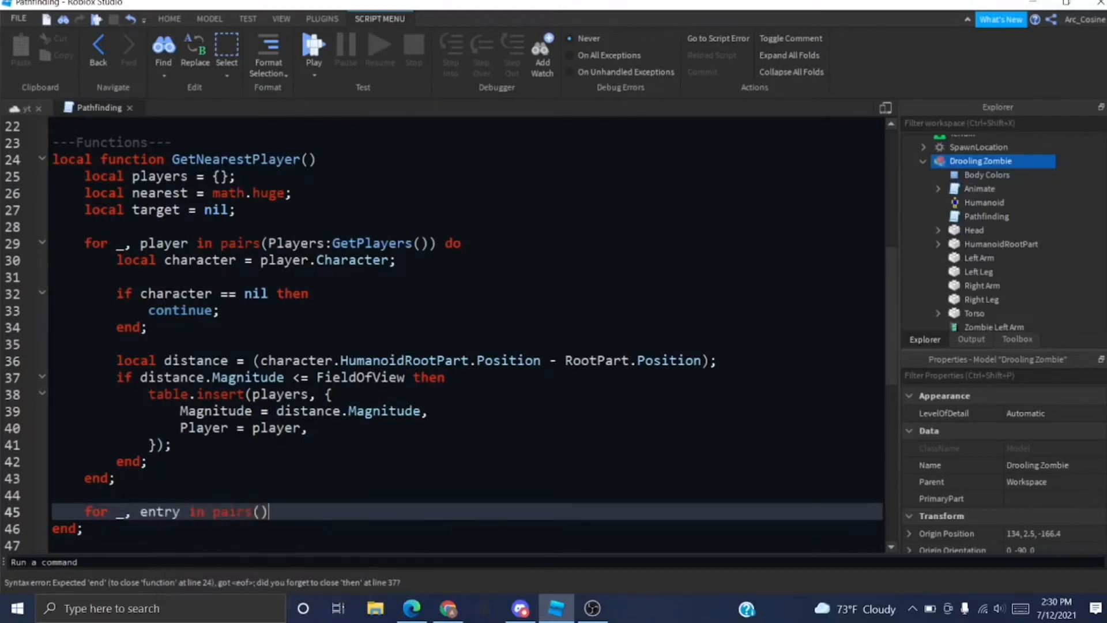
text(players) d)
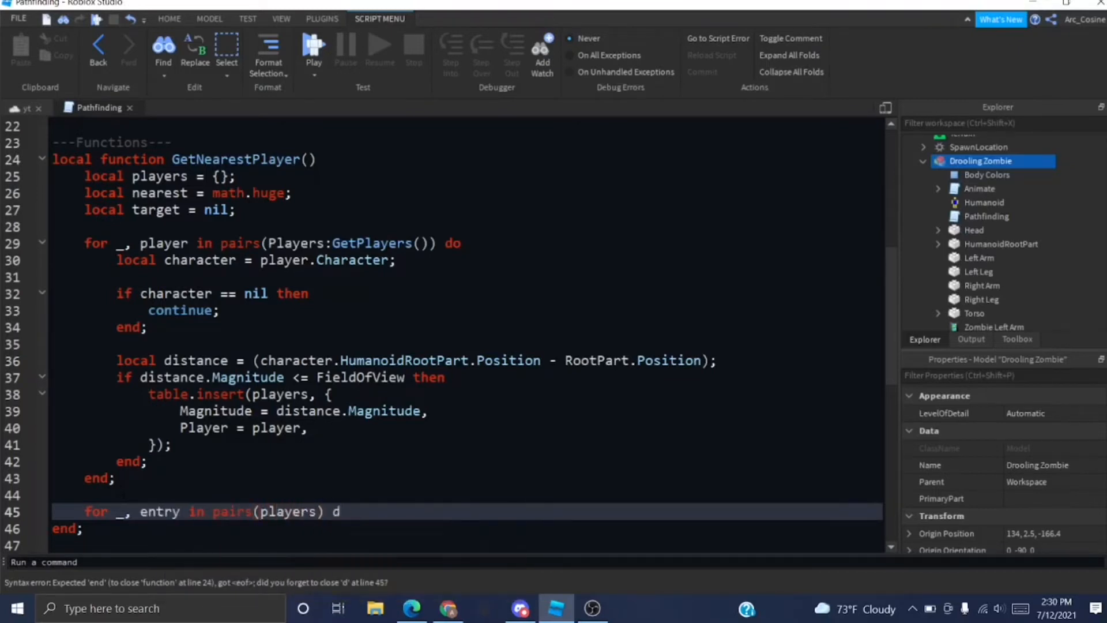
text(local)
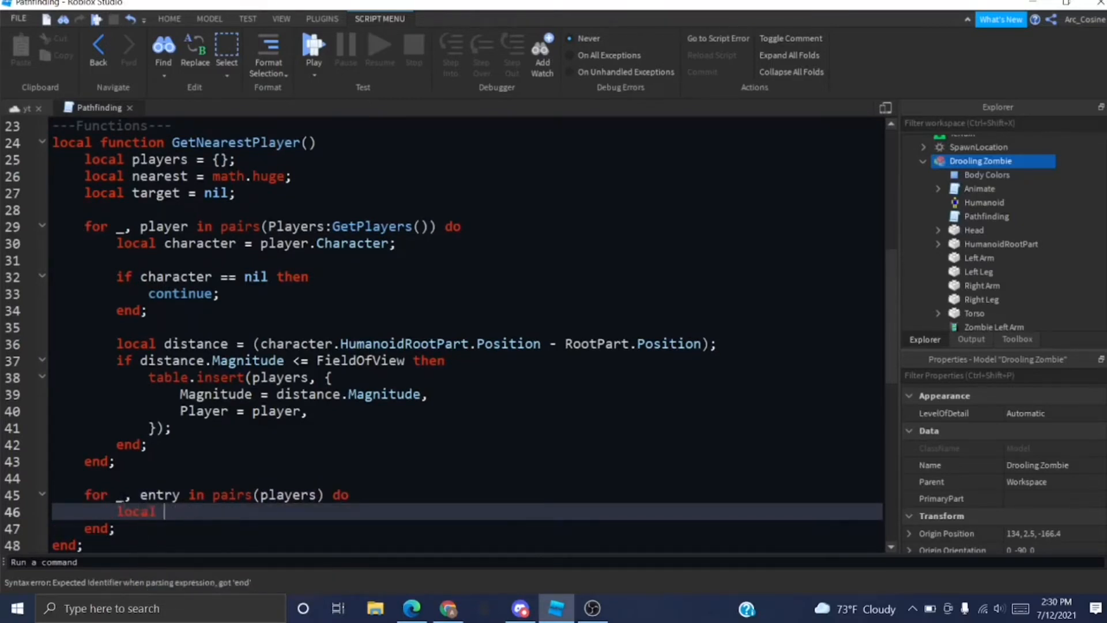
text(magnitude =)
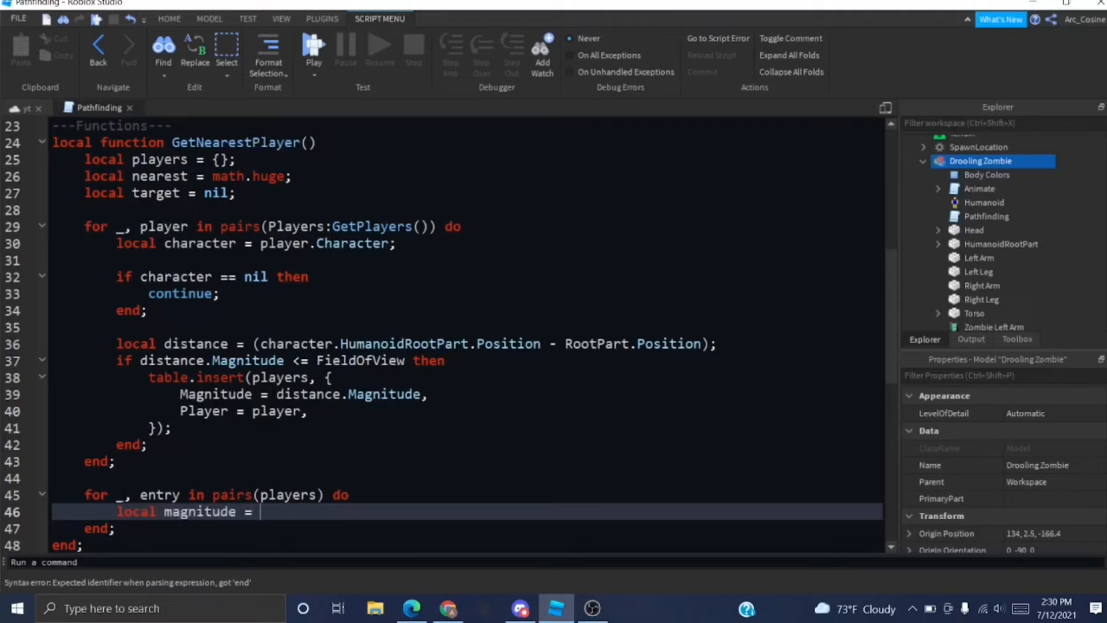
text(entry.)
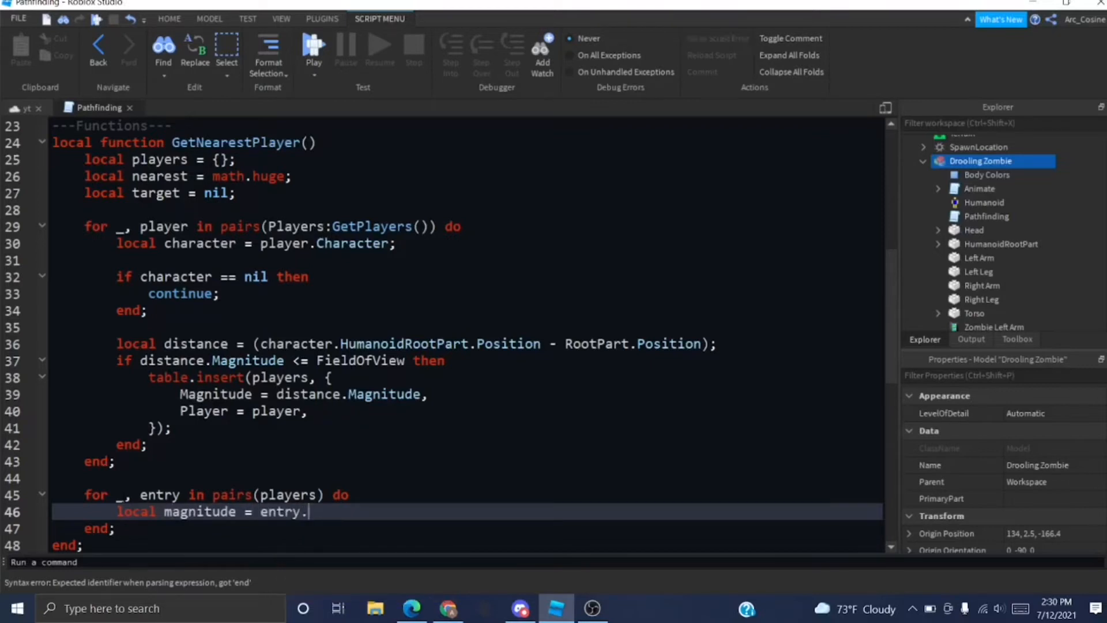
text(Magnitude;)
text(local player = entry.Player;)
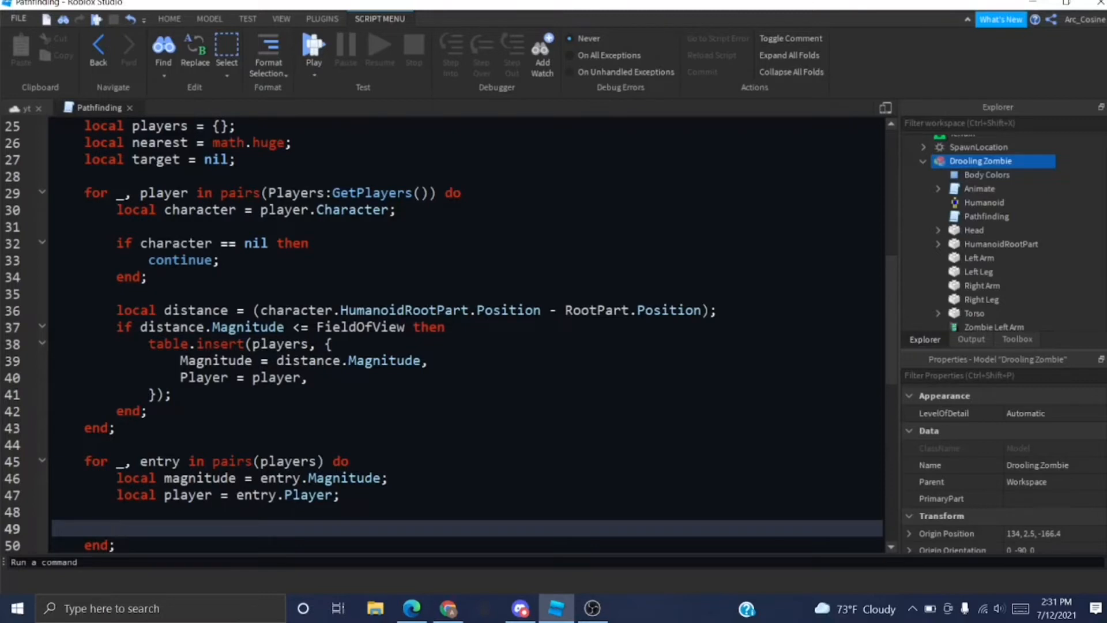
Update nearest and target when magnitude < nearest, then return target.
text(if magnitude)
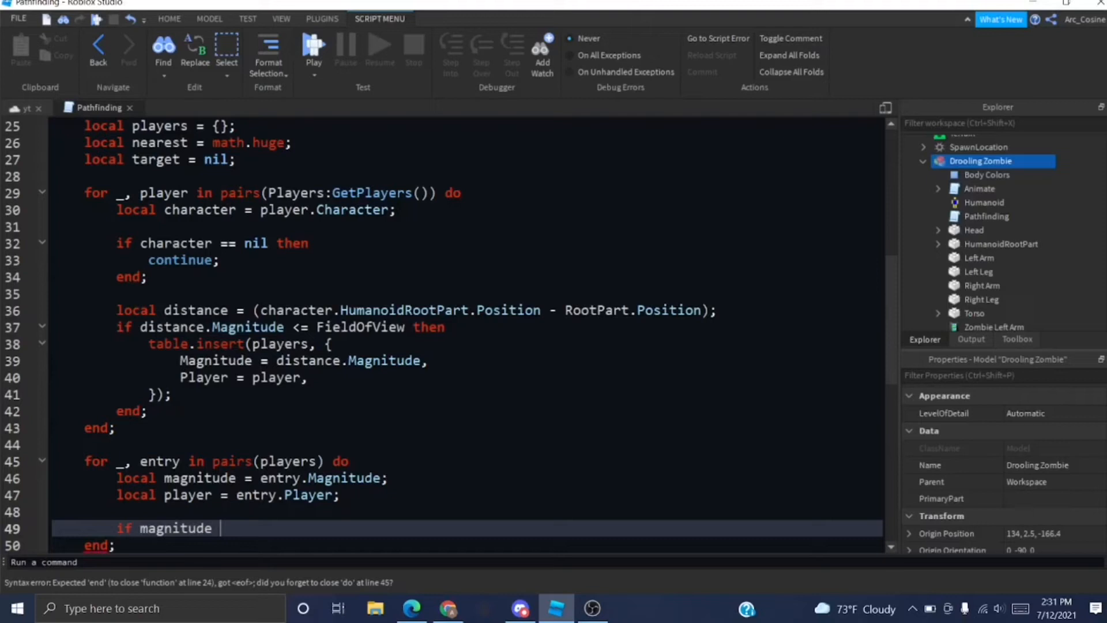
text(< nearest the)
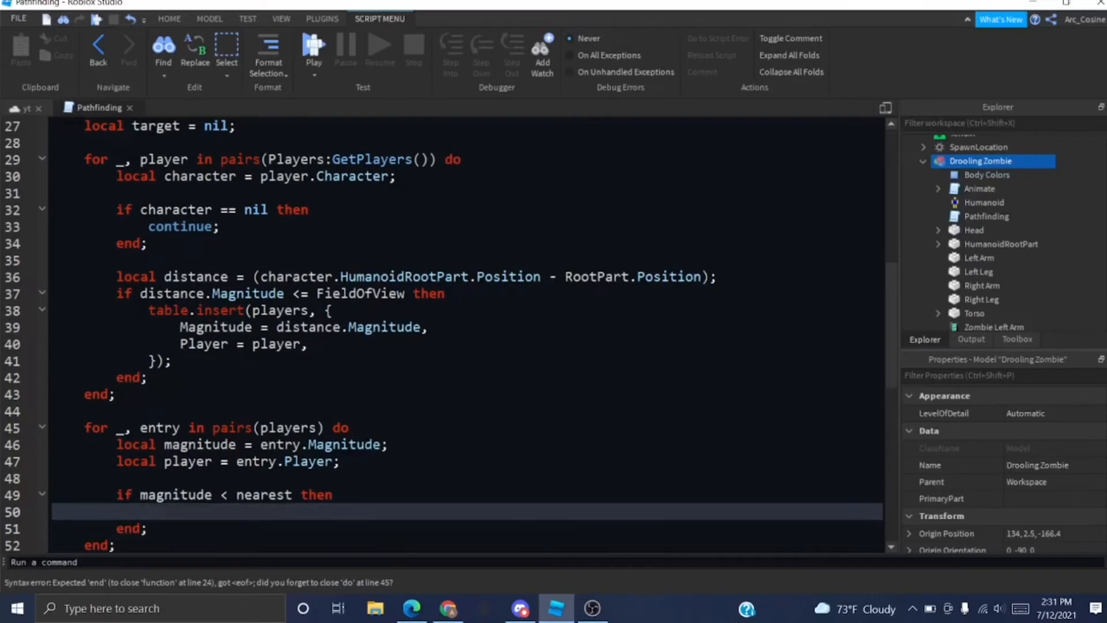
text(nearest = magnitude;)
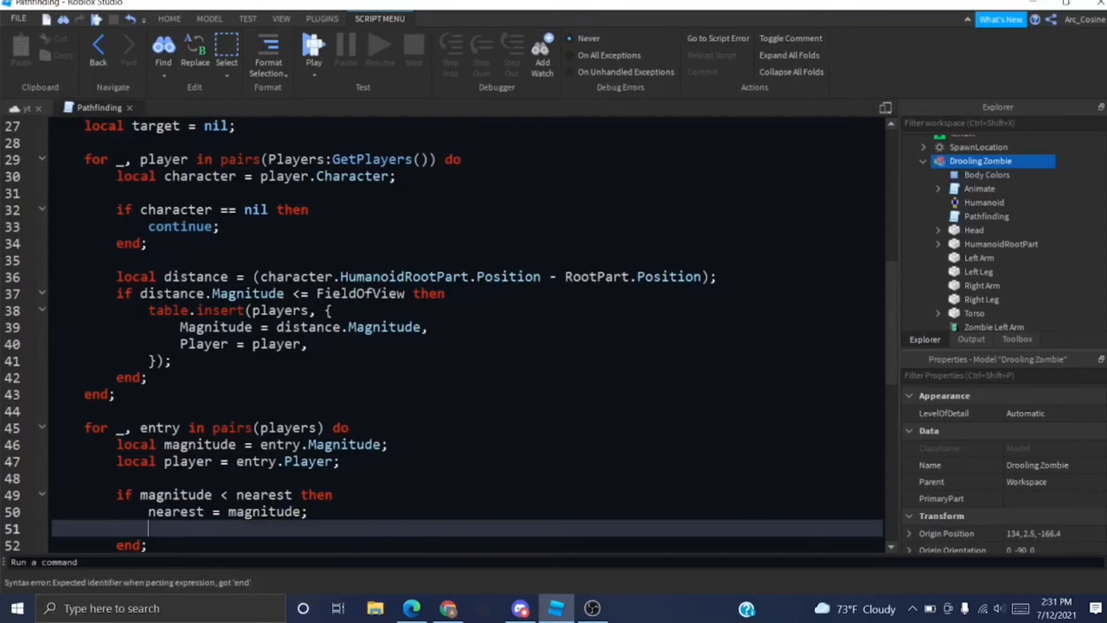
text(target = player;)
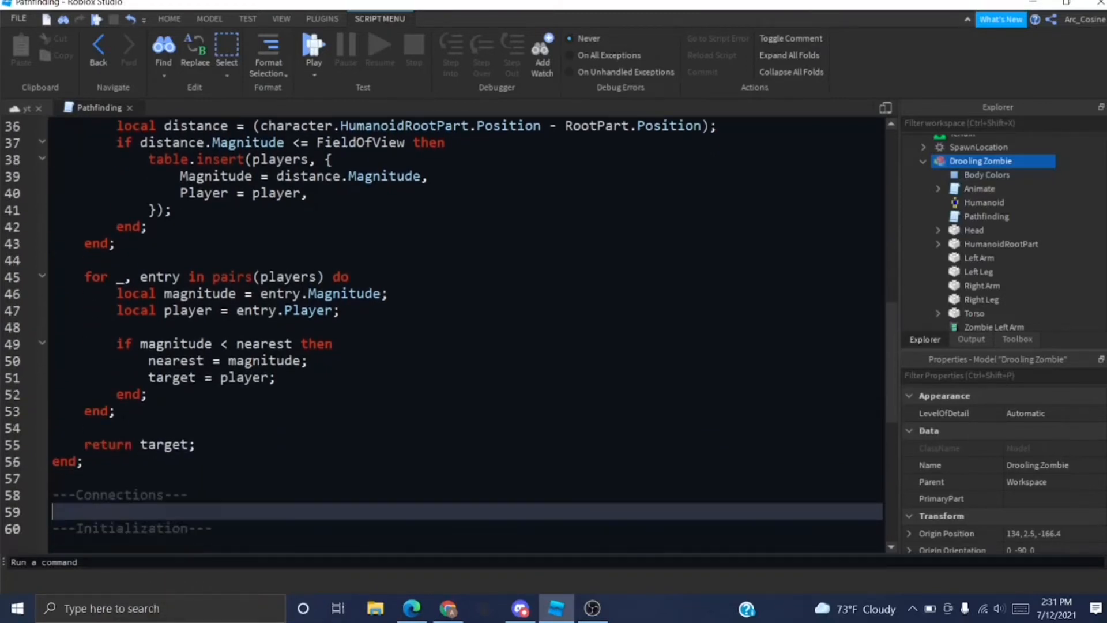
Connect RunService.Heartbeat and get player = GetNearestPlayer() inside it.
key(enter)
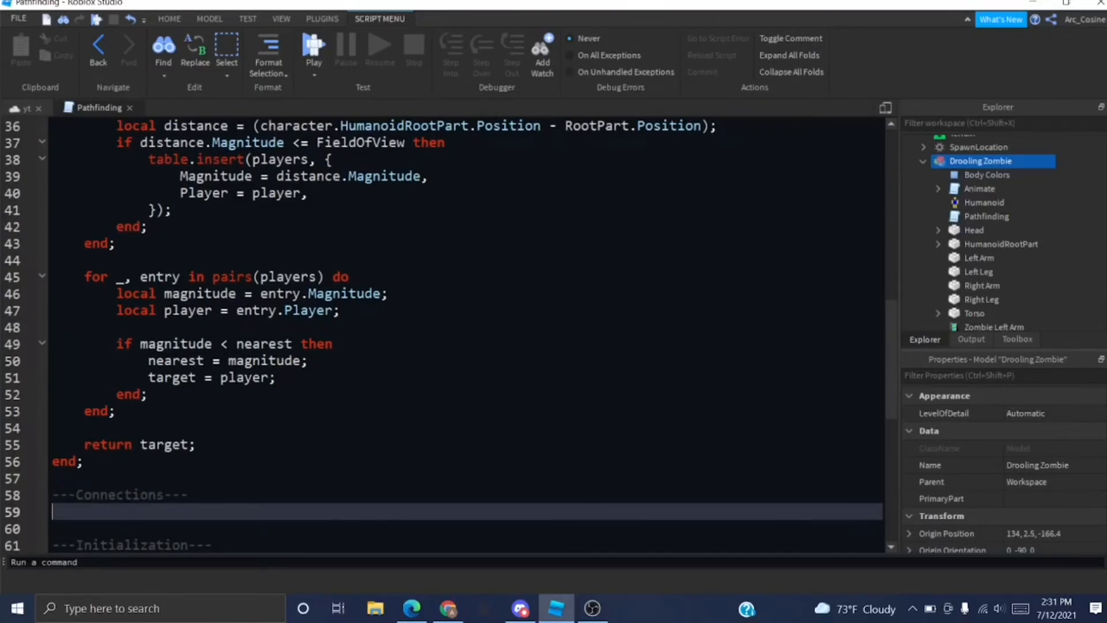
text(RunService.Heartbeat:Connect(function()
text(end);)
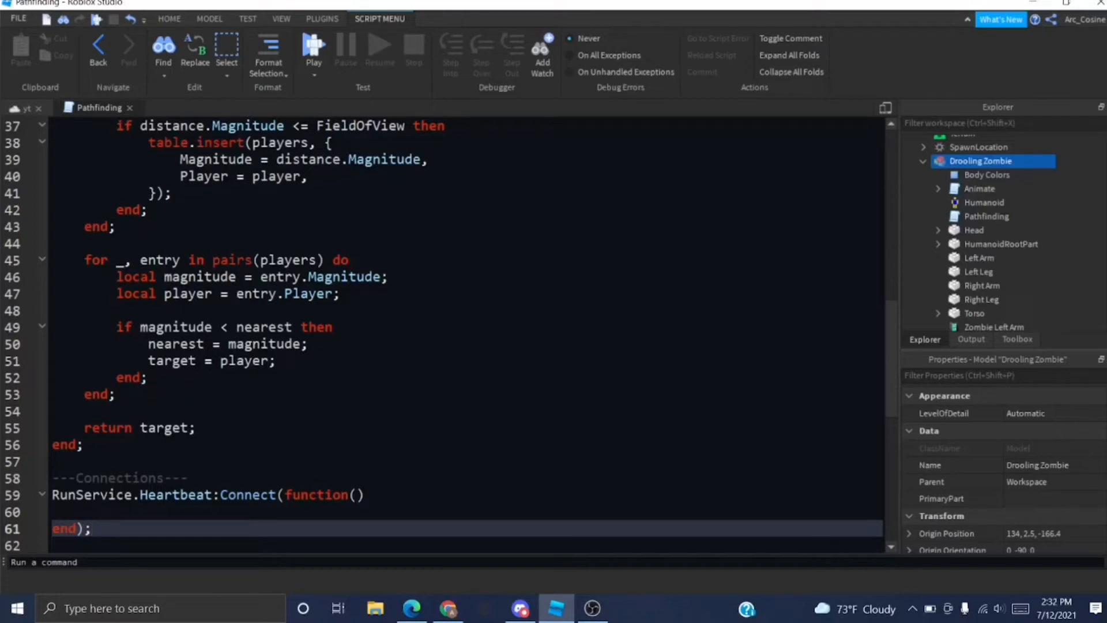
scroll(down, 3)
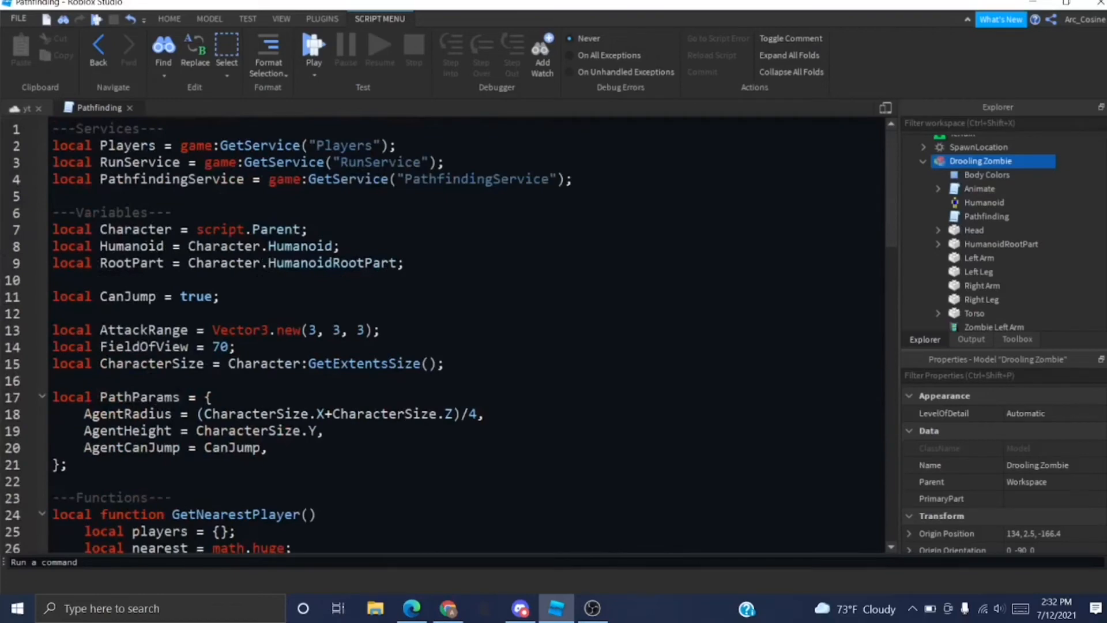
scroll(down, 3)
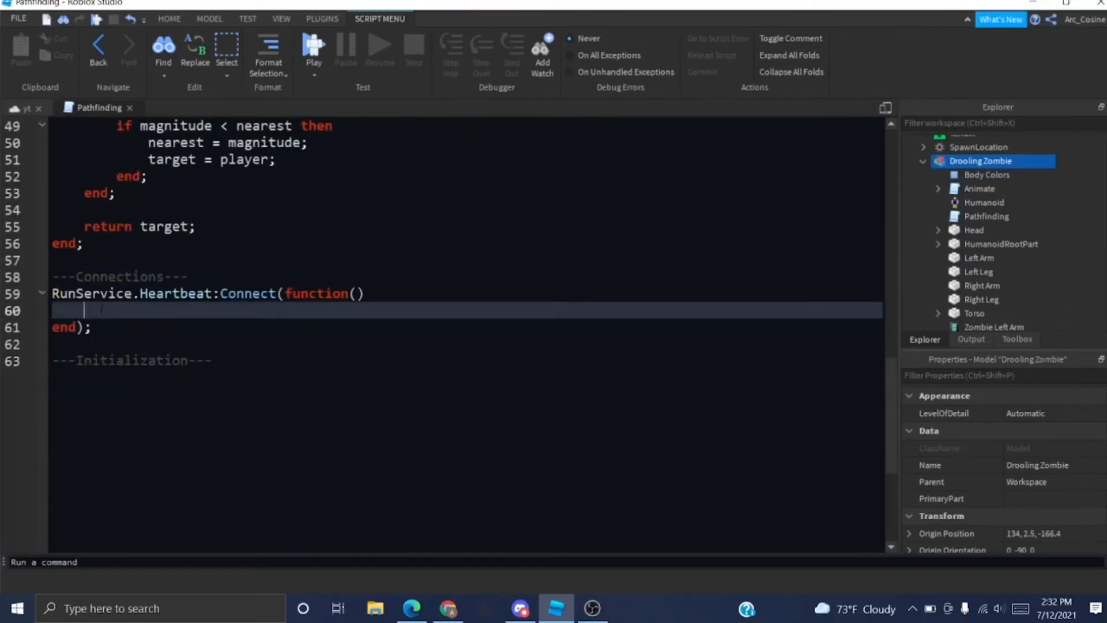
text(local)
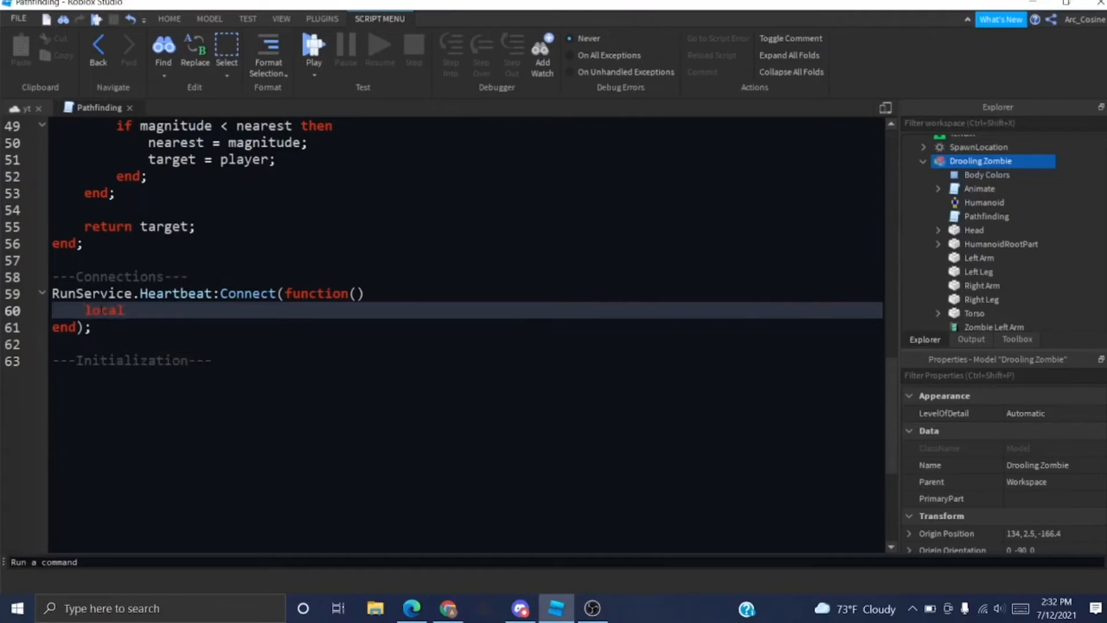
text(player =)
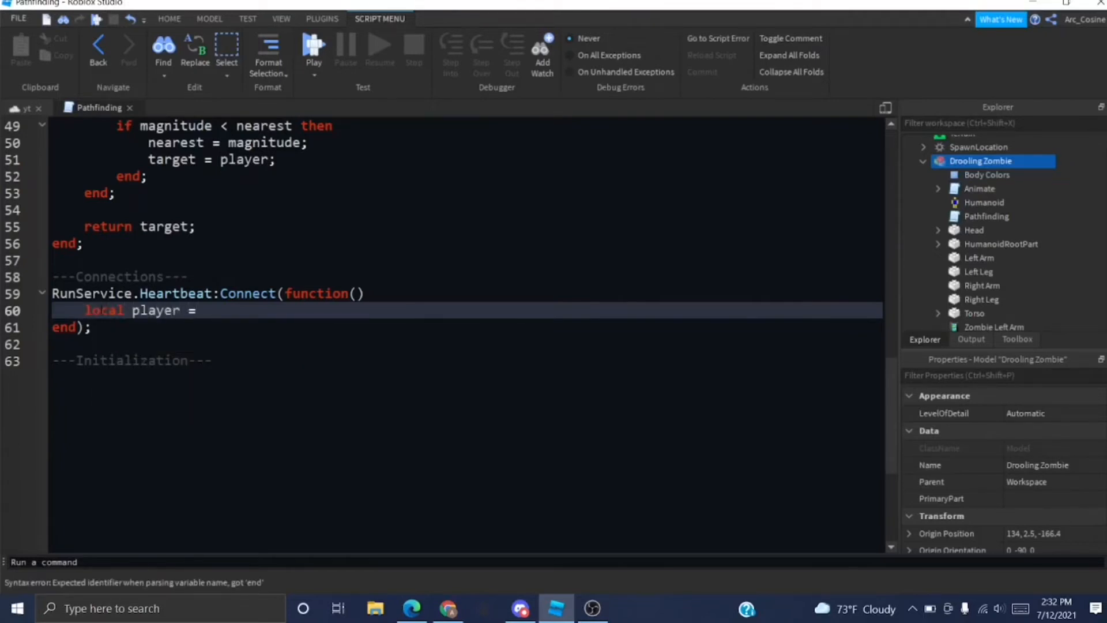
text(GetNearestPlayer();)
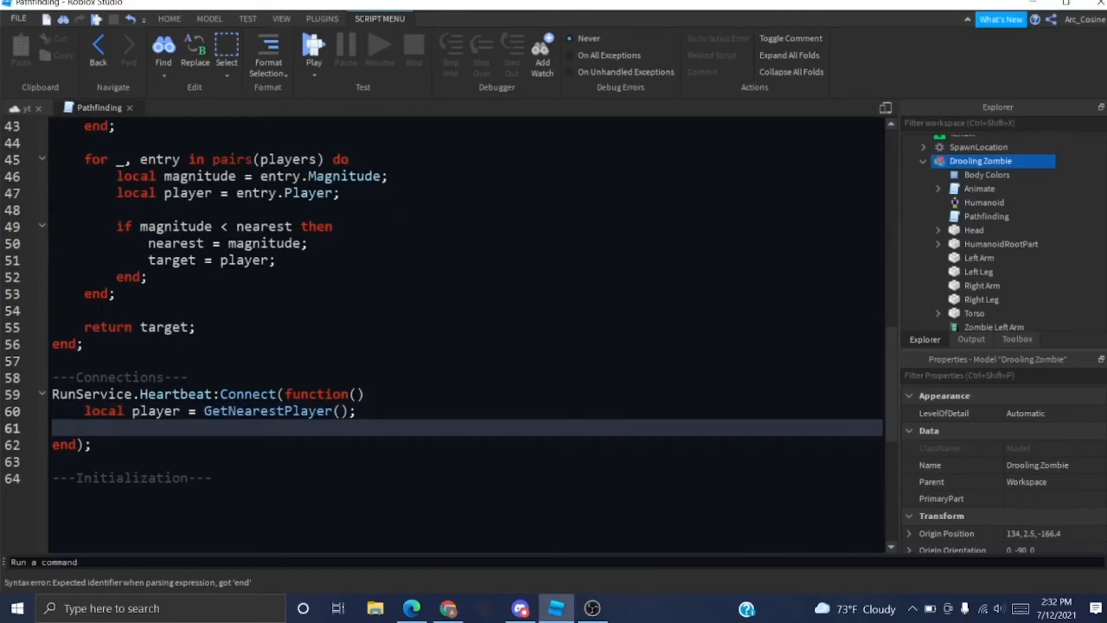
key(enter)
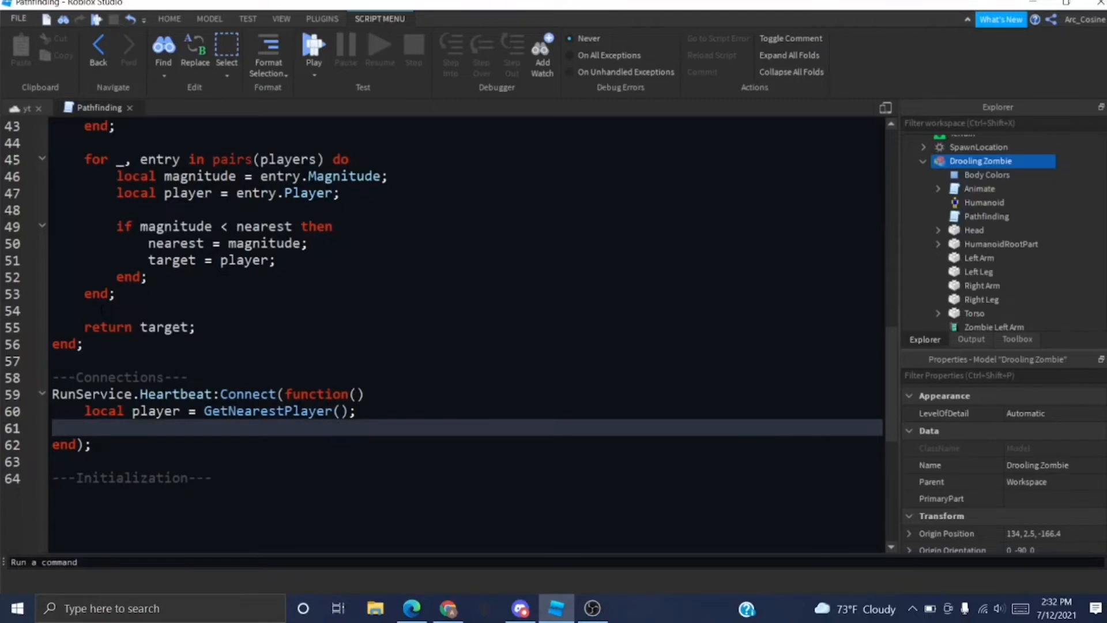
Store player.Character as player_character and return when it is nil.
text(local player_chara)
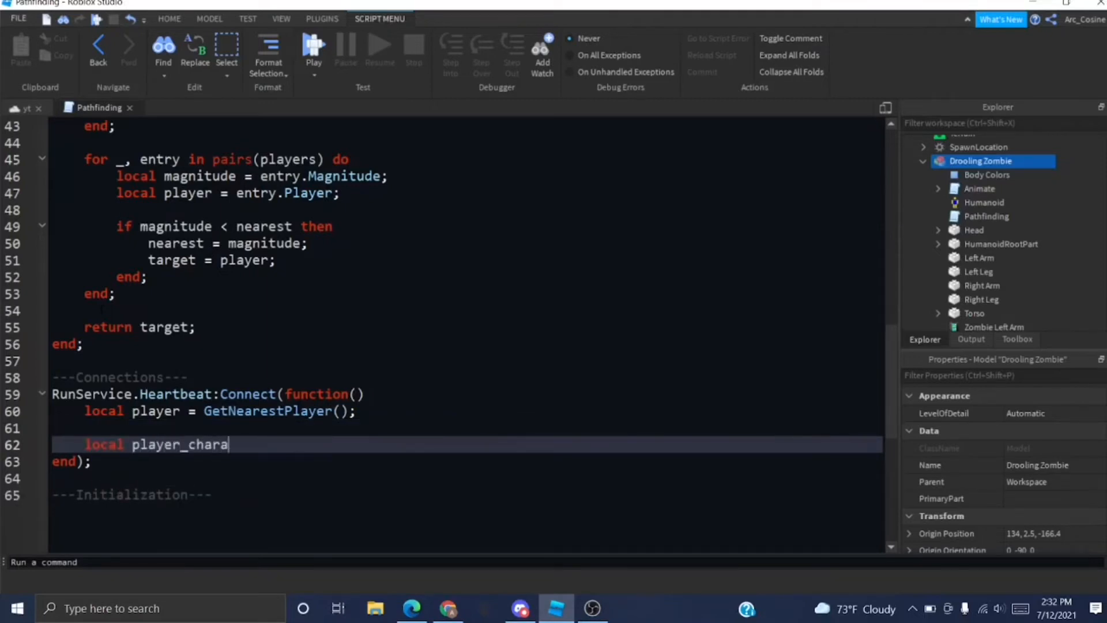
text(cter = player.)
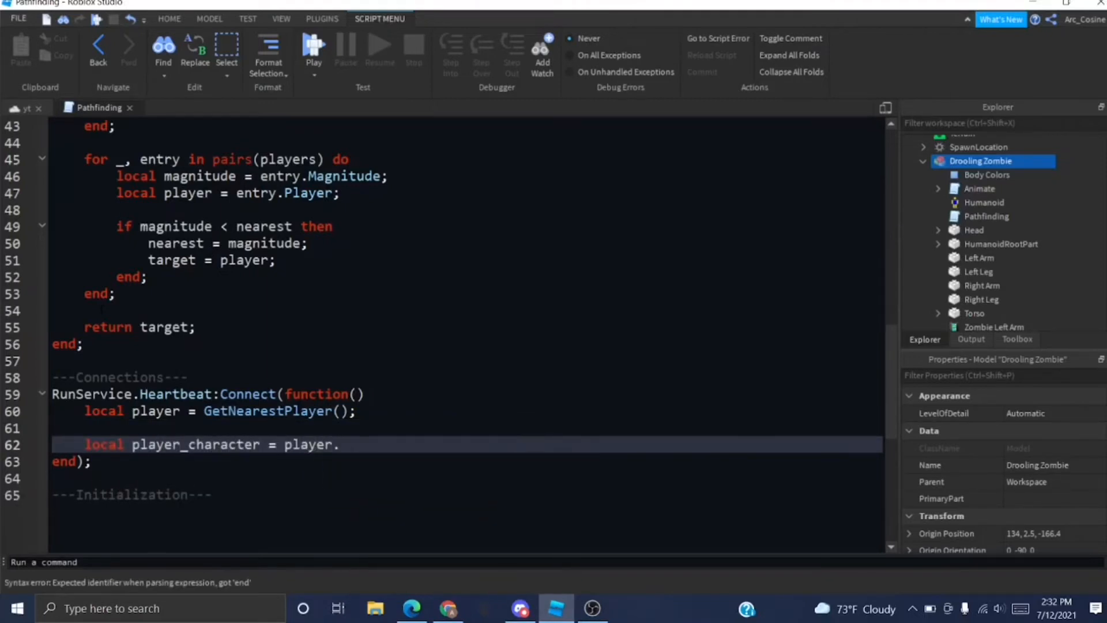
text(Character;)
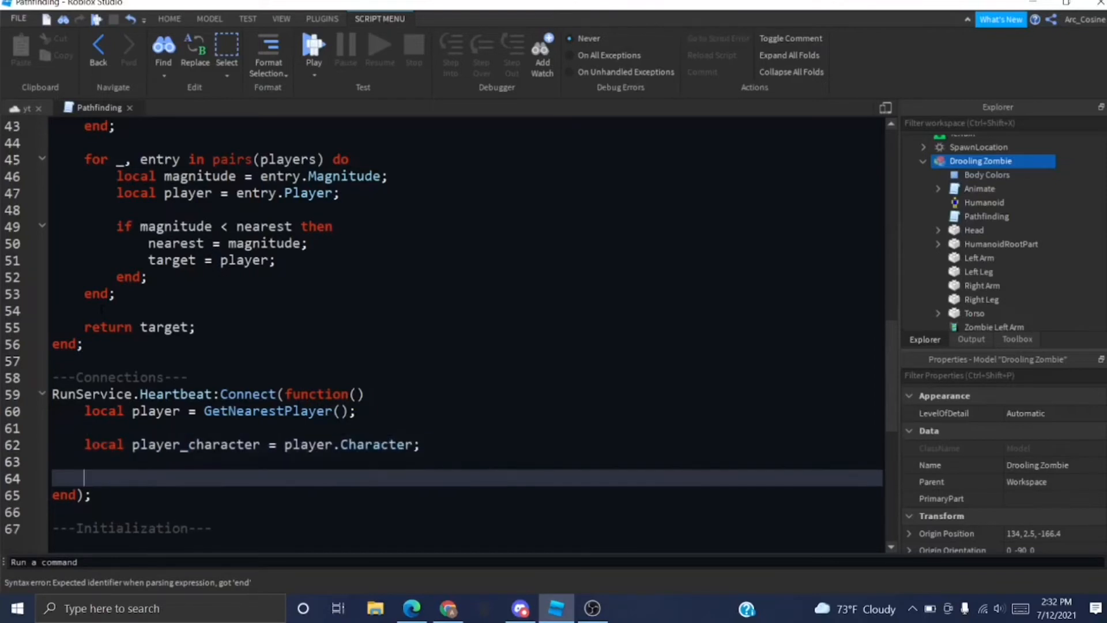
text(if player_chara)
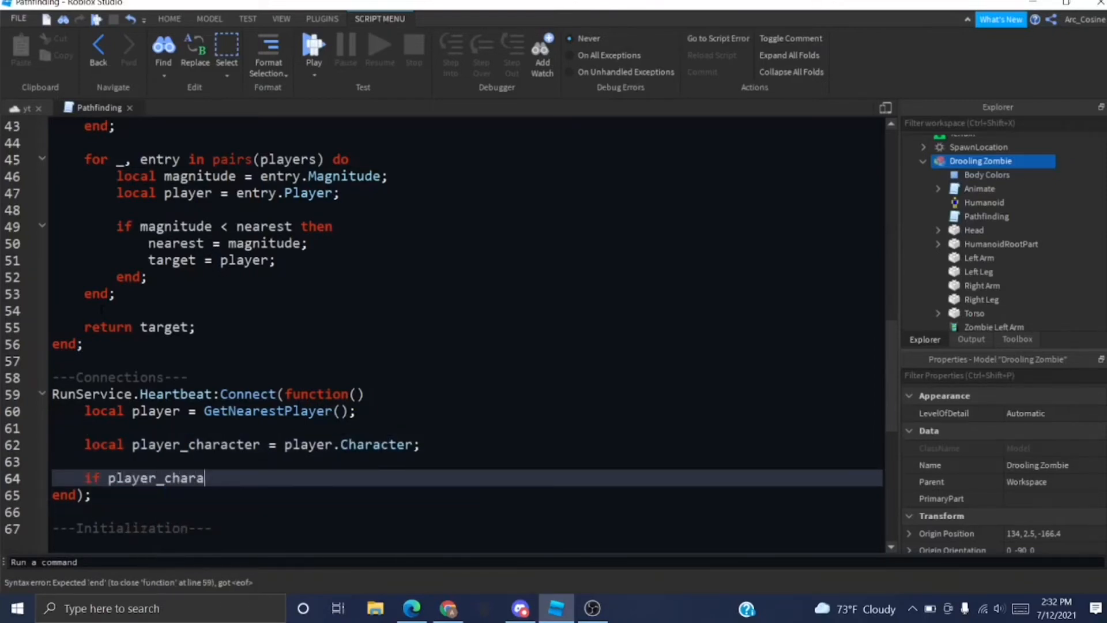
text(cter == ni)
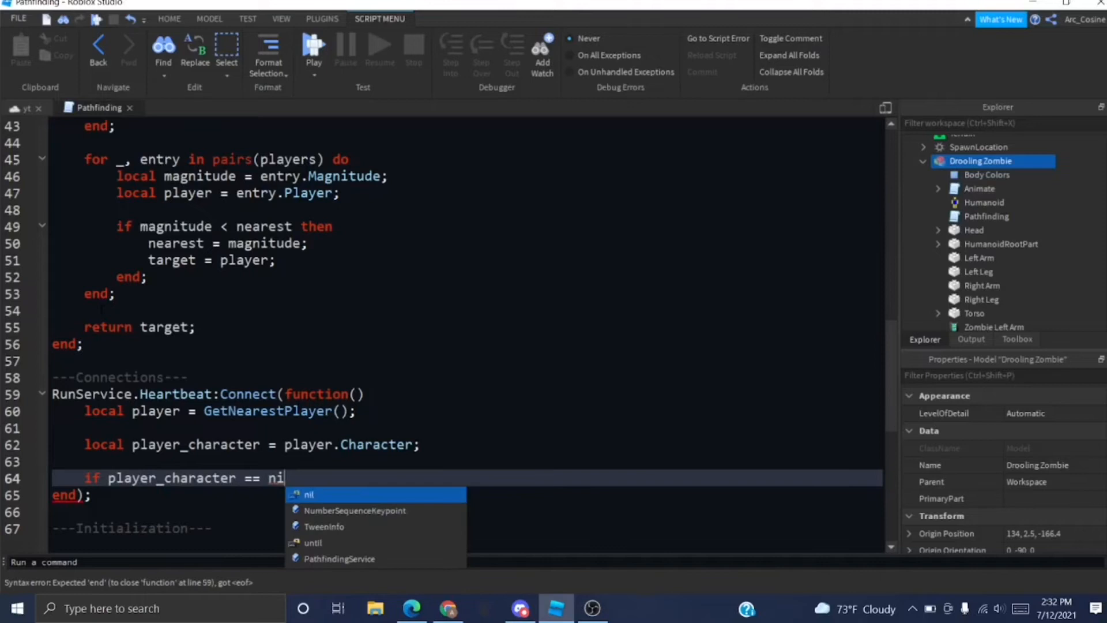
key(backspace)
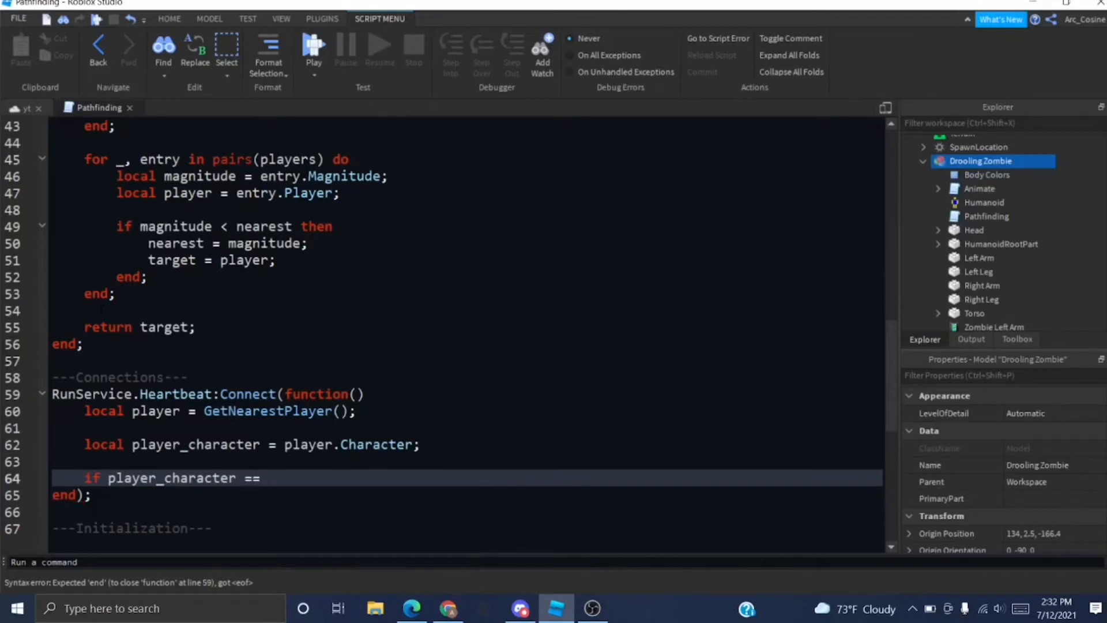
text(nil then)
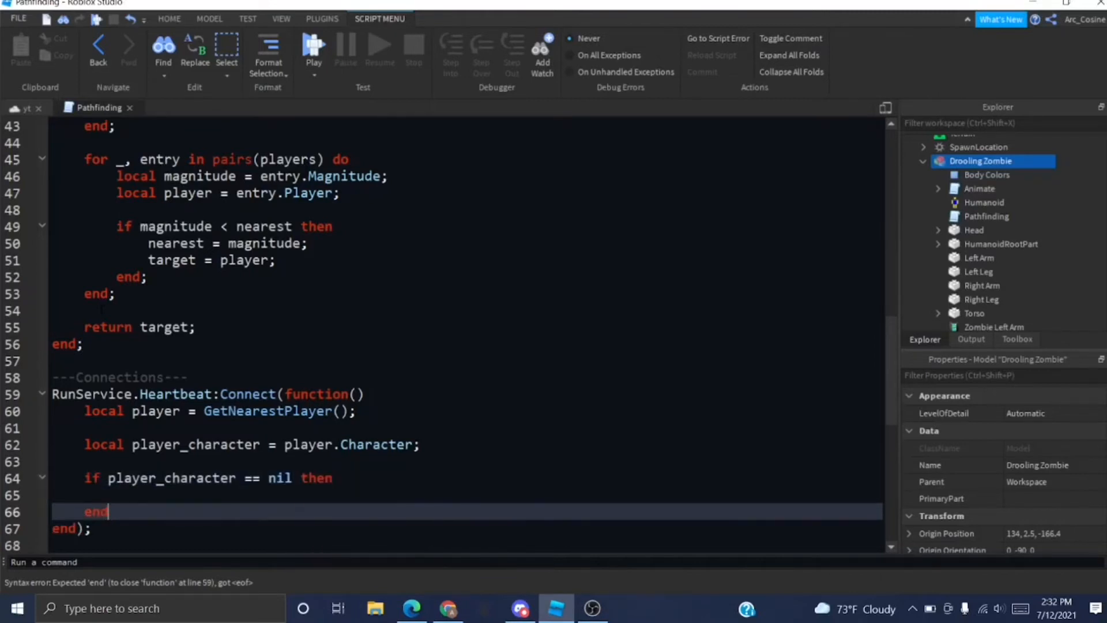
text(return;)
text(local)
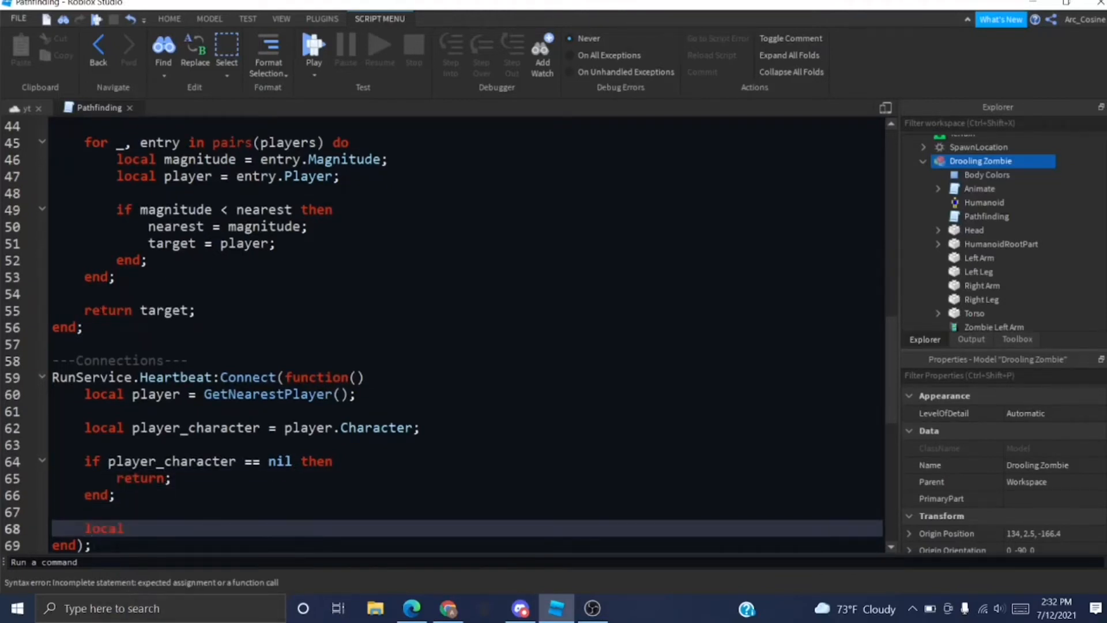
Get the character's humanoid and return early when its health is zero or below.
text(charact)
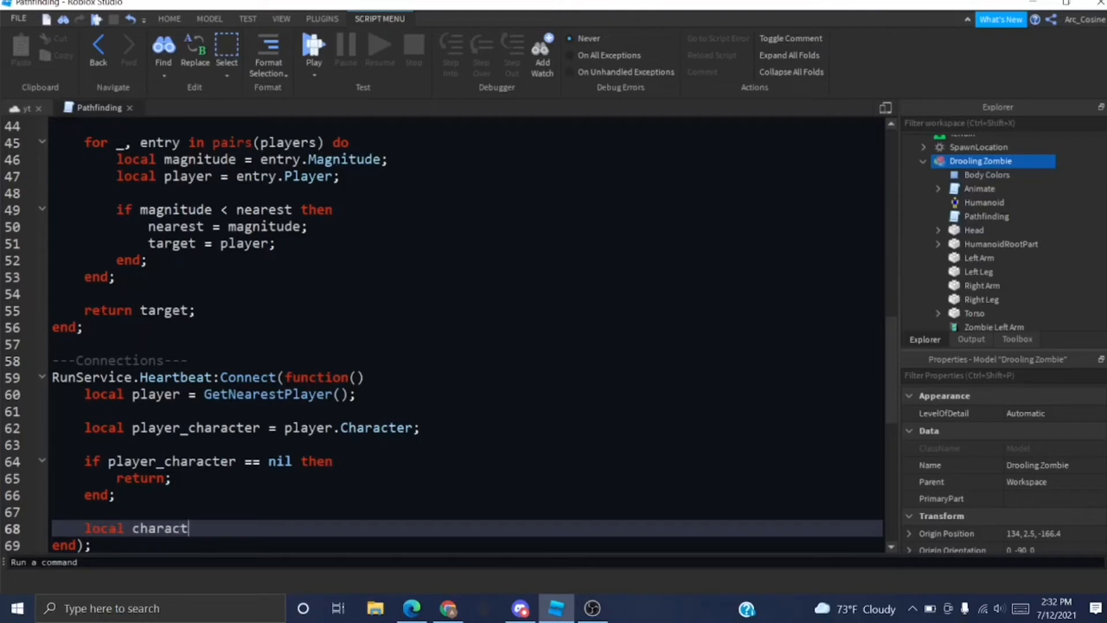
text(er_humanoid =)
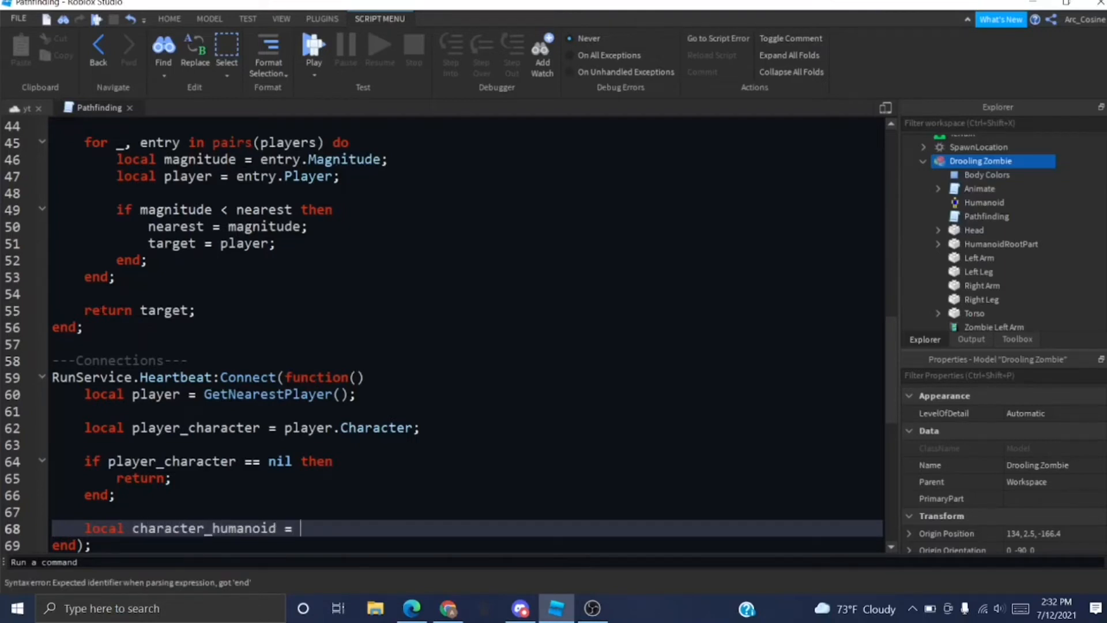
text(player_character.Humanoid;)
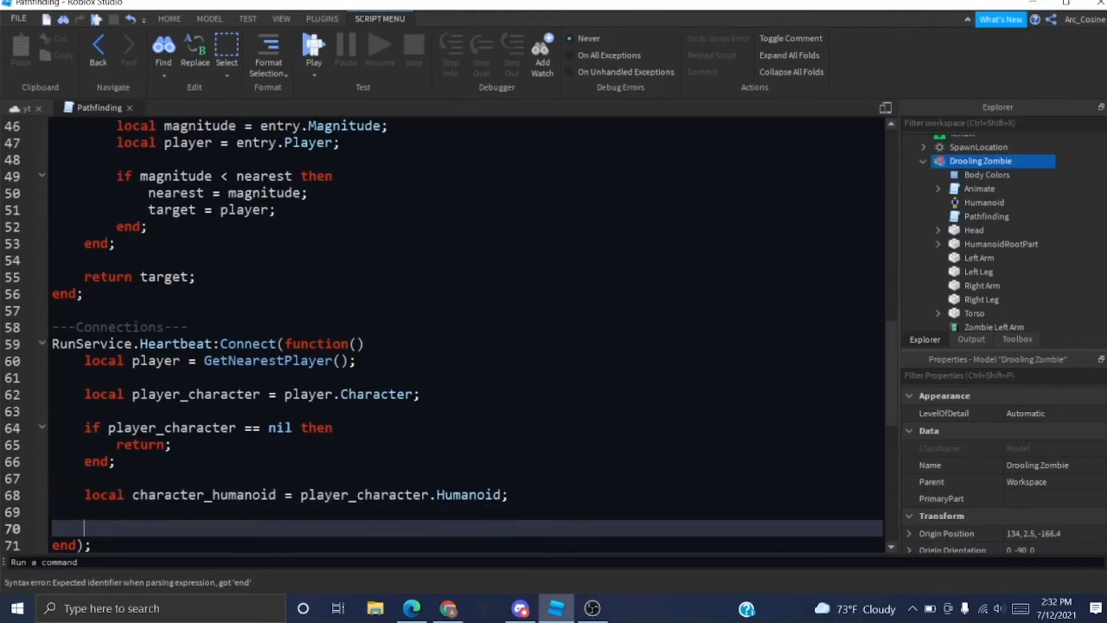
text(if character_humanoid.Health <= 0 then)
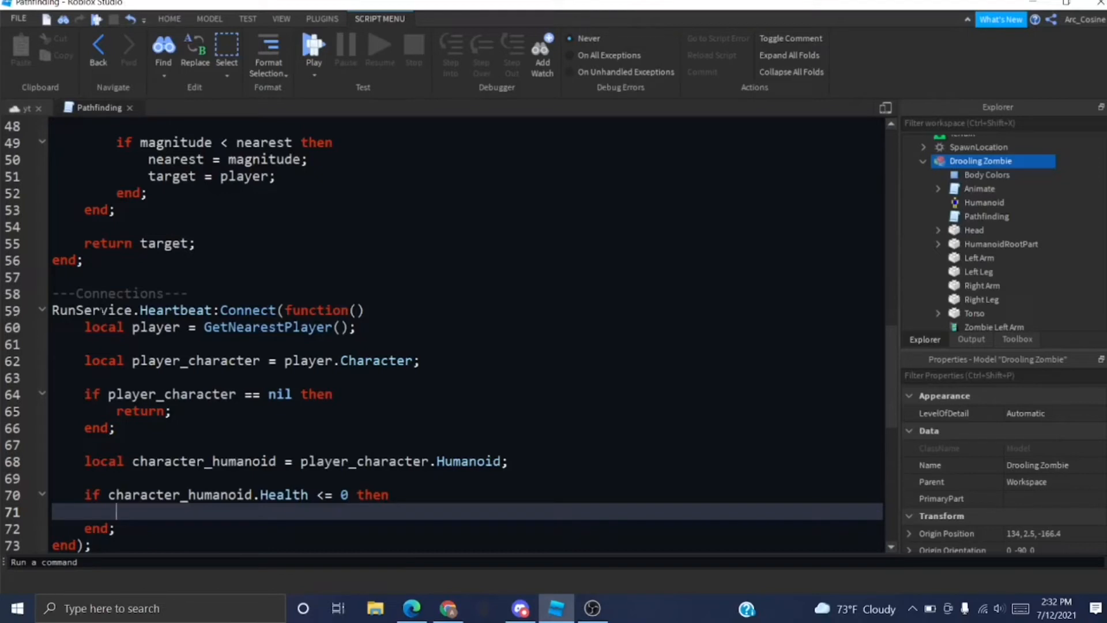
text(return;)
text())
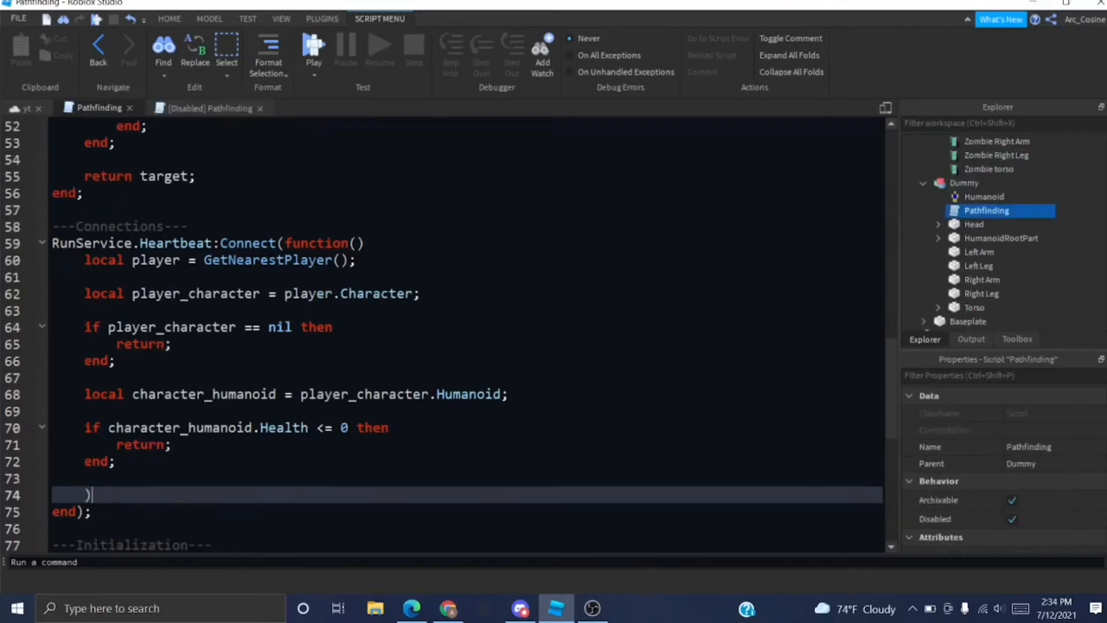
Store the player's HumanoidRootPart in a local target_rootpart variable.
key(Backspace)
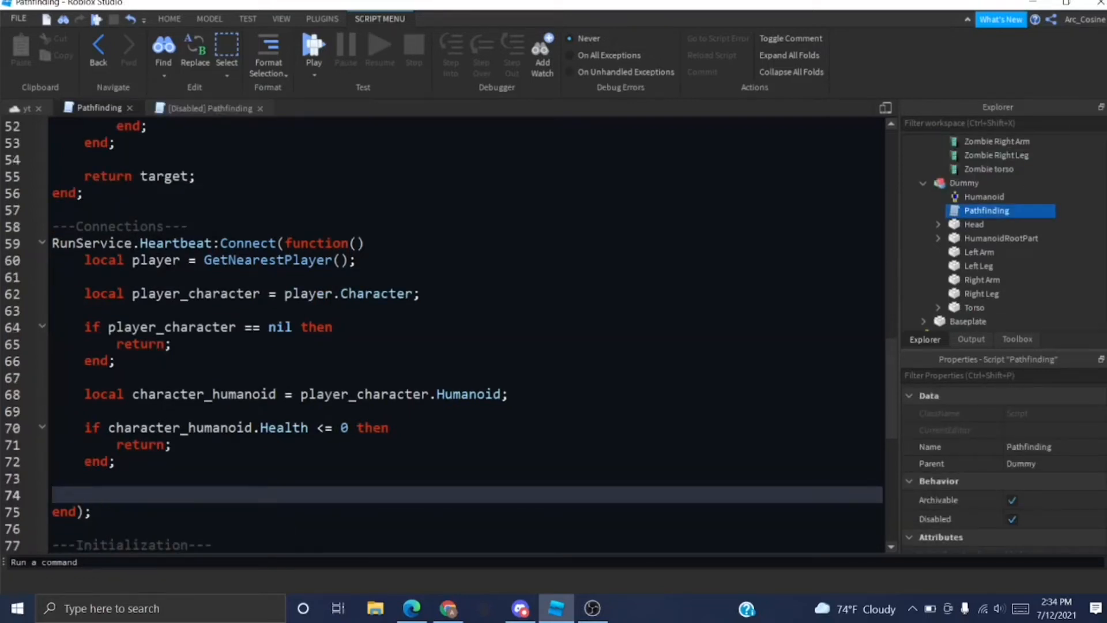
text(local hu)
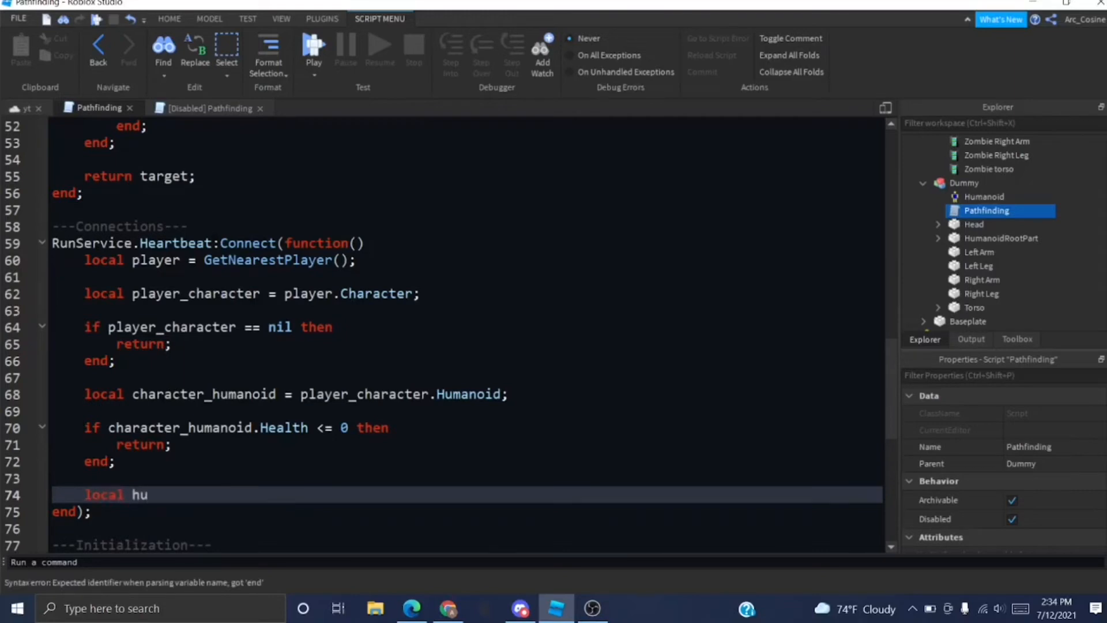
key(Backspace)
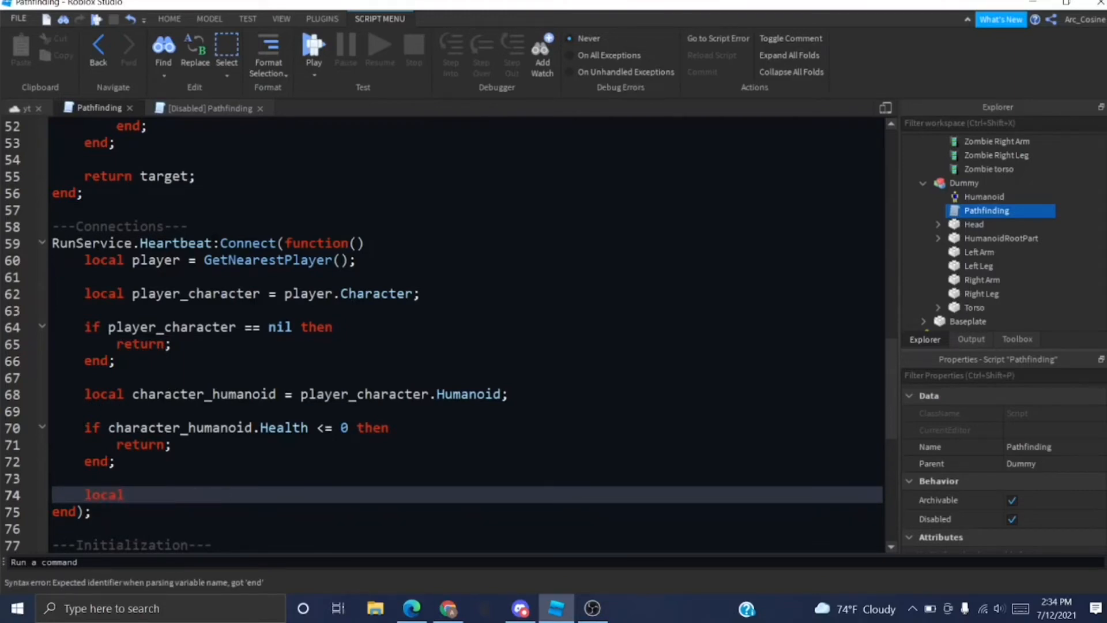
text(target)
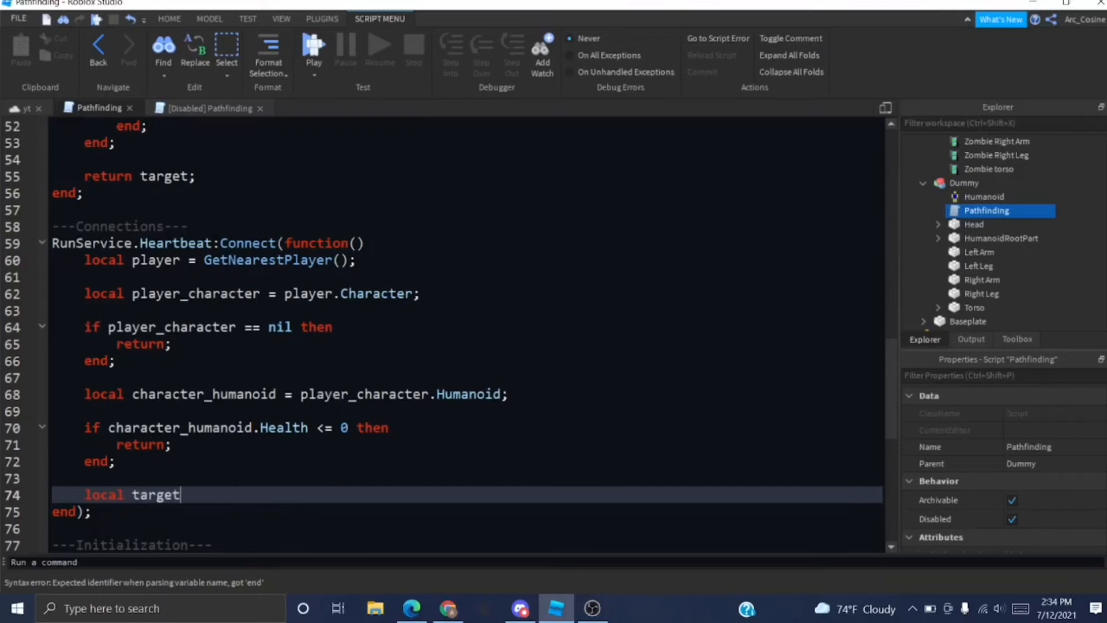
text(_rootpart =)
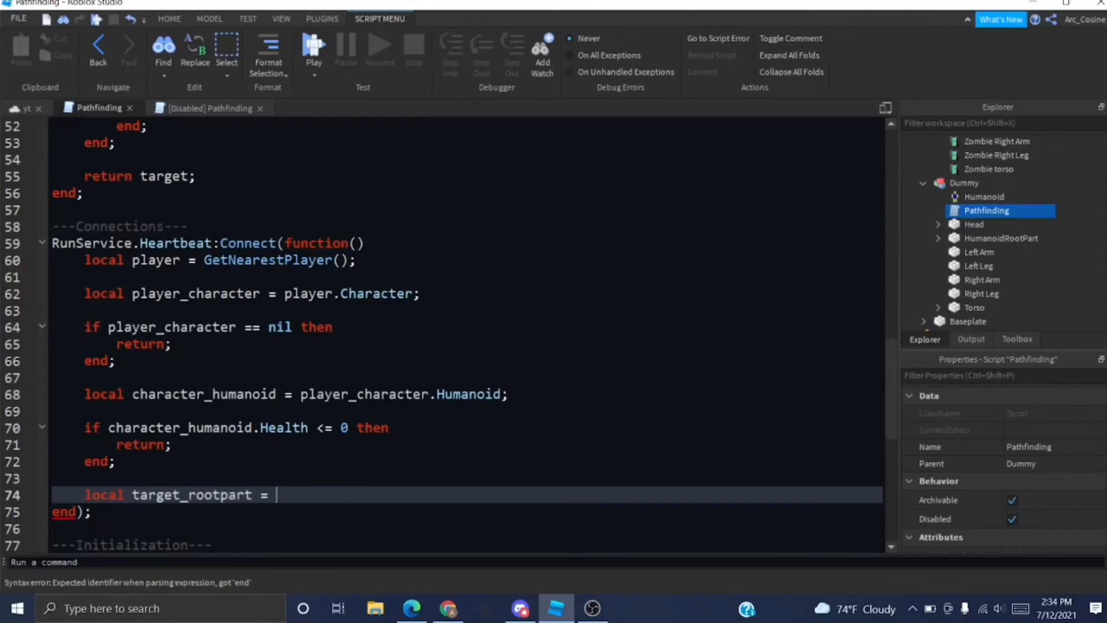
text(player_character.)
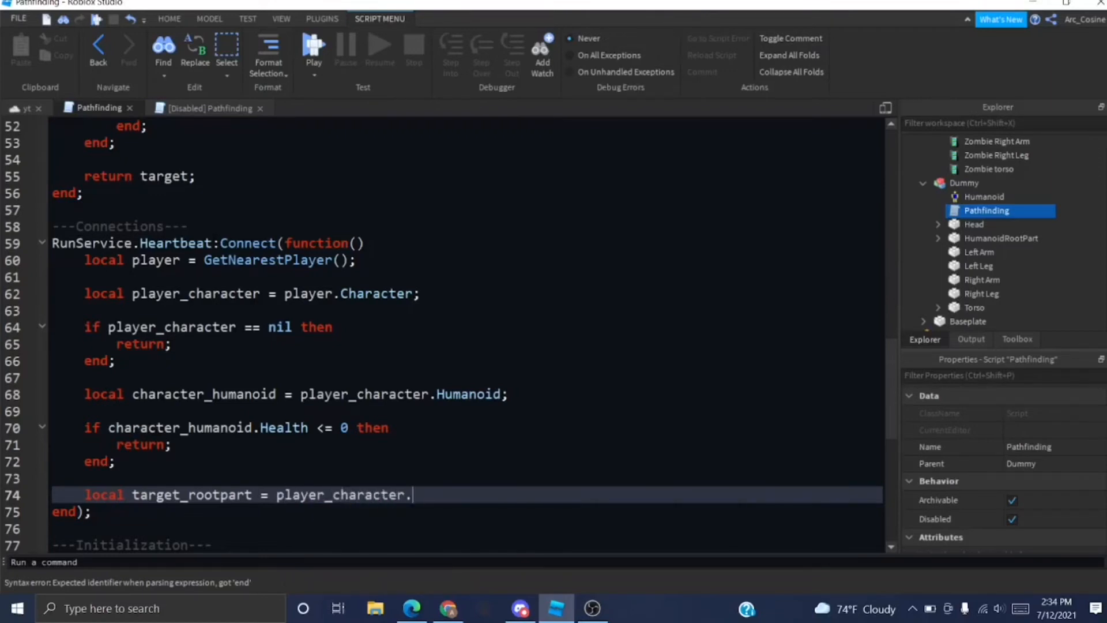
text(HumanoidRoot)
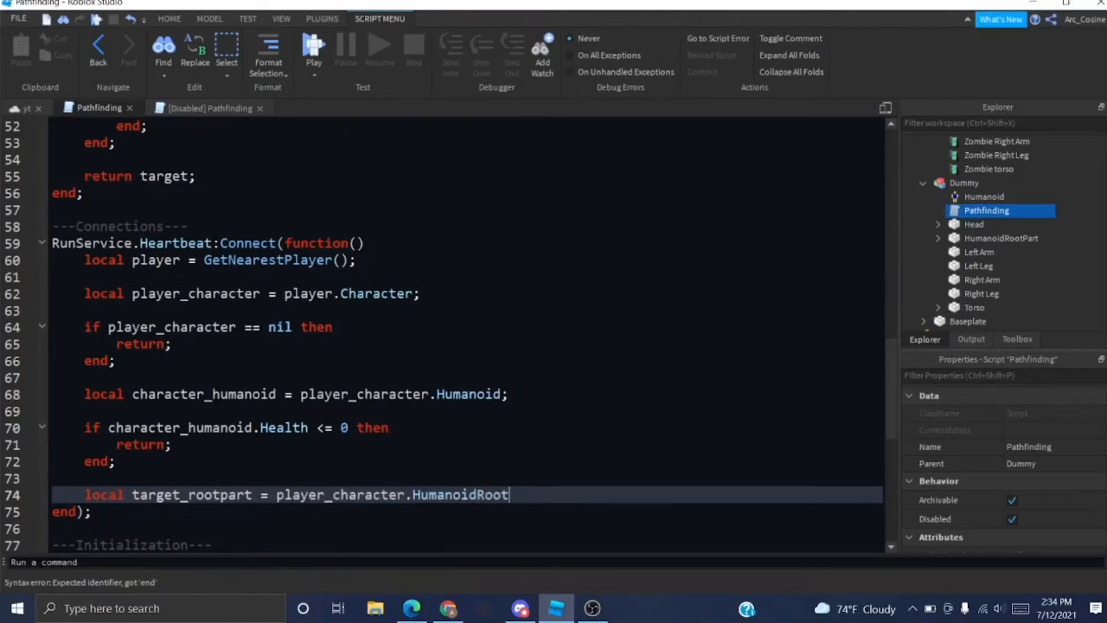
text(Part;)
click(468, 528)
text(local destination -)
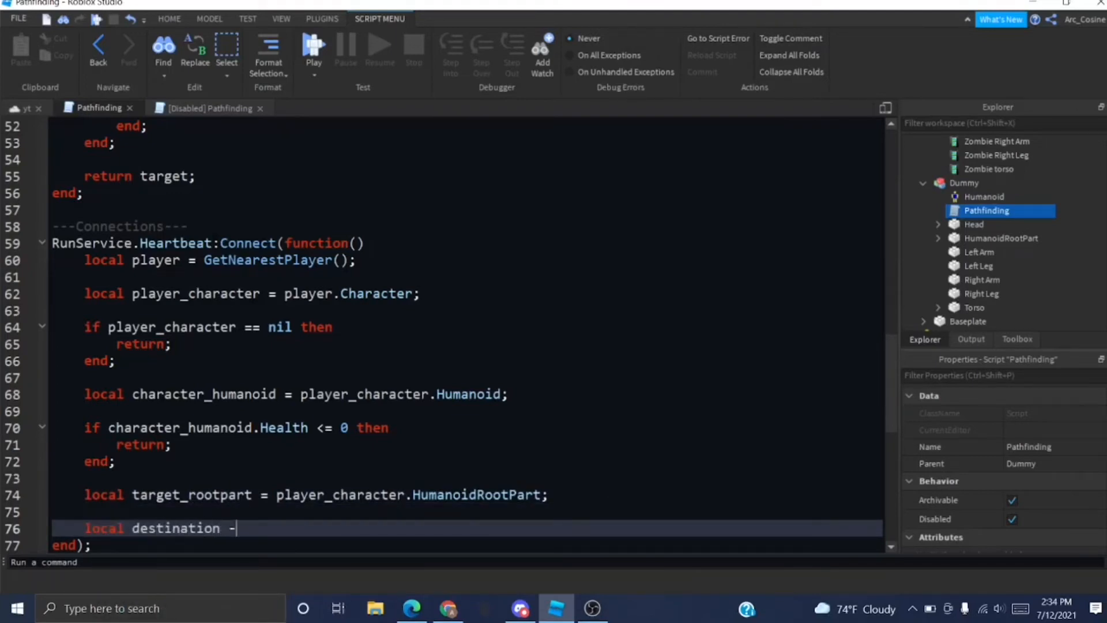
Set destination to target_rootpart.Position and beginning to RootPart.Position.
key(Backspace)
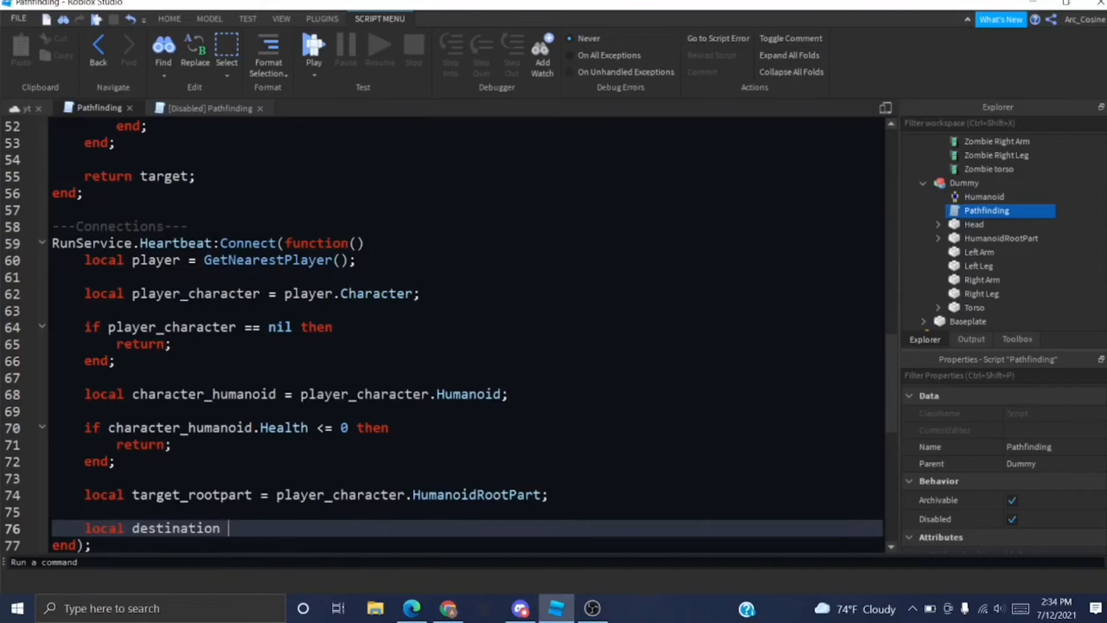
text(= target)
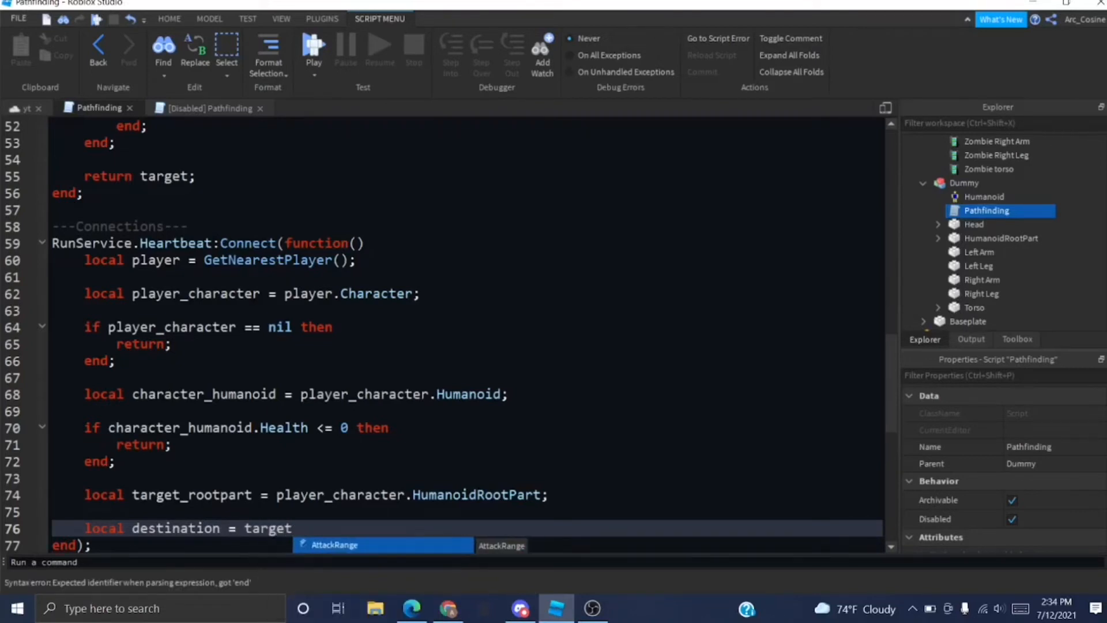
text(_rootpart.)
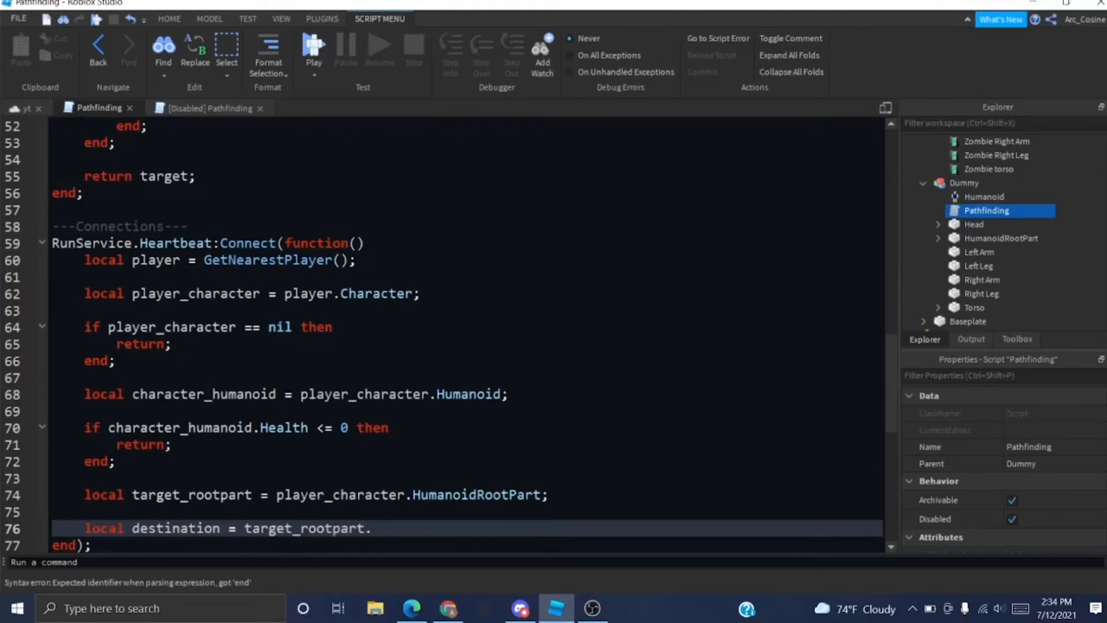
text(Position;)
text(local beginning =)
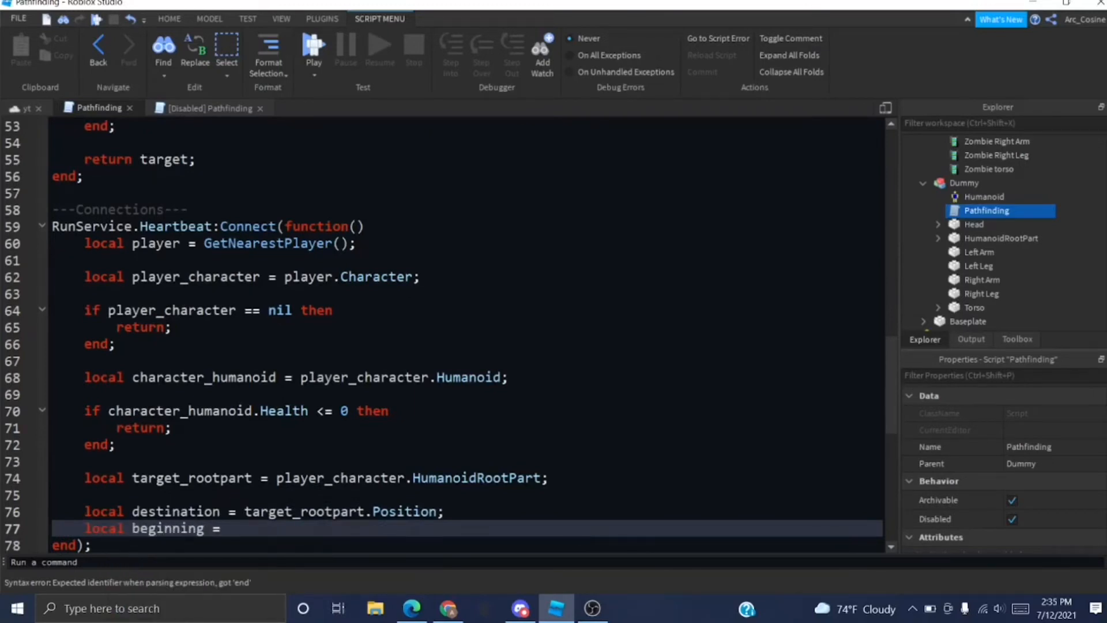
text(Roto)
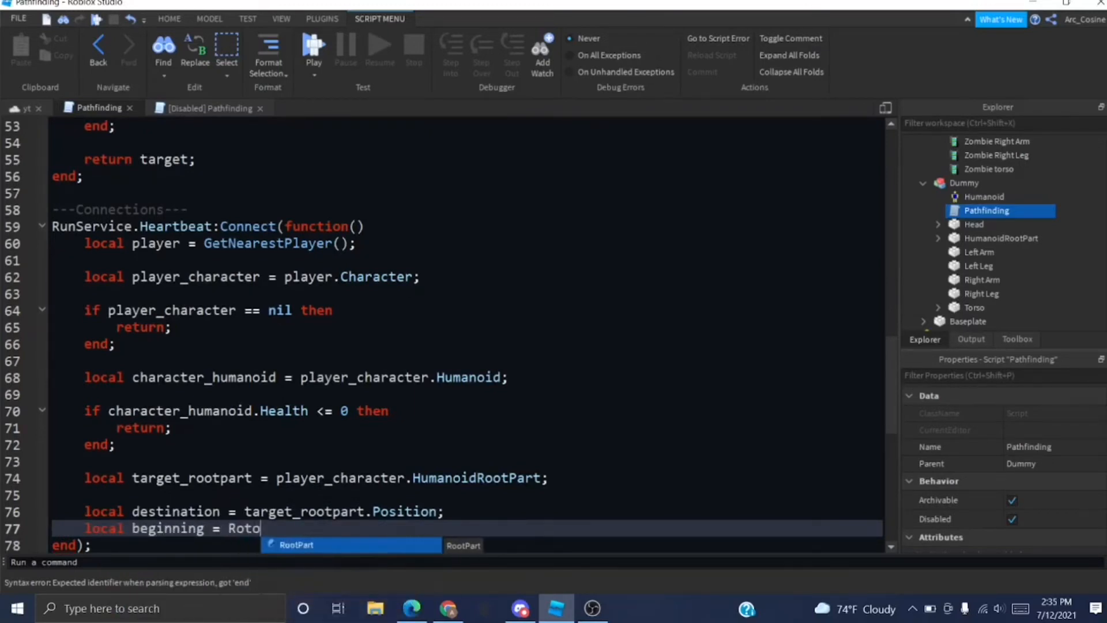
text(Part.Position)
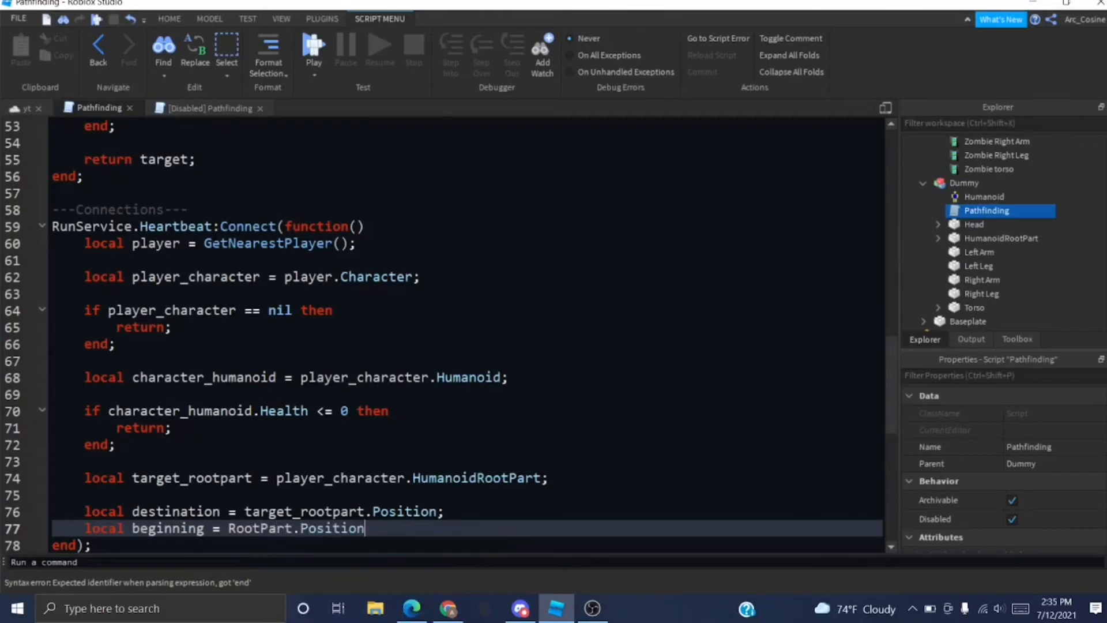
text(local path = PathfindingService)
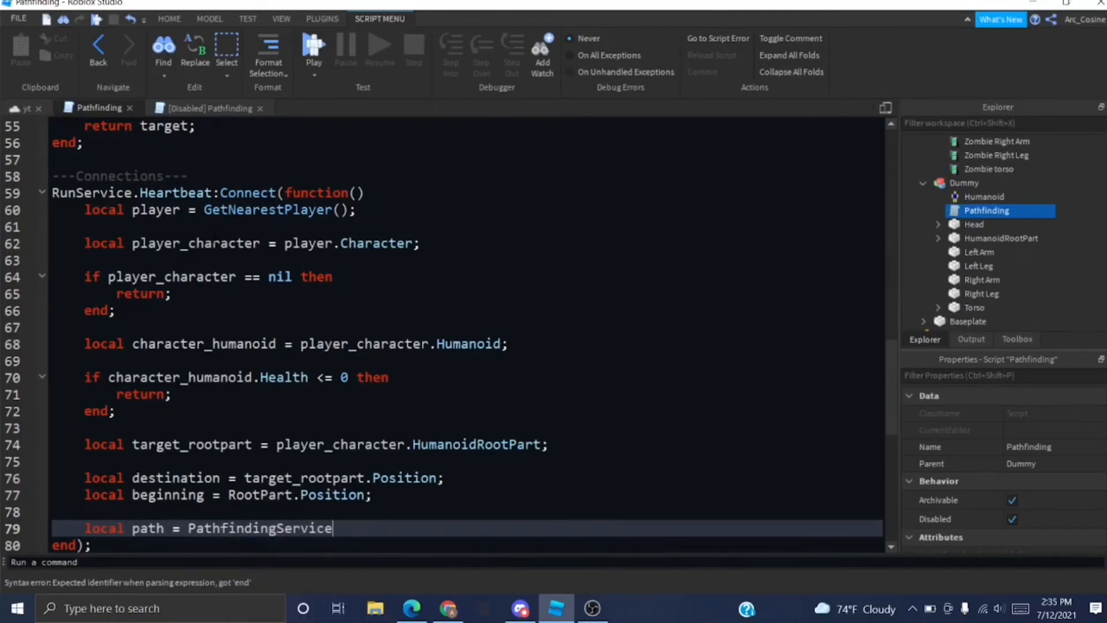
Create the path via PathfindingService:CreatePath(PathParams) and ComputeAsync from beginning to destination.
text(:CreatePath())
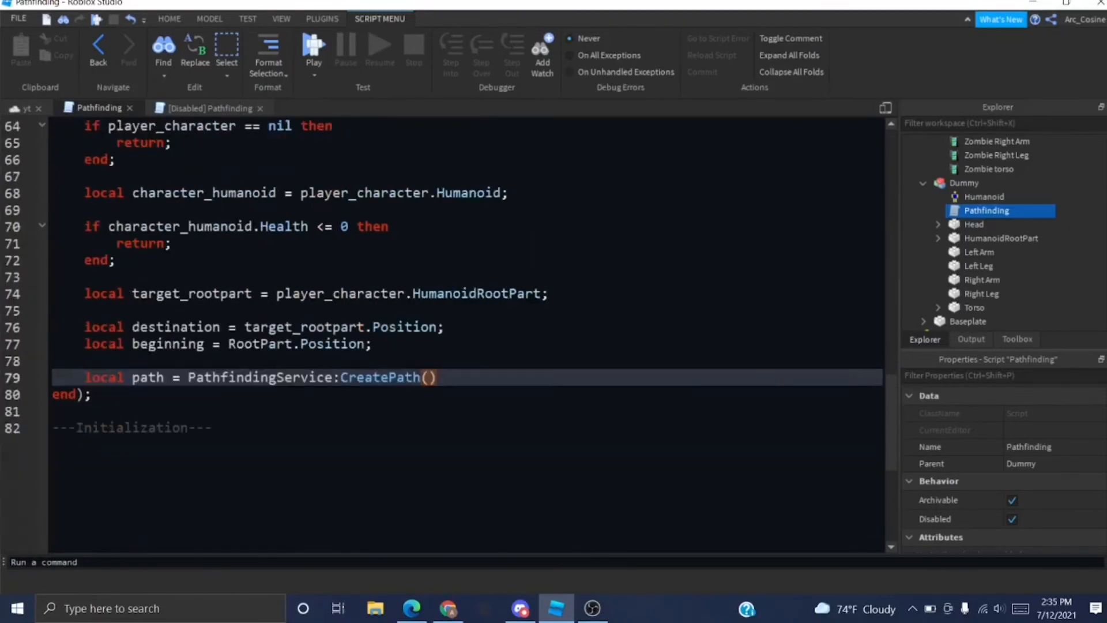
text(PathParams)
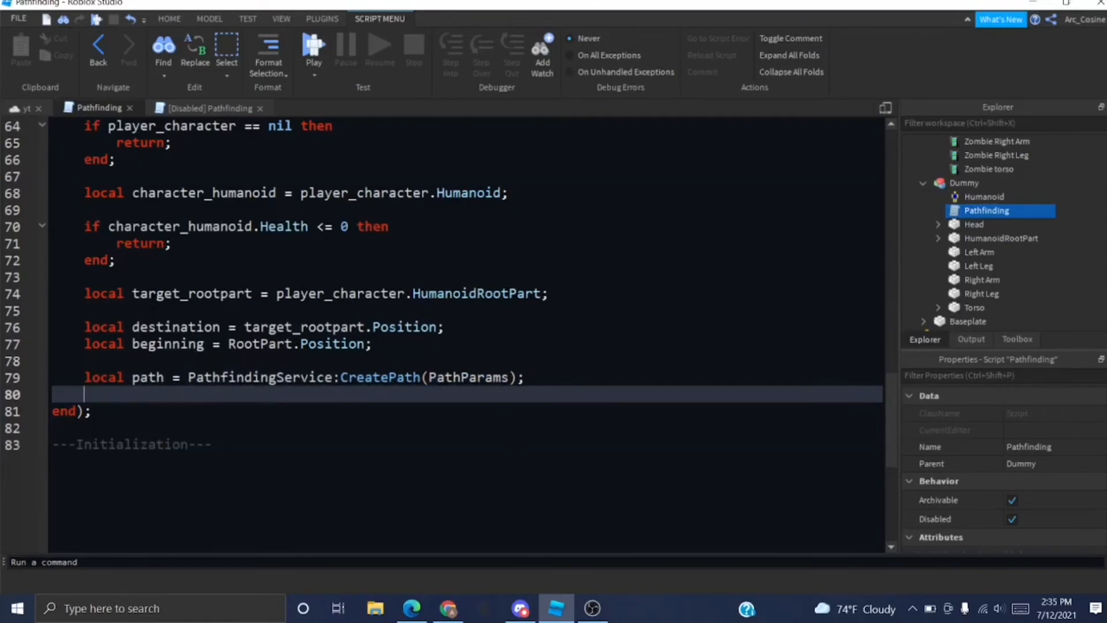
text(path:Comp)
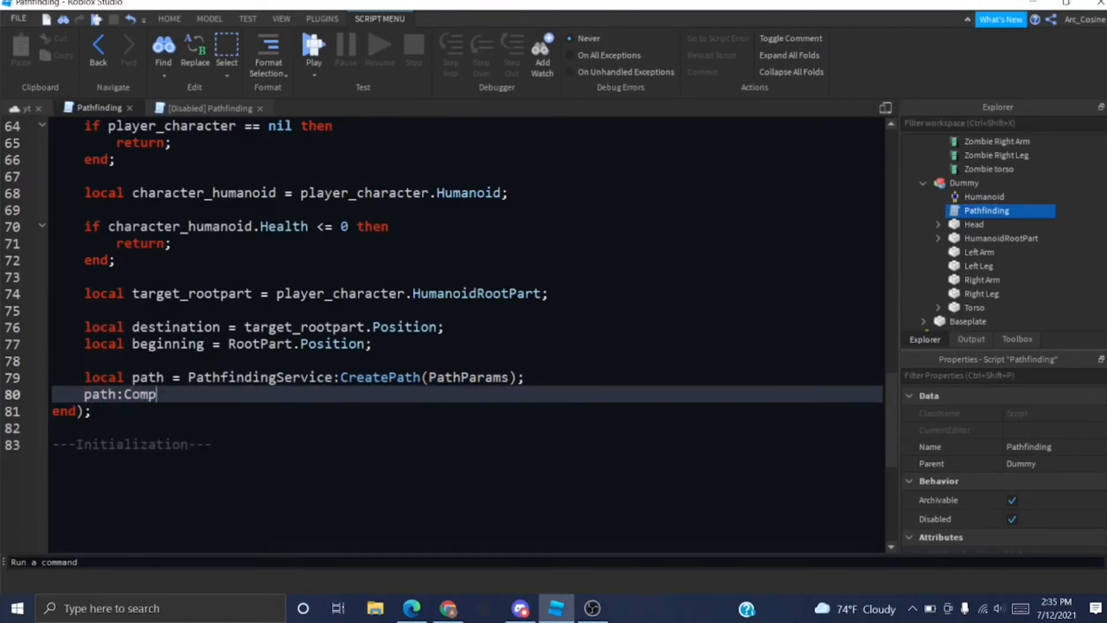
text(uteAsync())
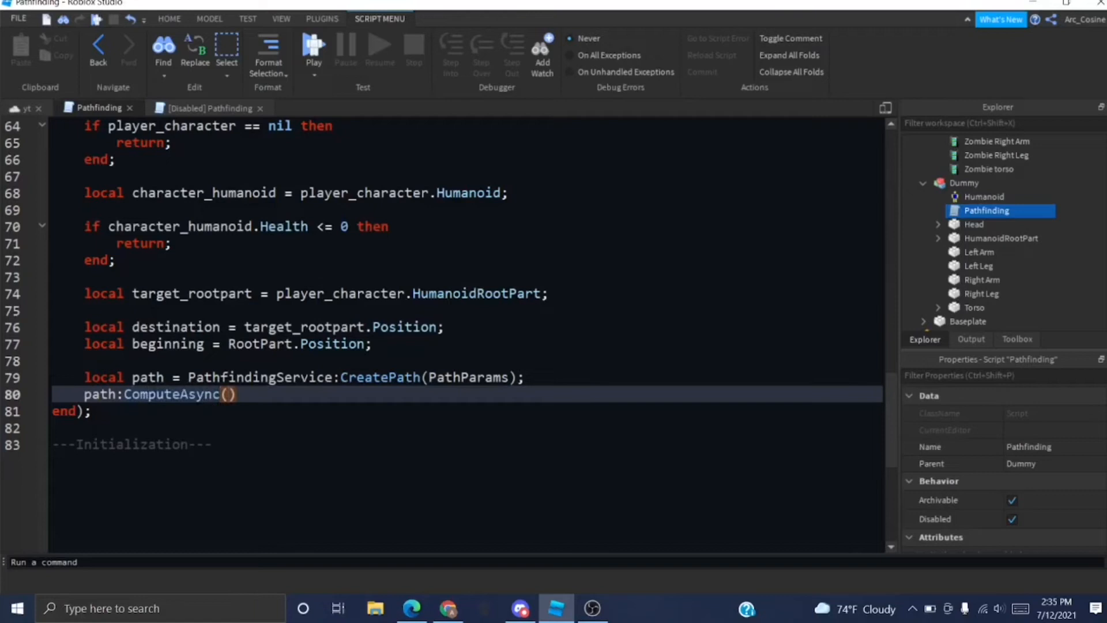
text(beginning, destination)
text(if paht)
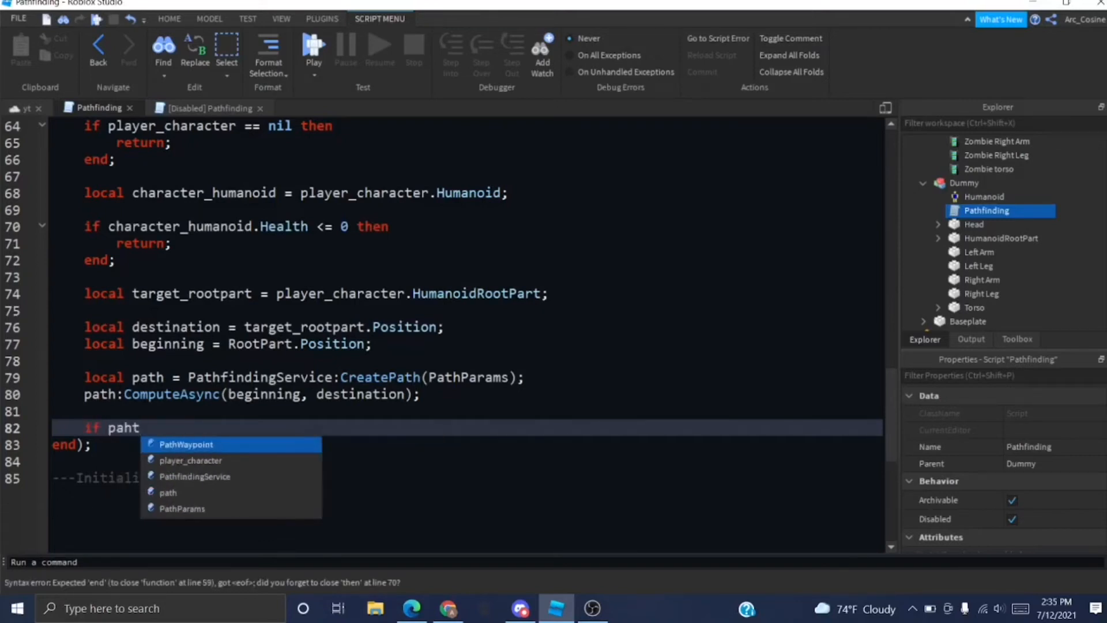
Add an if path.Status == Enum.PathStatus.Success check, else Humanoid:MoveTo(RootPart.Position).
text(path.Status)
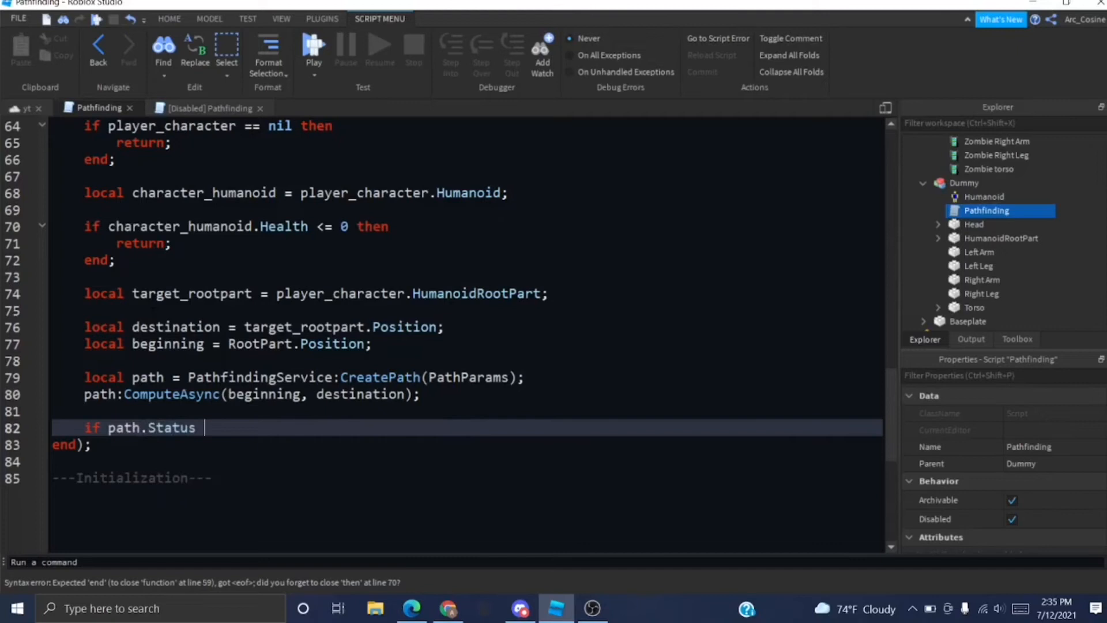
text(== Enu,)
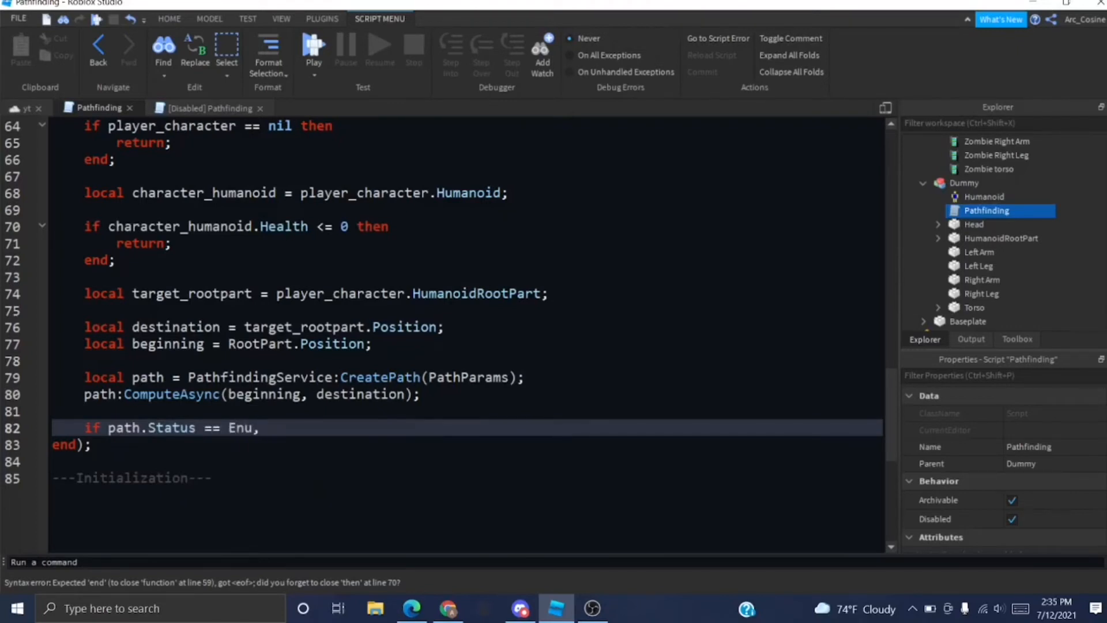
text(m.PathStatus.Success then)
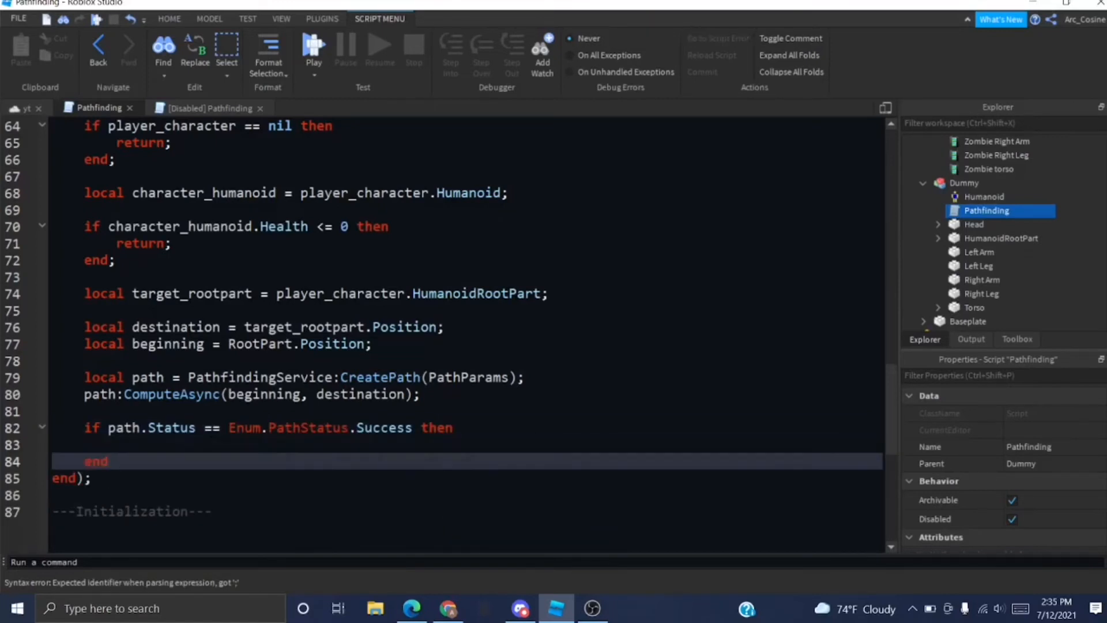
text(else)
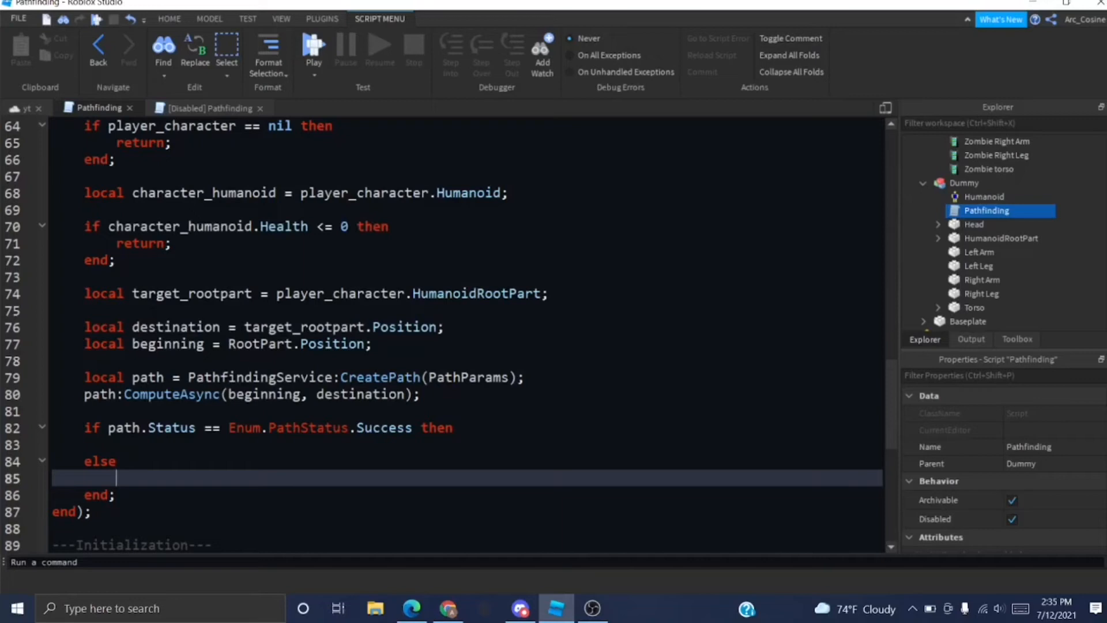
text(Humanod)
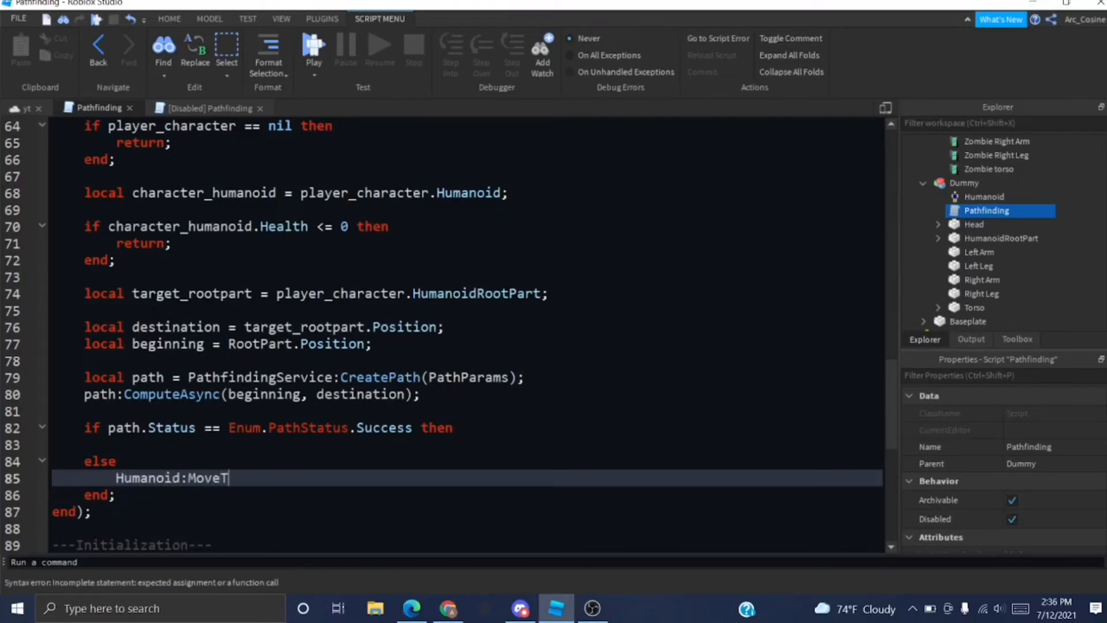
text(o(RootPart.Position)
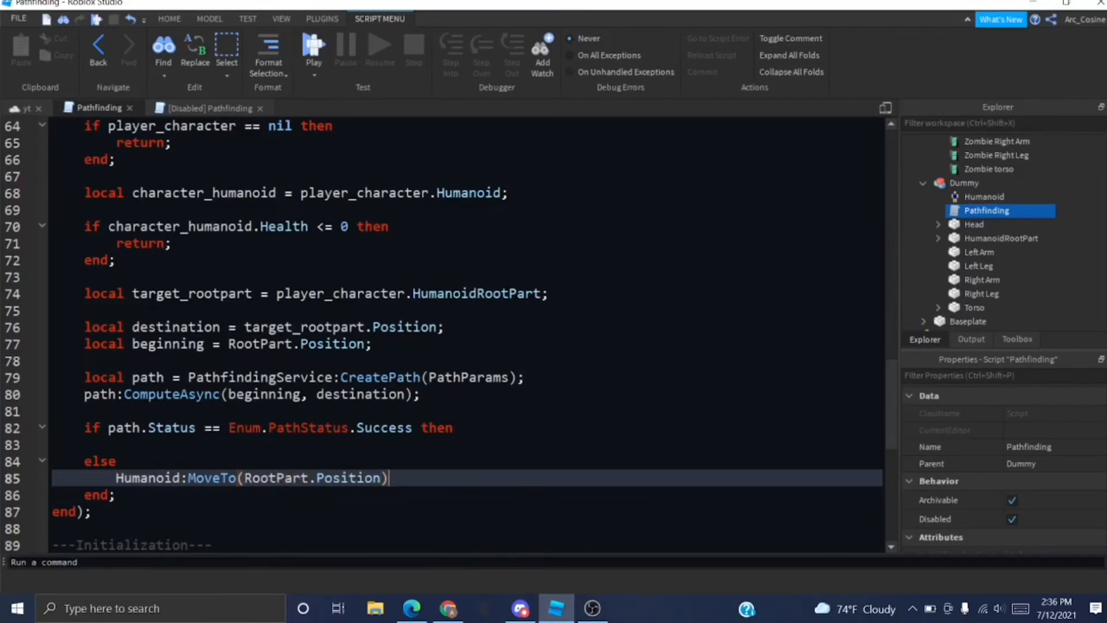
text(;)
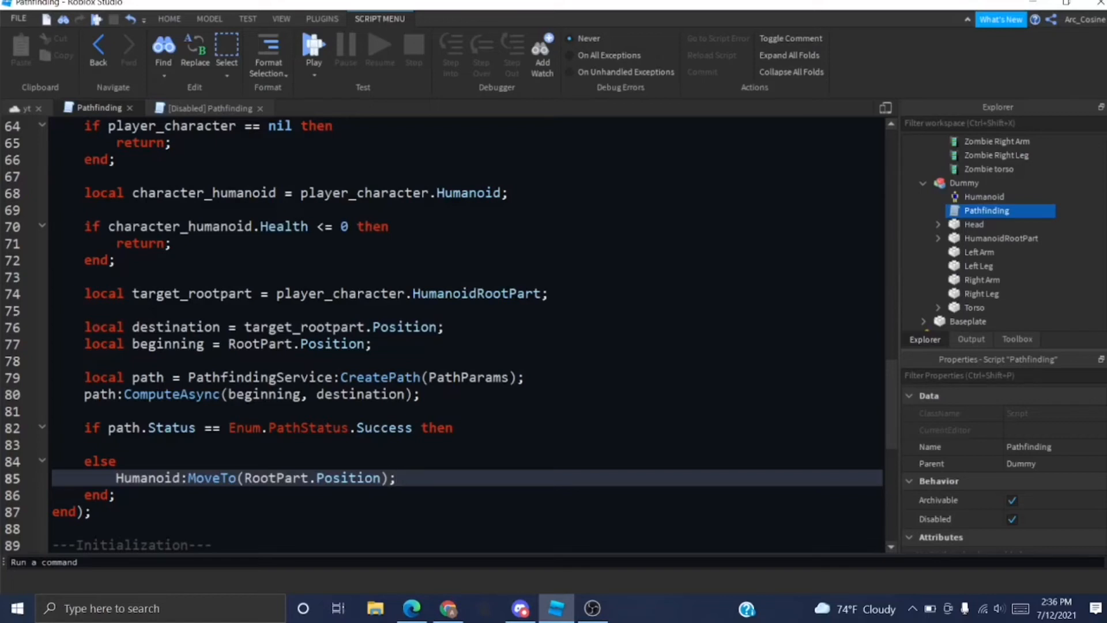
In the success branch, get waypoints and loop them, setting Humanoid.Jump true on Jump actions.
click(397, 478)
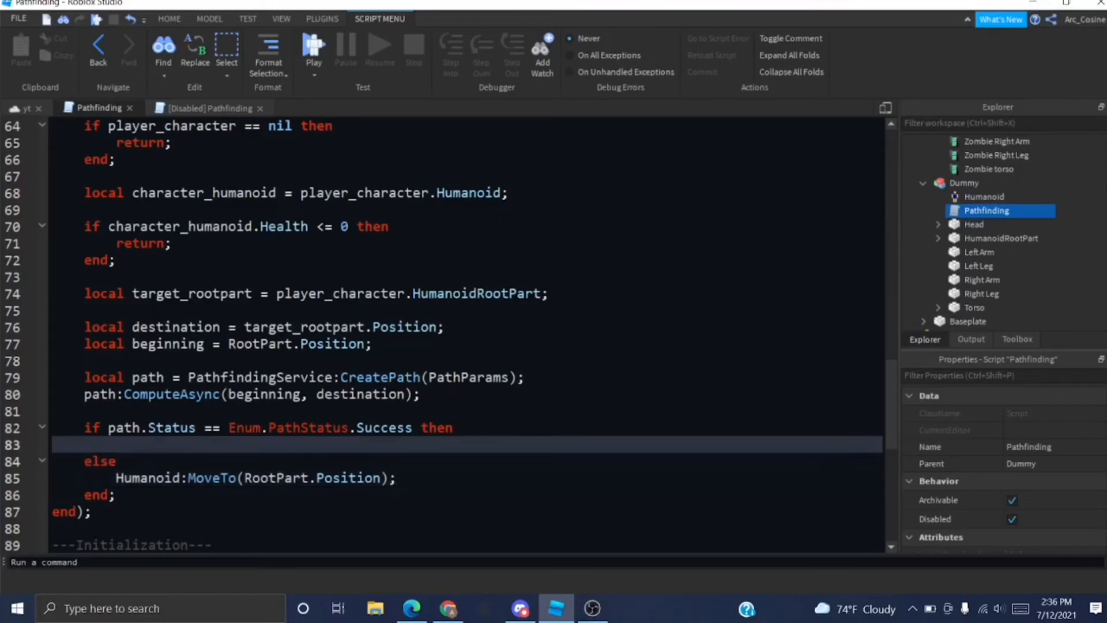
text(local waypoint = path:)
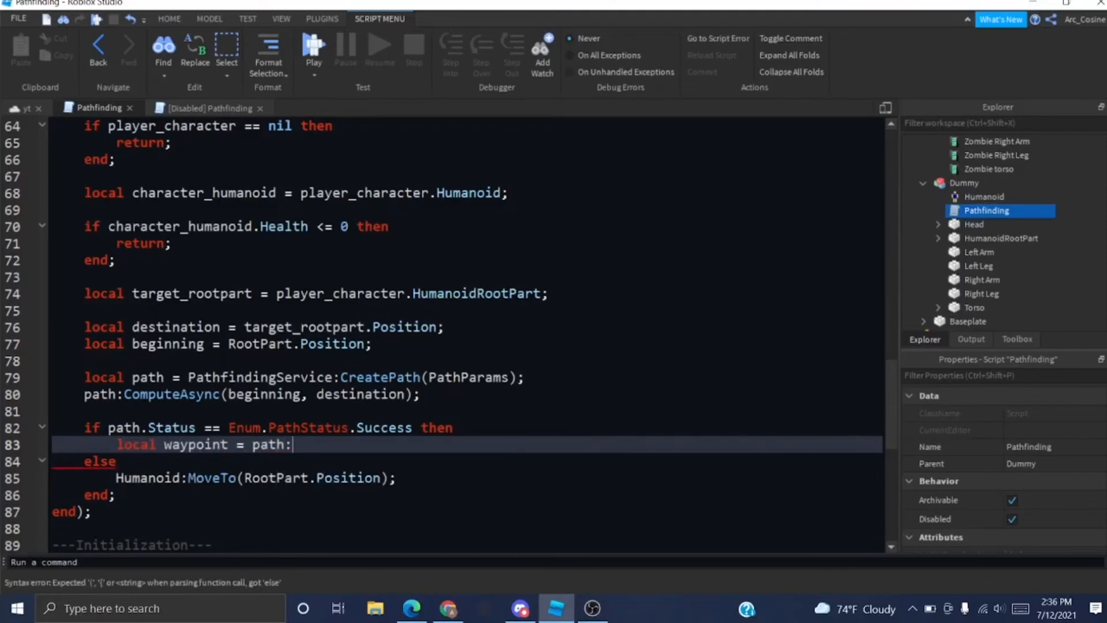
text(GetWaypoints();)
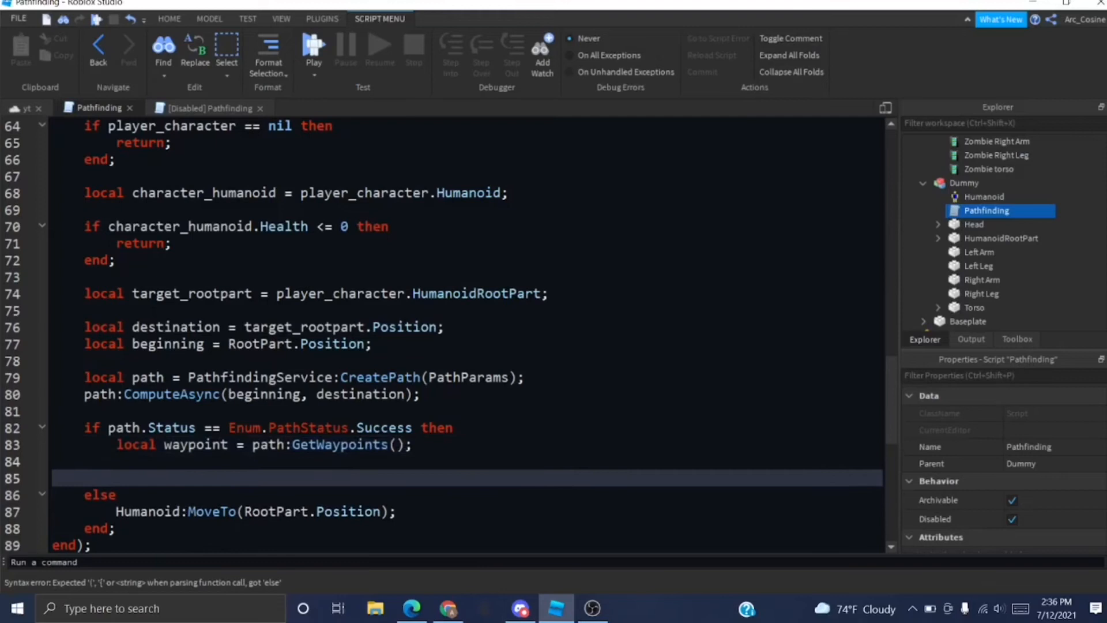
text(for _,)
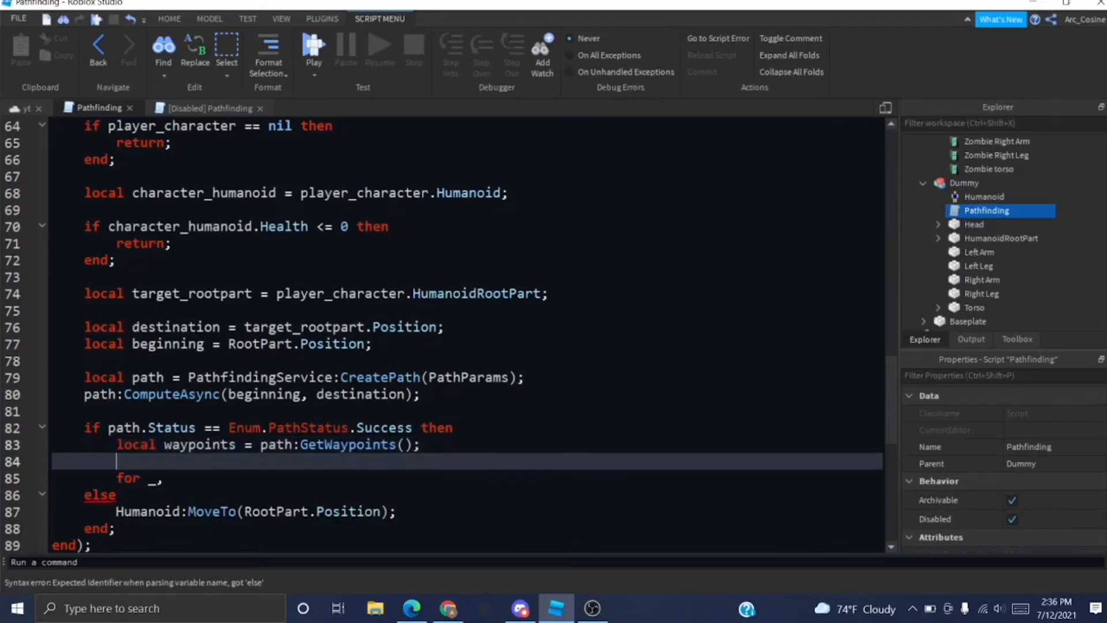
text(waypoint in pairs)
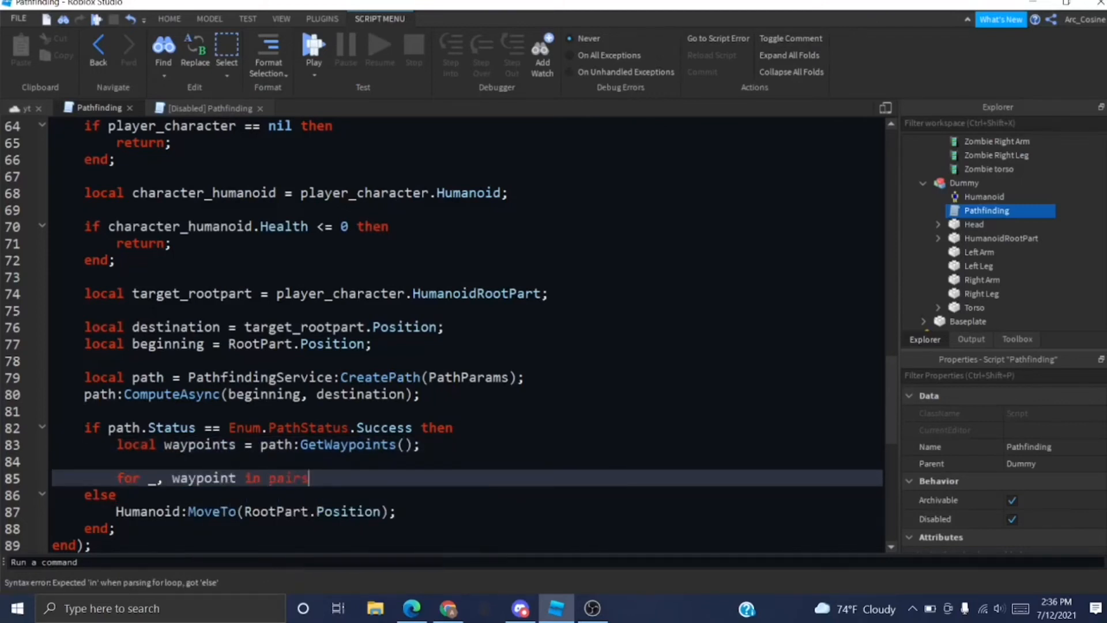
text((waypoint))
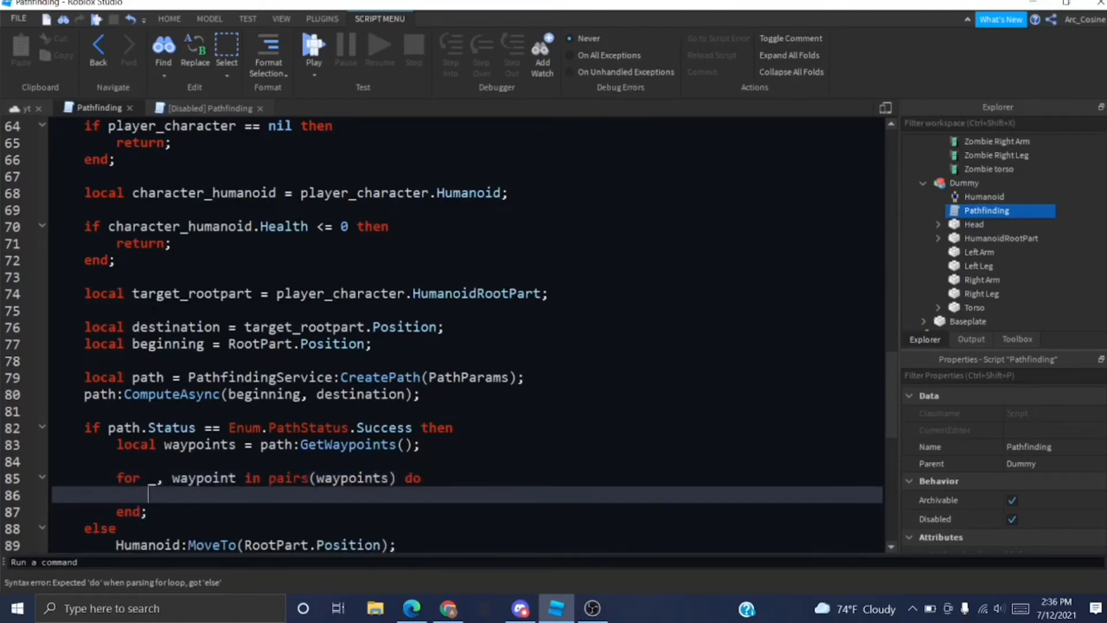
text(if waypoint.Action == Enum.PathWaypointAction.)
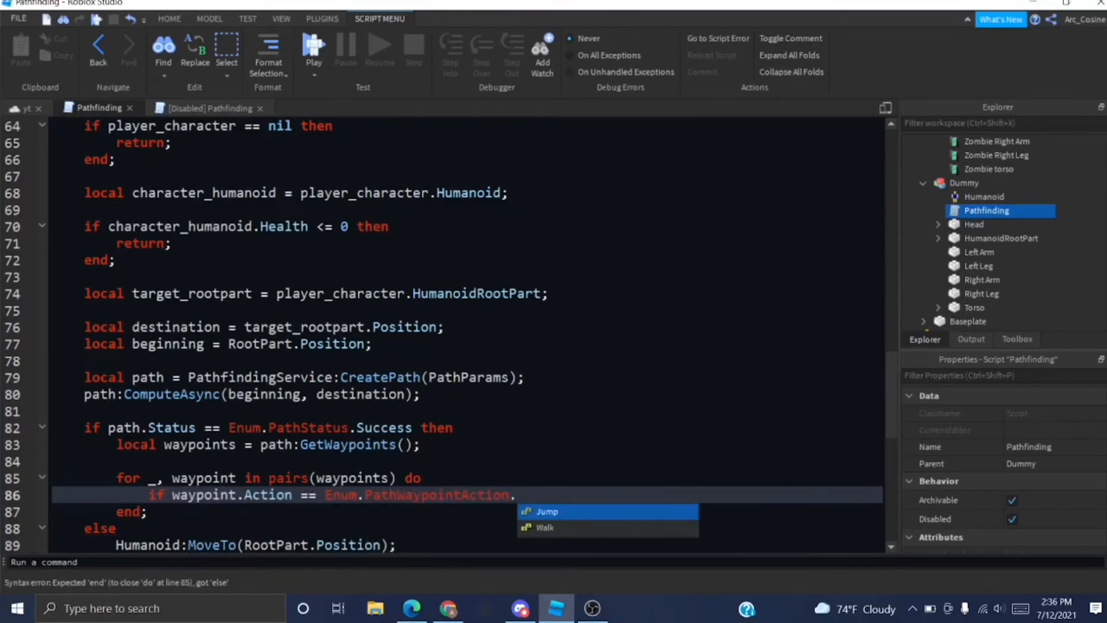
click(546, 510)
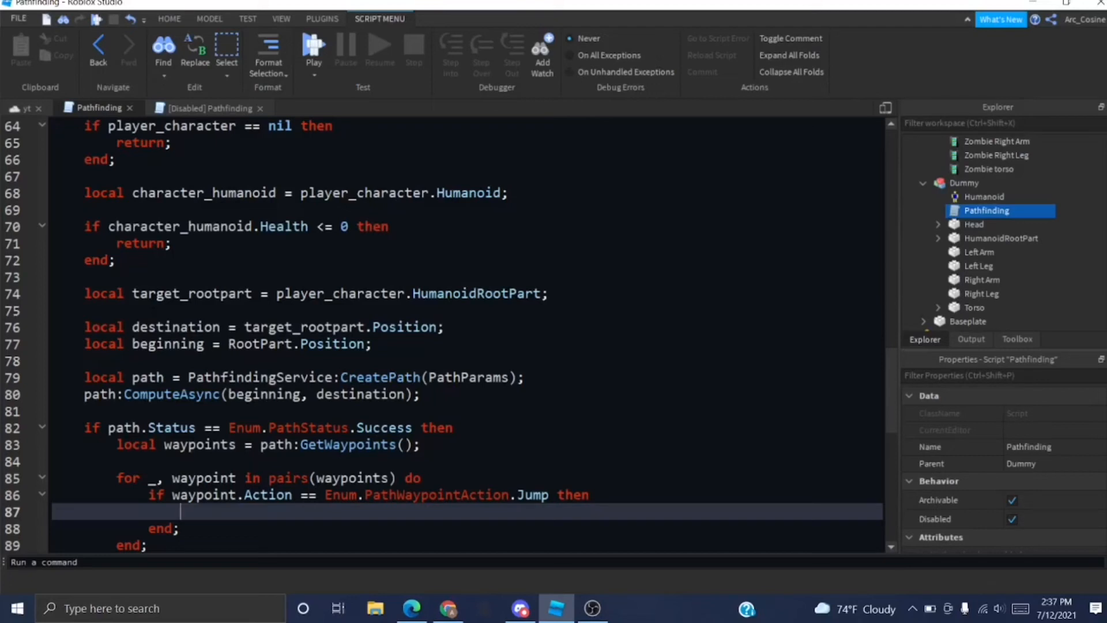
text(Humanoid.Jump)
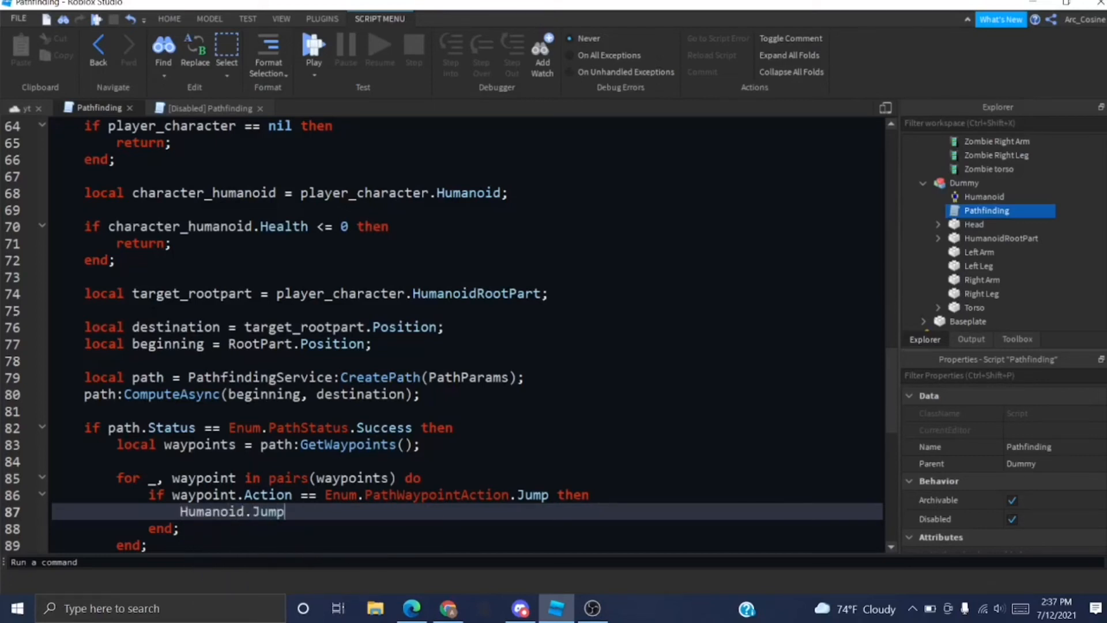
text(= true;)
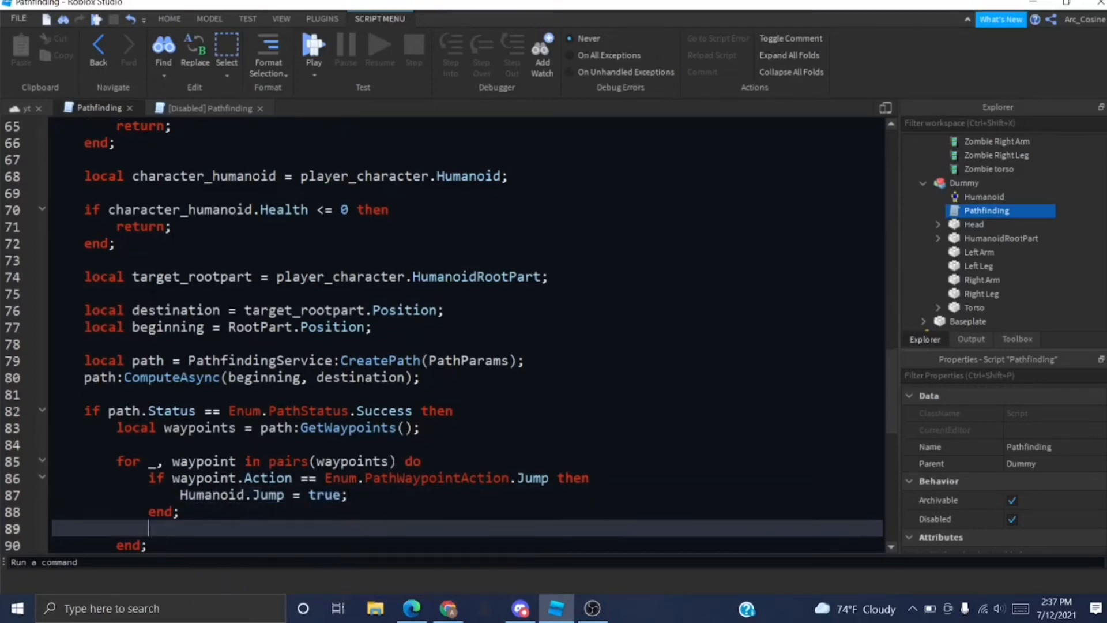
scroll(down, 3)
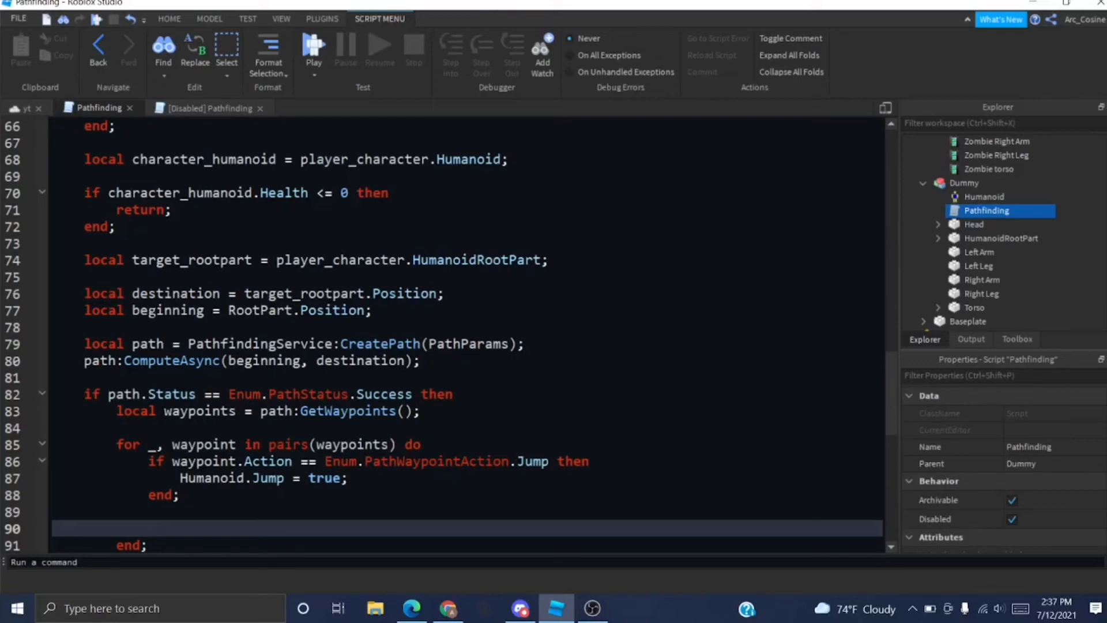
Call Humanoid:MoveTo(waypoint.Position) then Humanoid.MoveToFinished:Wait() for each waypoint.
text(Hu)
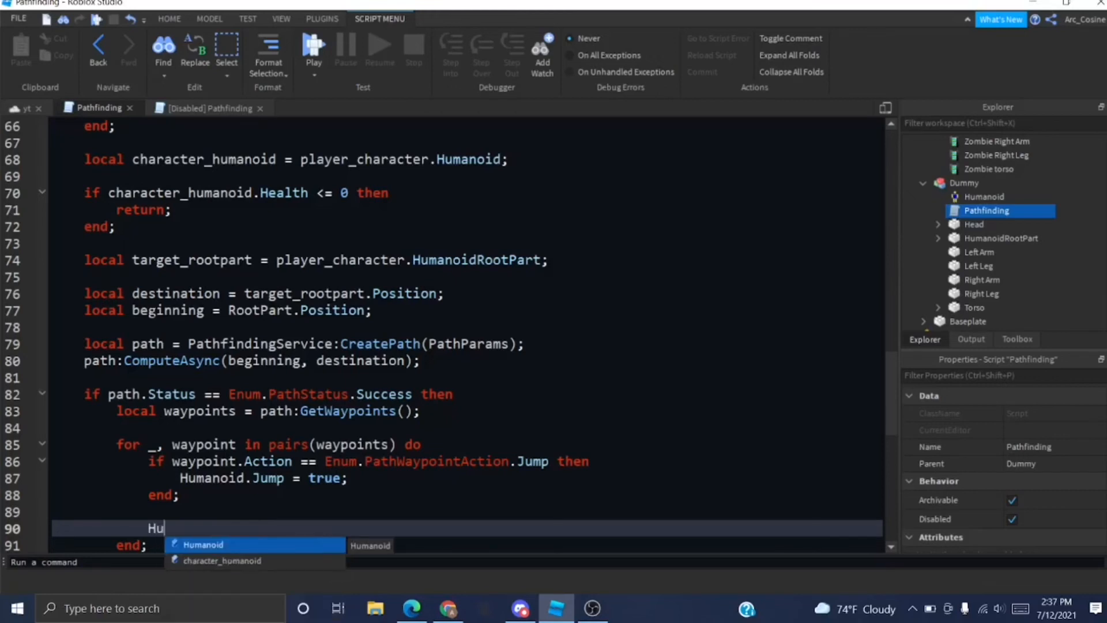
text(manoid:MoveT)
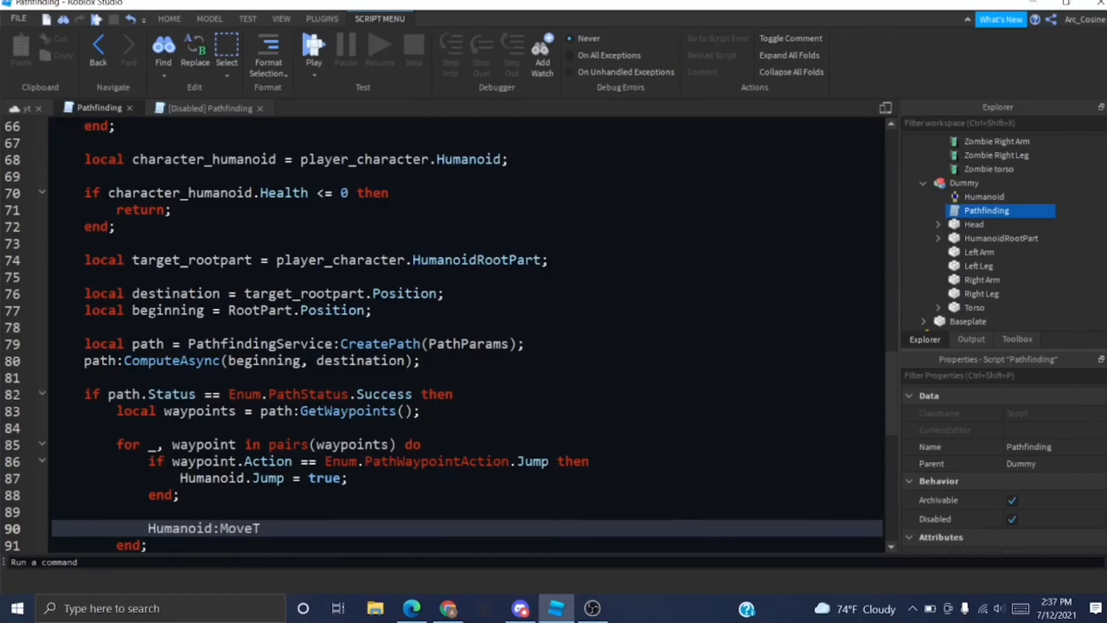
text(o(waypoint))
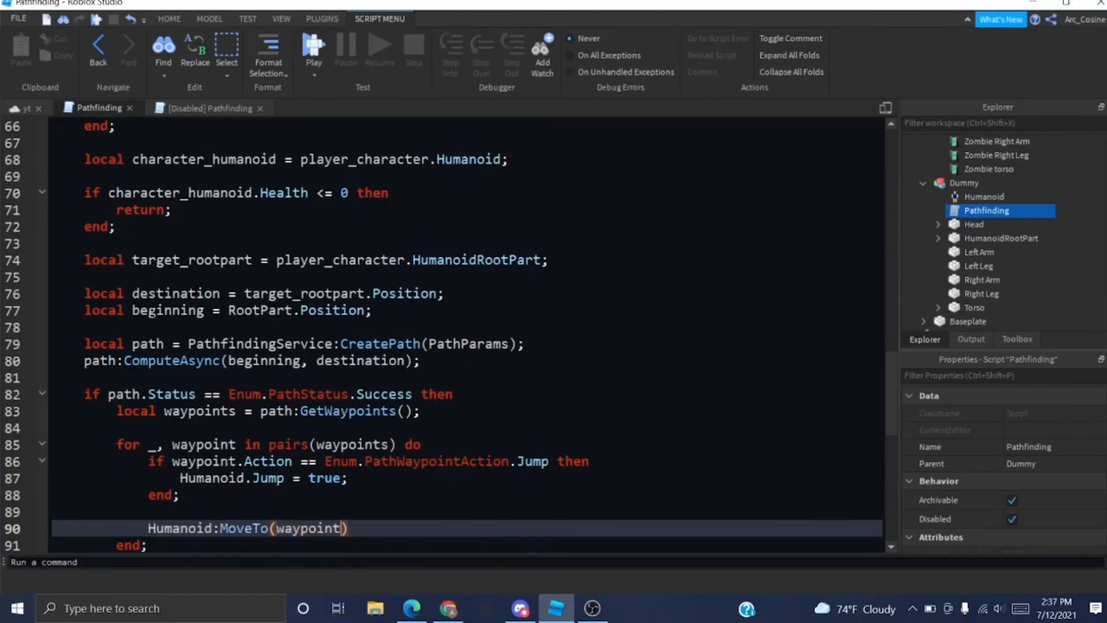
text(.Position);)
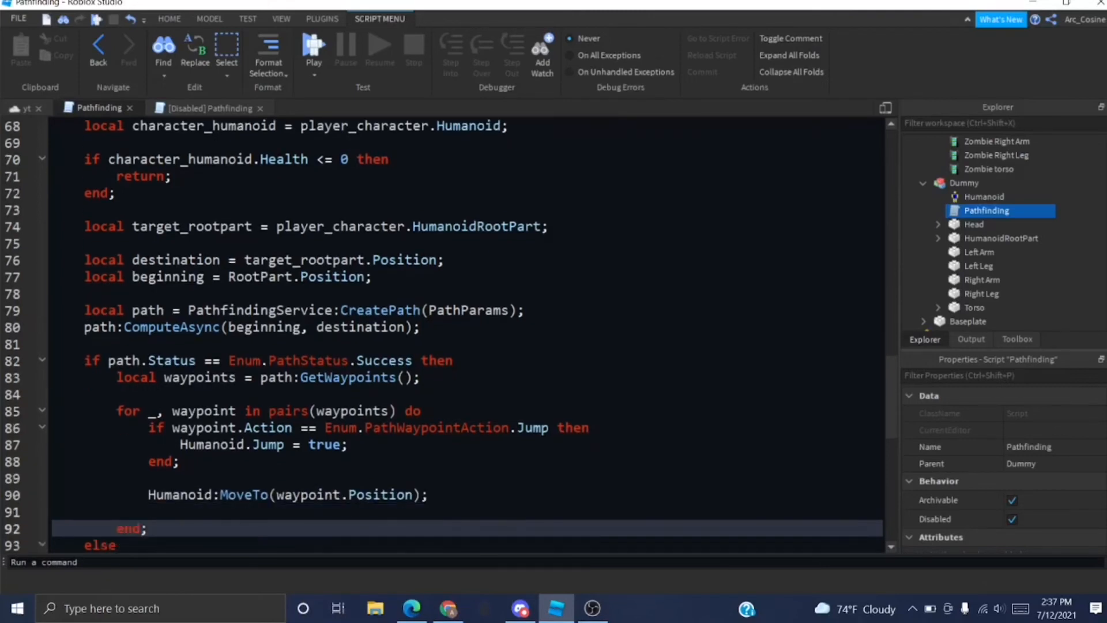
text(Humanoid.Mo)
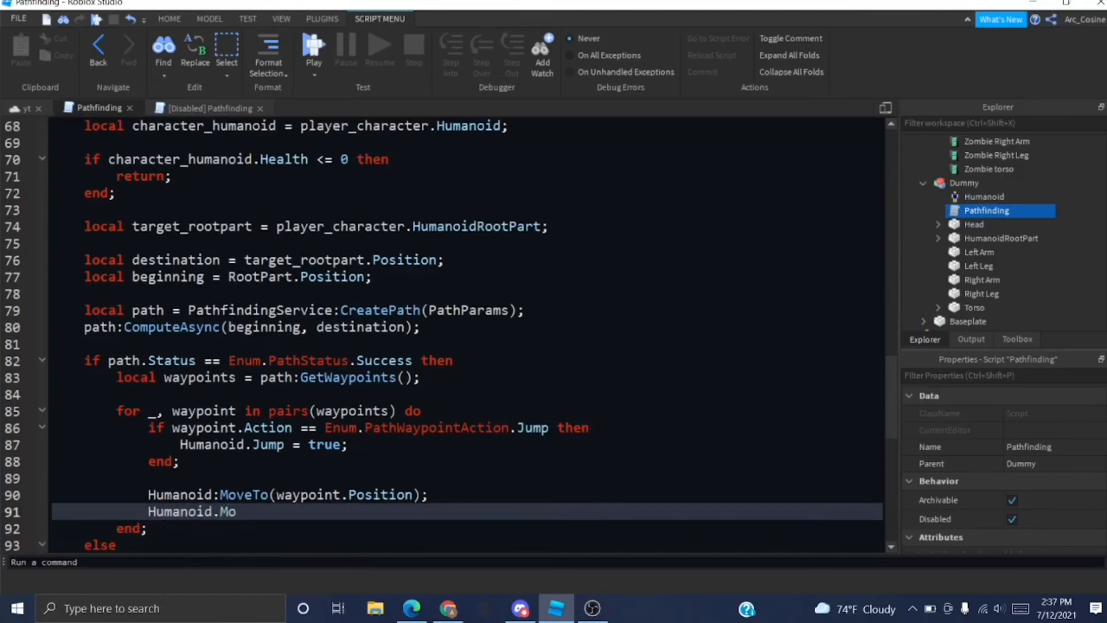
text(veToFinished:Wai)
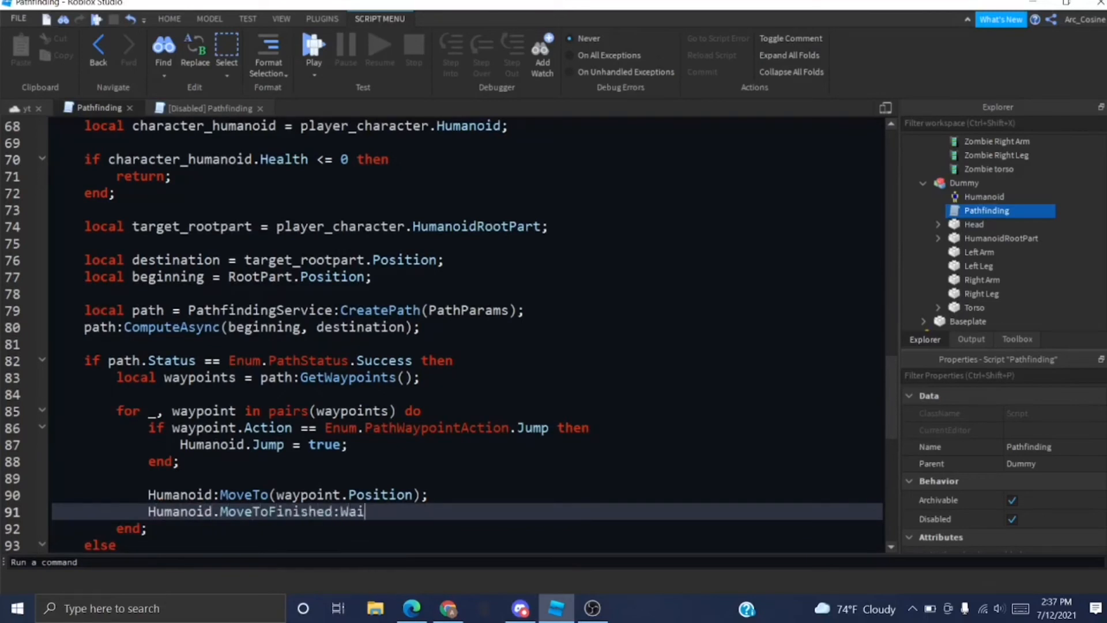
text(t();)
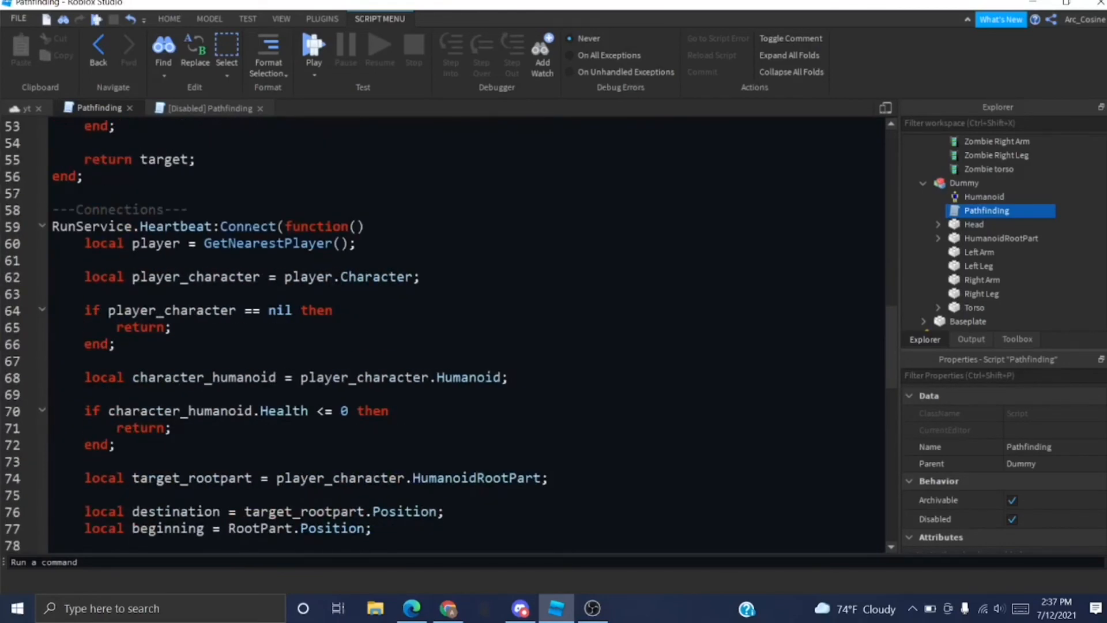
scroll(down, 3)
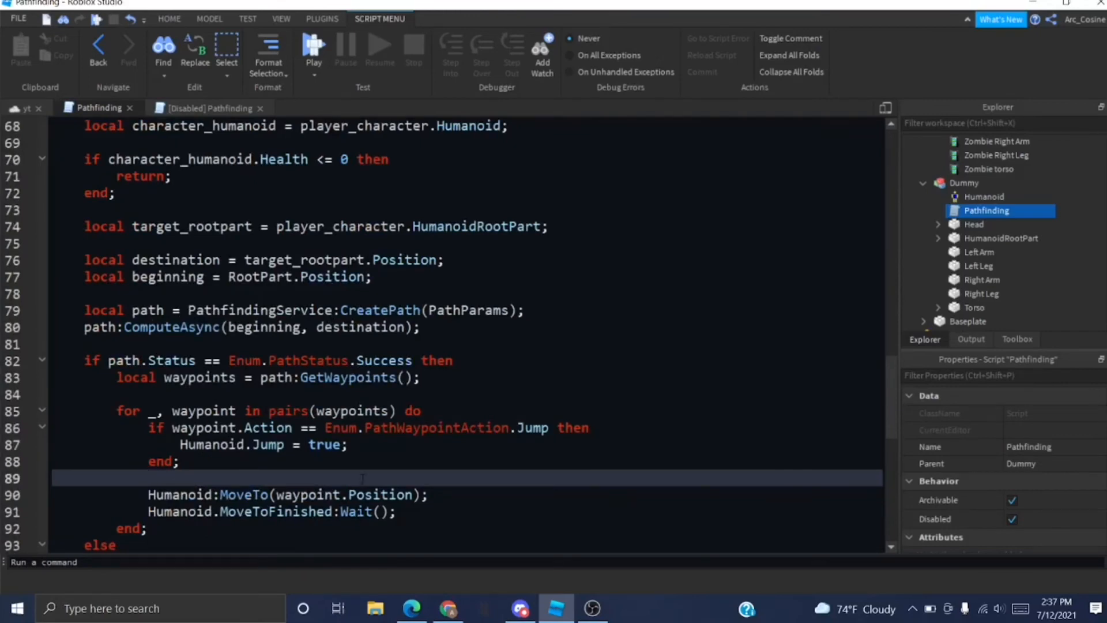
scroll(down, 3)
text(---Initialization---)
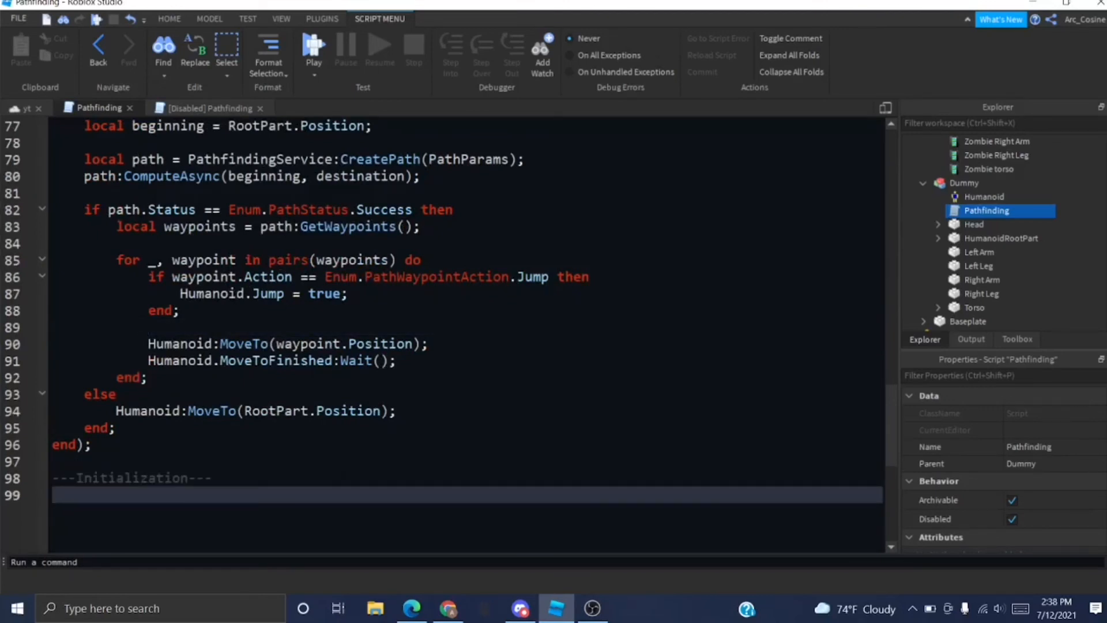
Add RootPart:SetNetworkOwner(nil) under Initialization, then scroll through the script.
text(RootPart:SetNetwork)
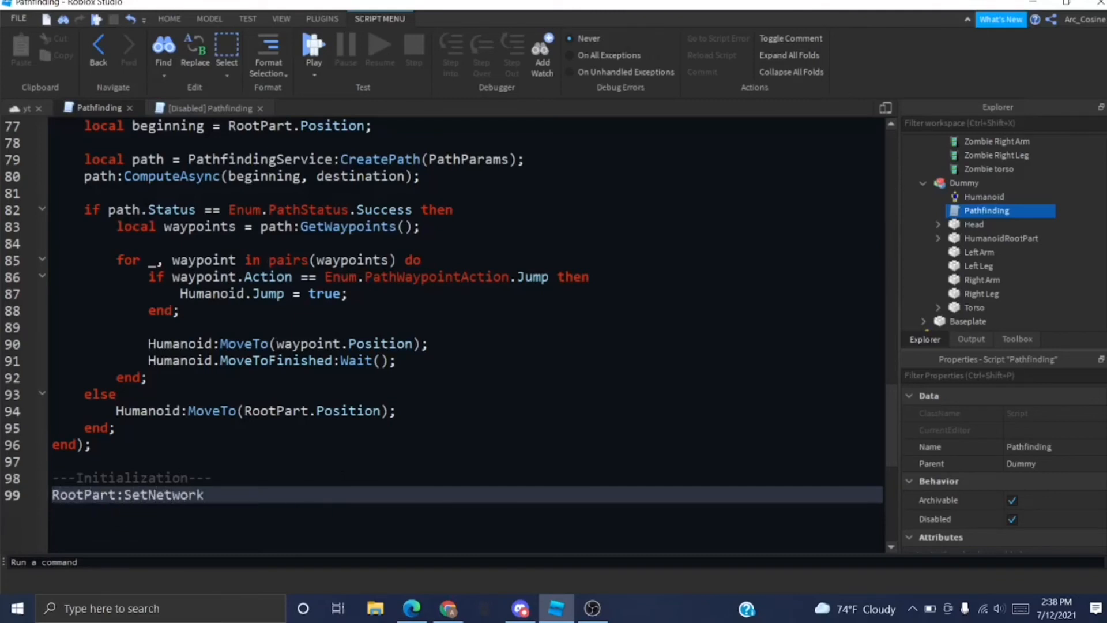
text(Owner(nil);)
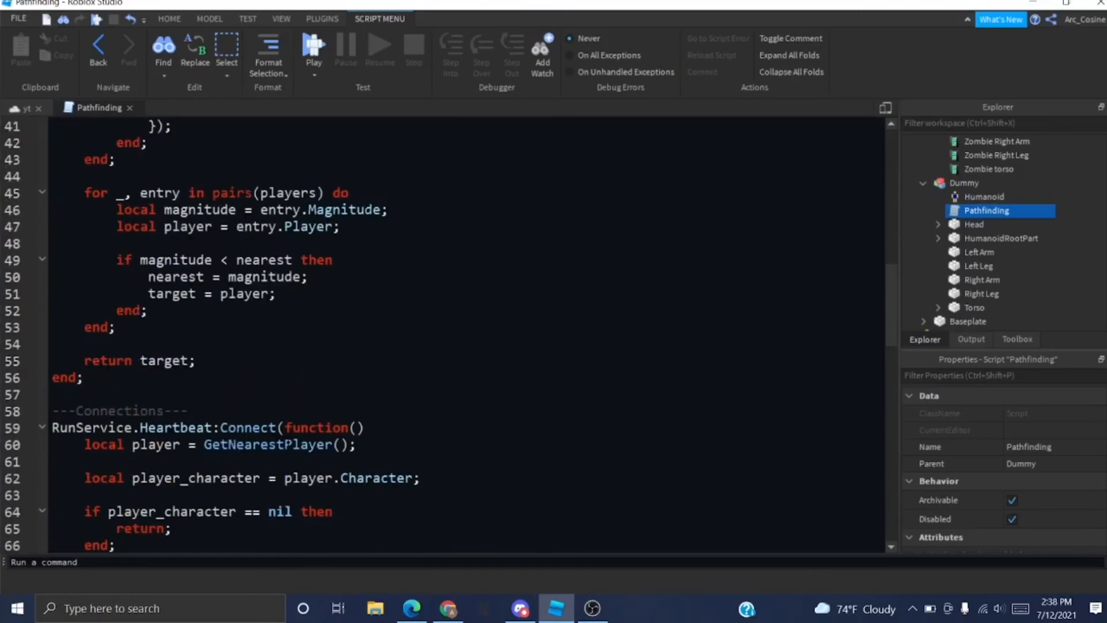
scroll(down, 3)
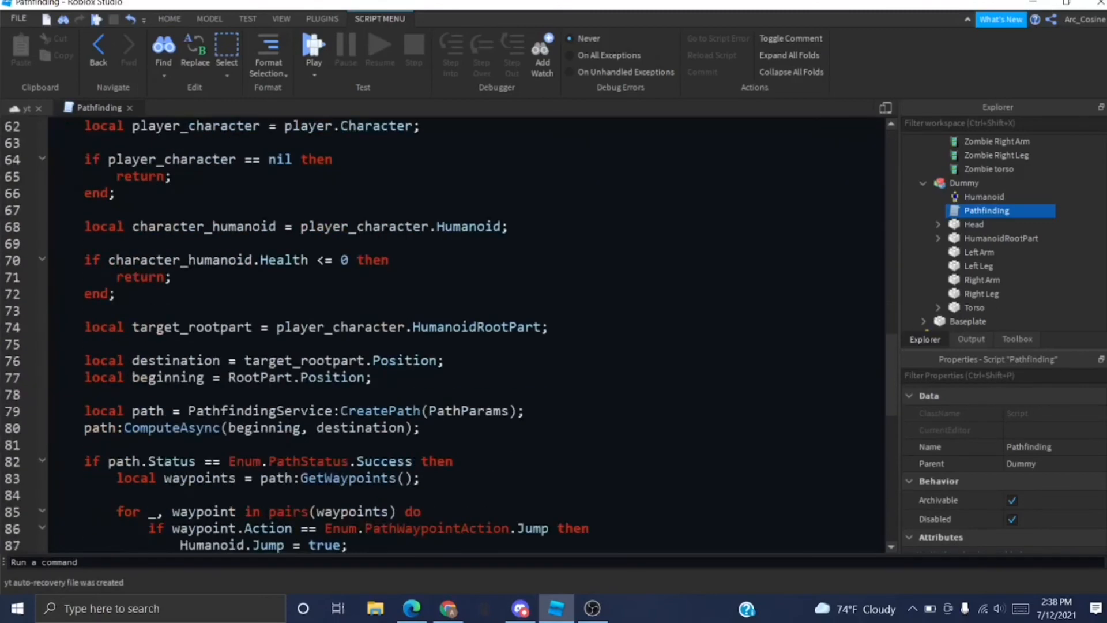
scroll(down, 3)
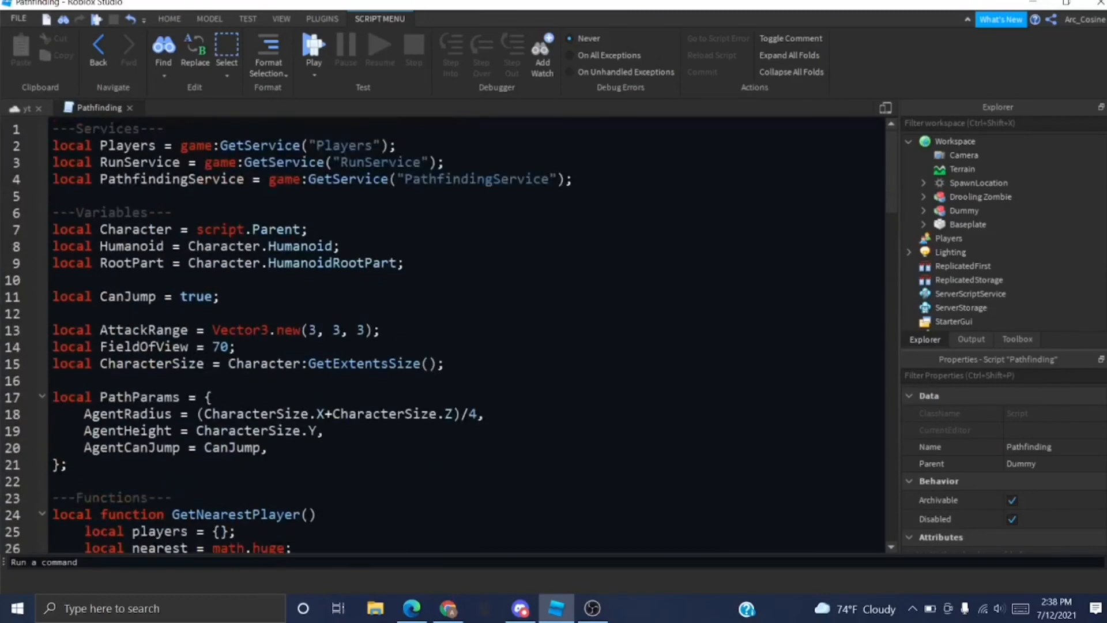
Playtest, note the line 62 nil 'Character' error, and remove the player_character nil check.
click(283, 196)
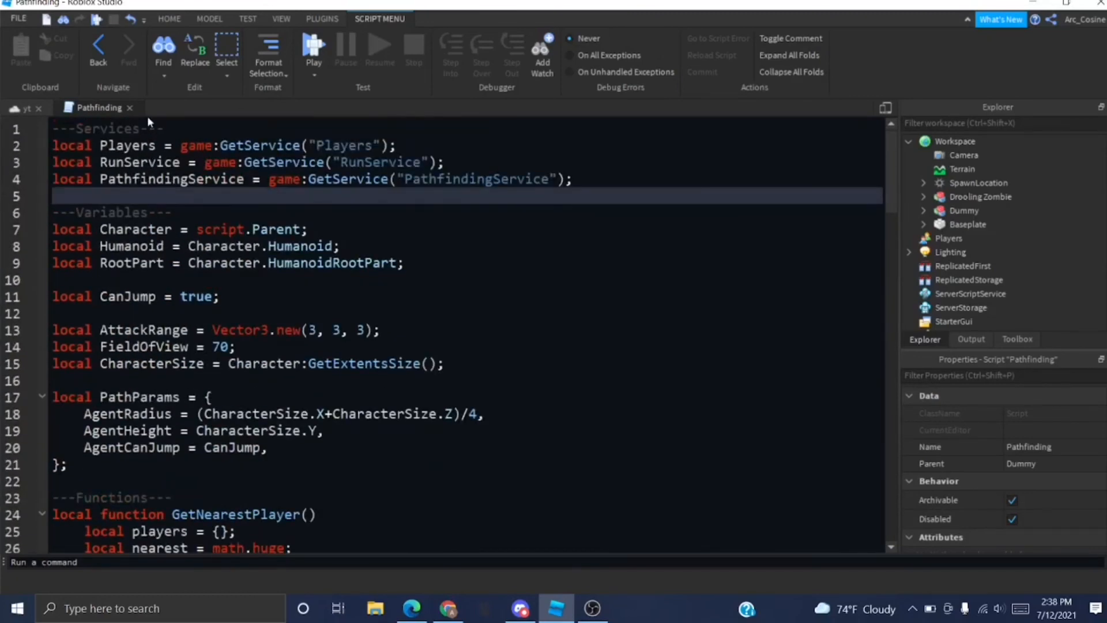
click(27, 108)
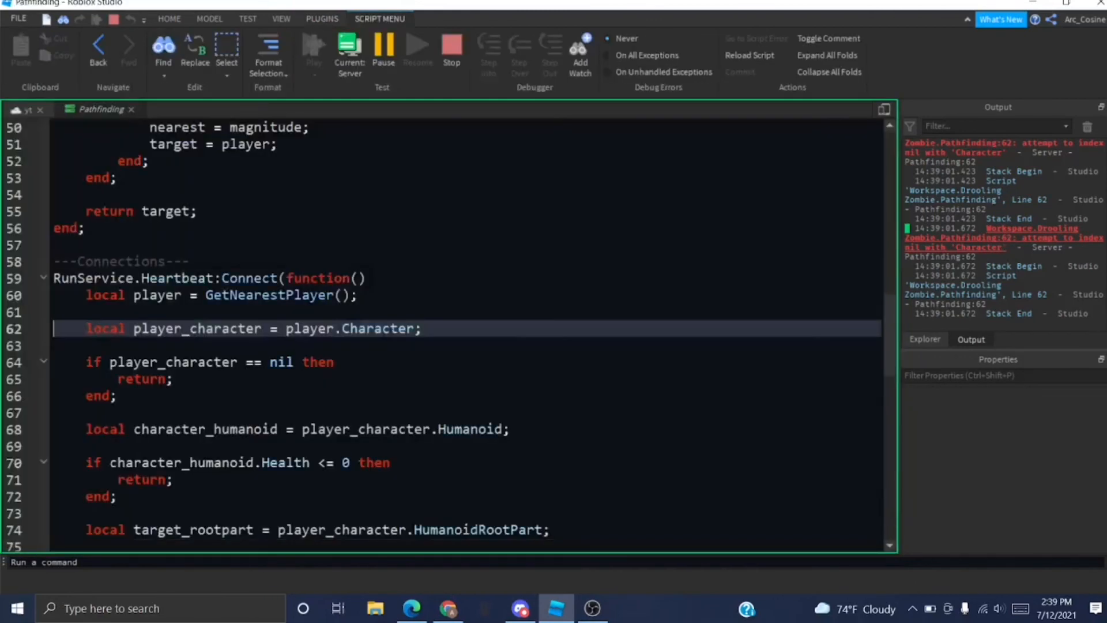
double_click(197, 328)
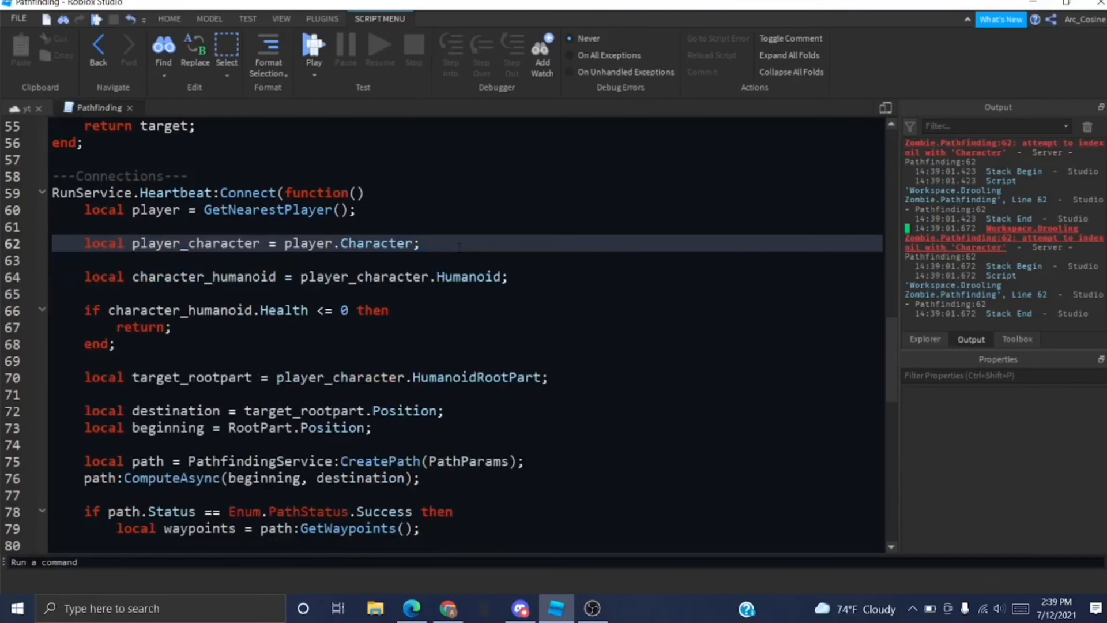
Guard with 'if player == nil then', set player_character to player.Character or CharacterAdded:Wait().
key(Backspace)
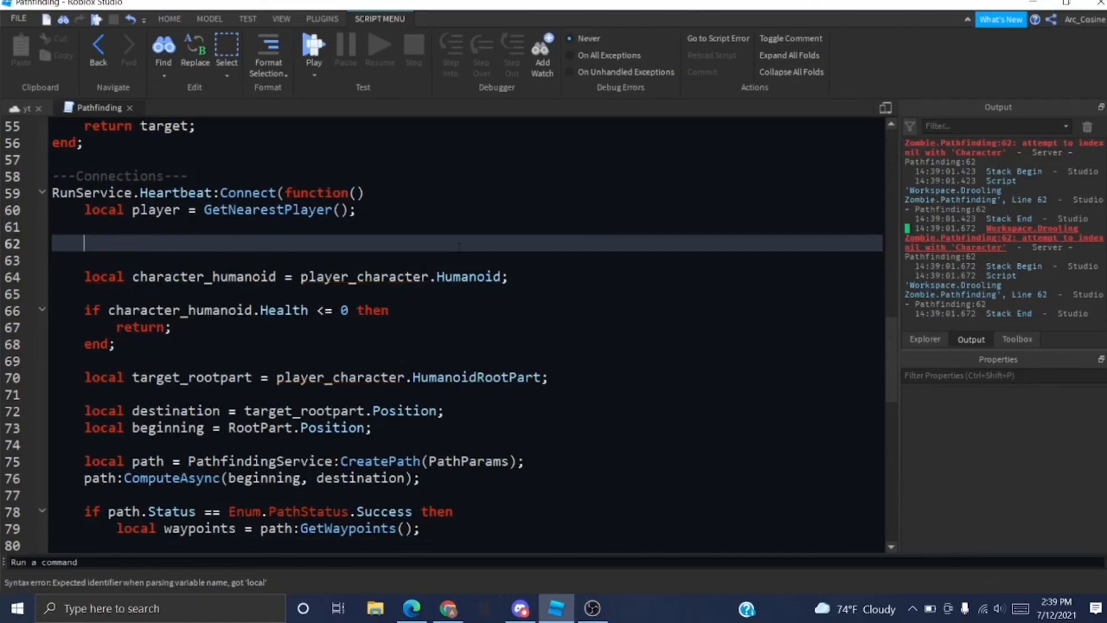
text(if play)
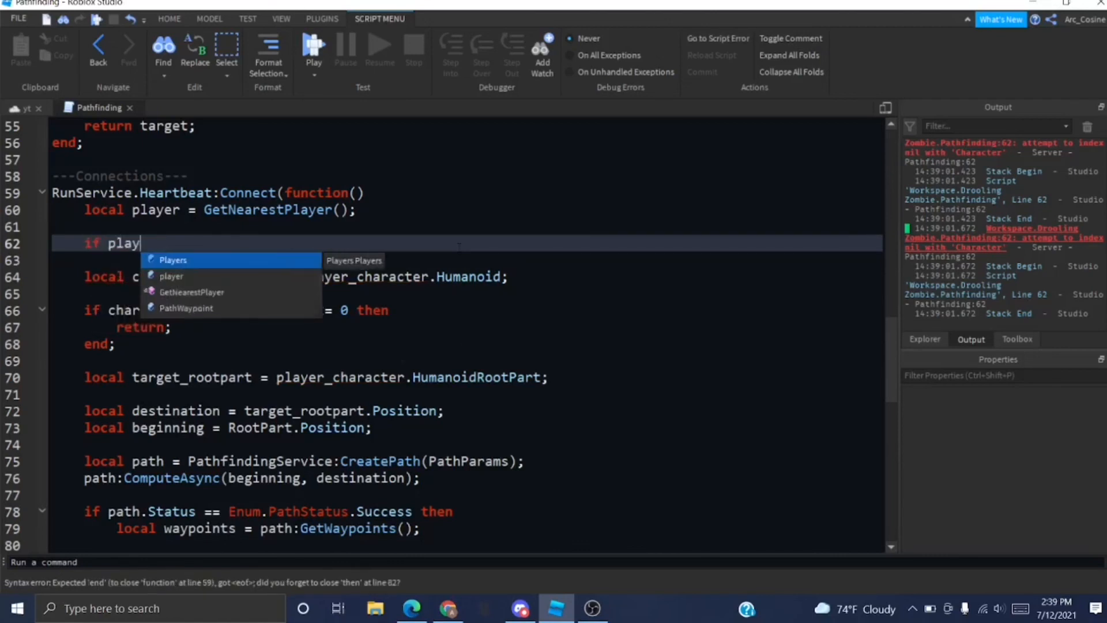
text(er == nil then)
text(return;)
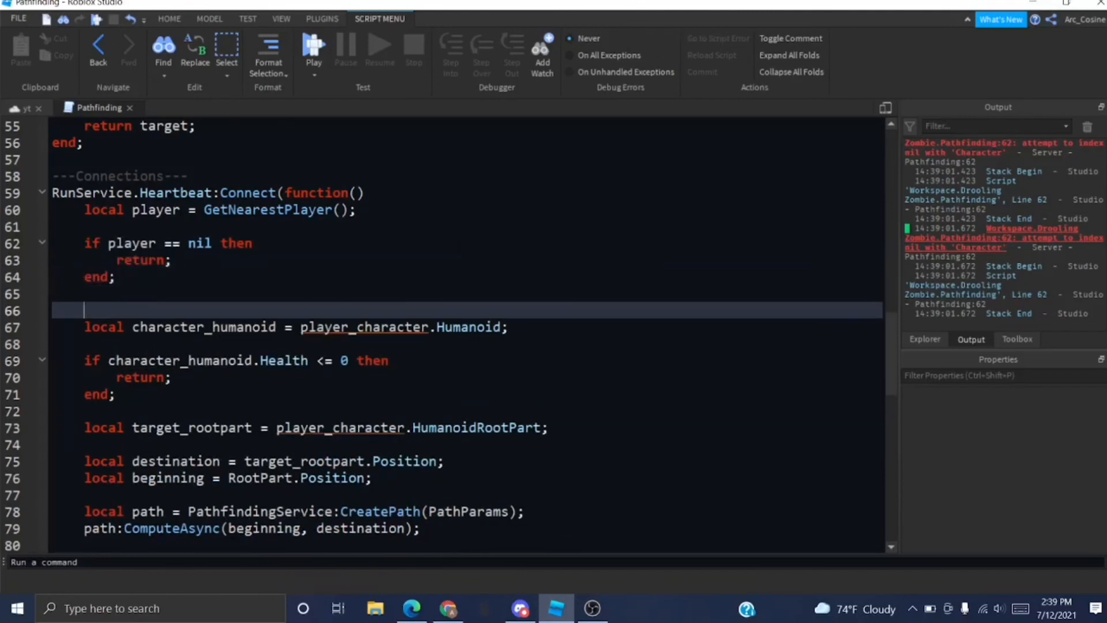
text(local)
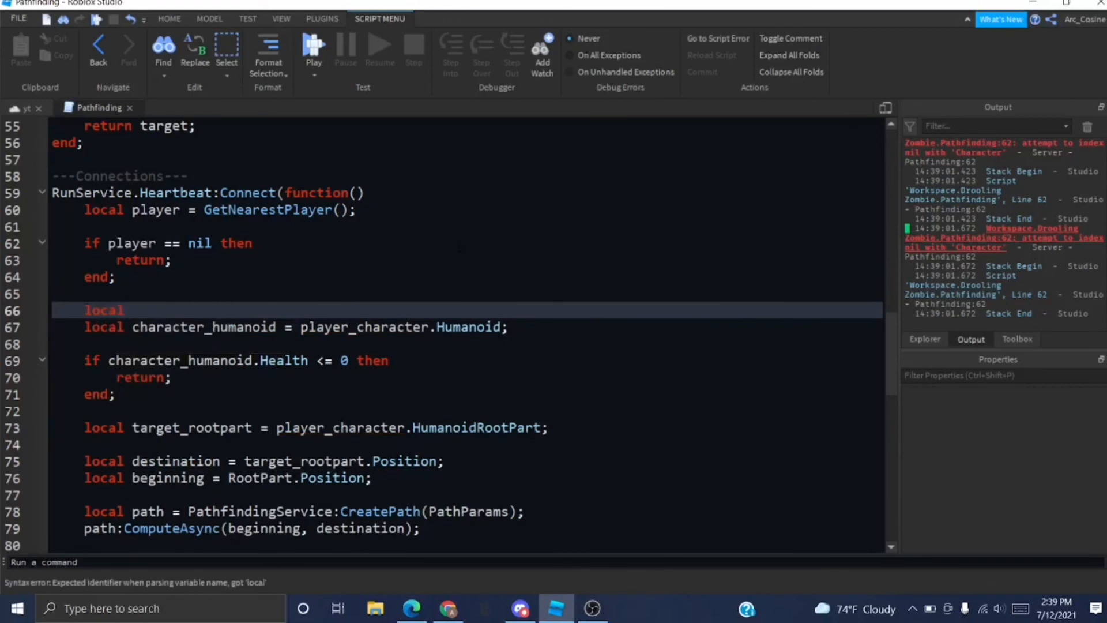
text(player_chara)
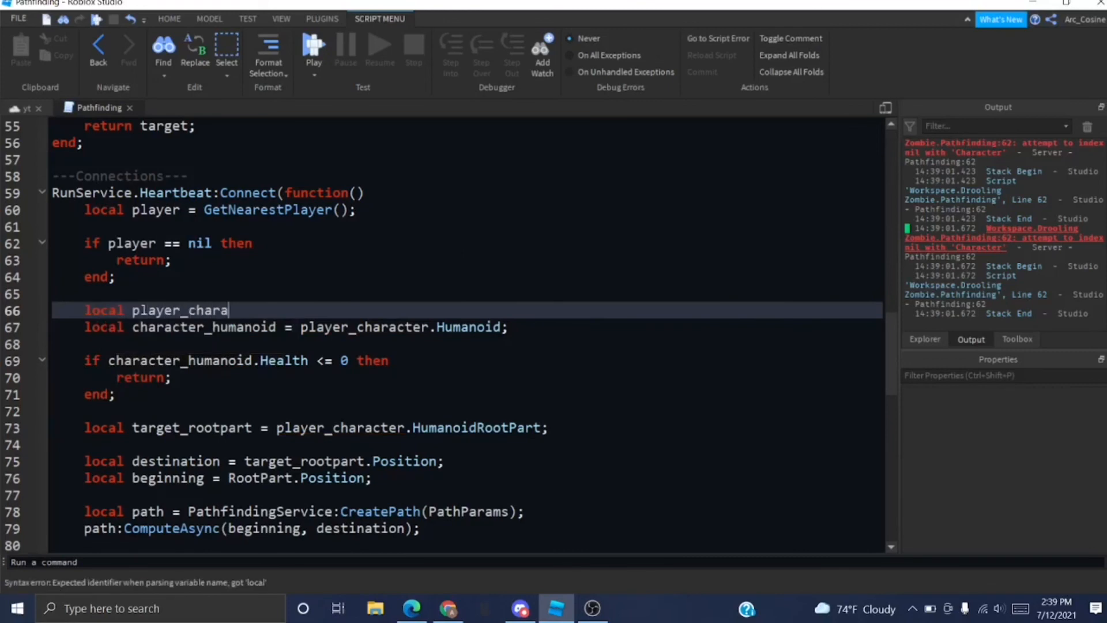
text(cter =)
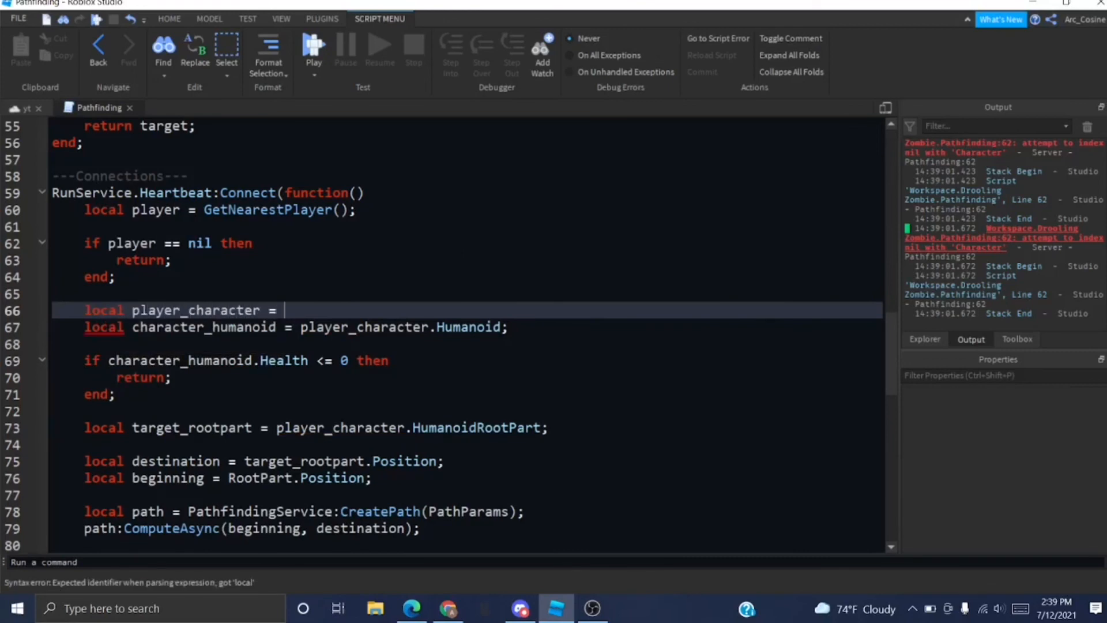
text(player.Charac)
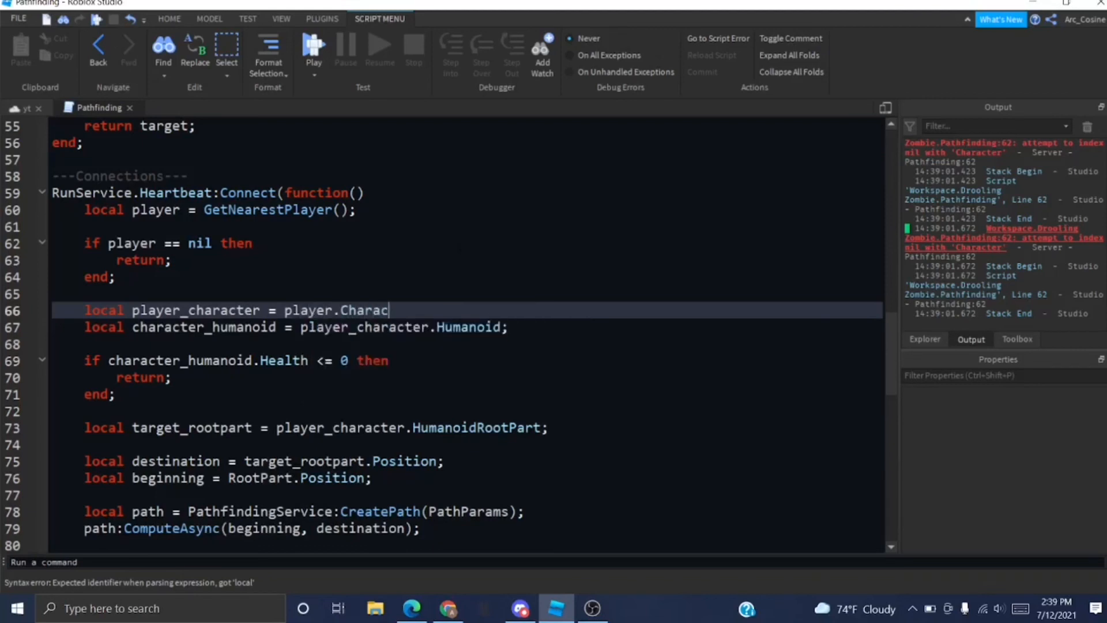
text(ter or player.Chara)
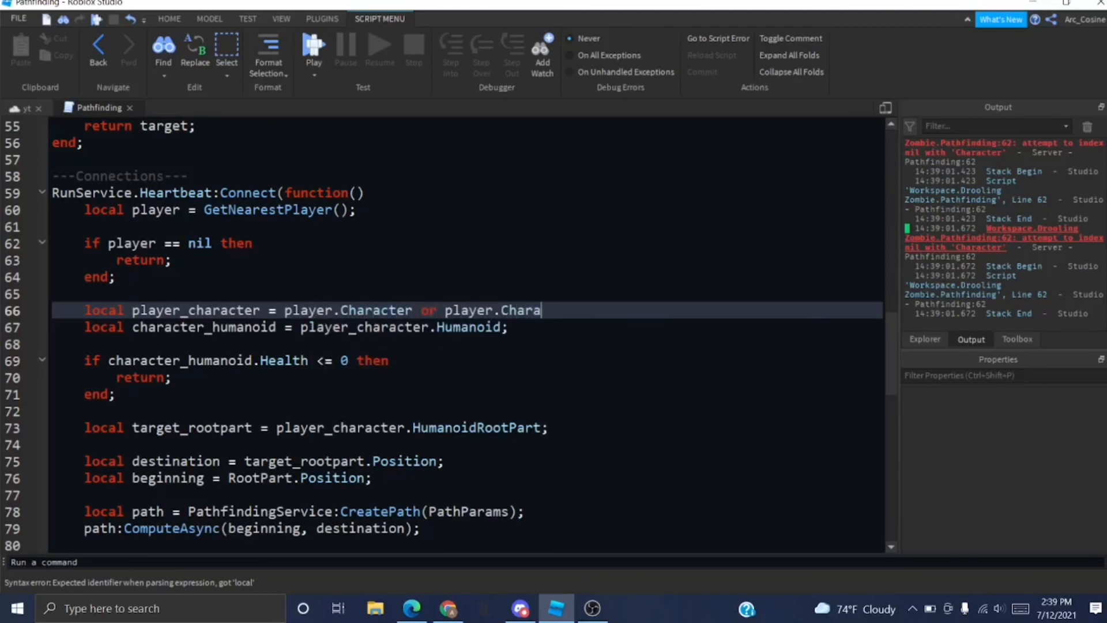
text(cerAdded:Wai)
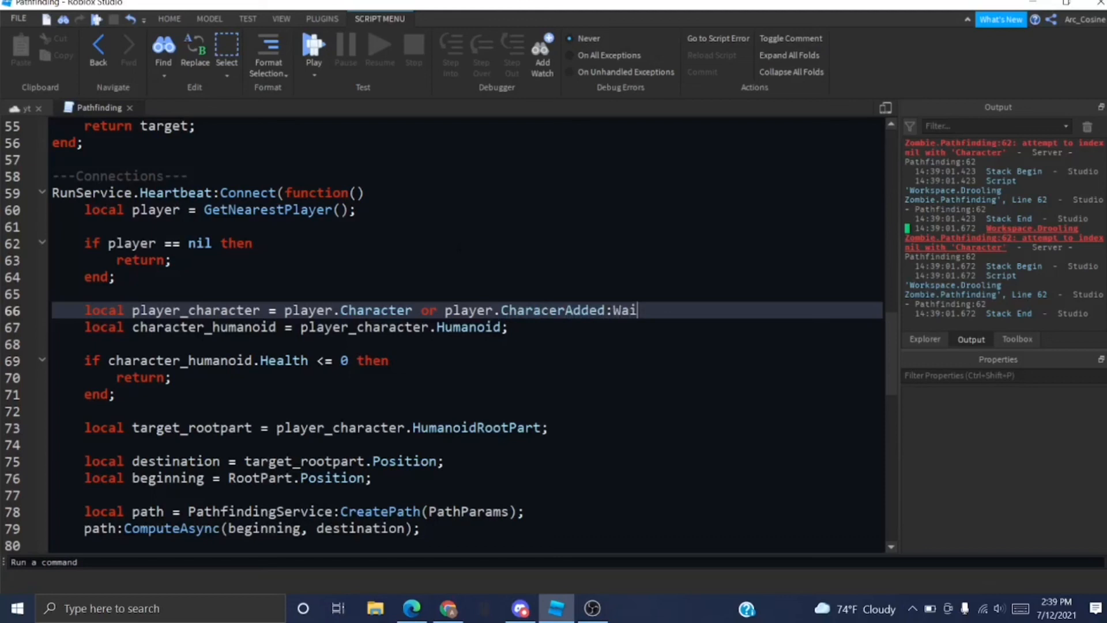
text(t();)
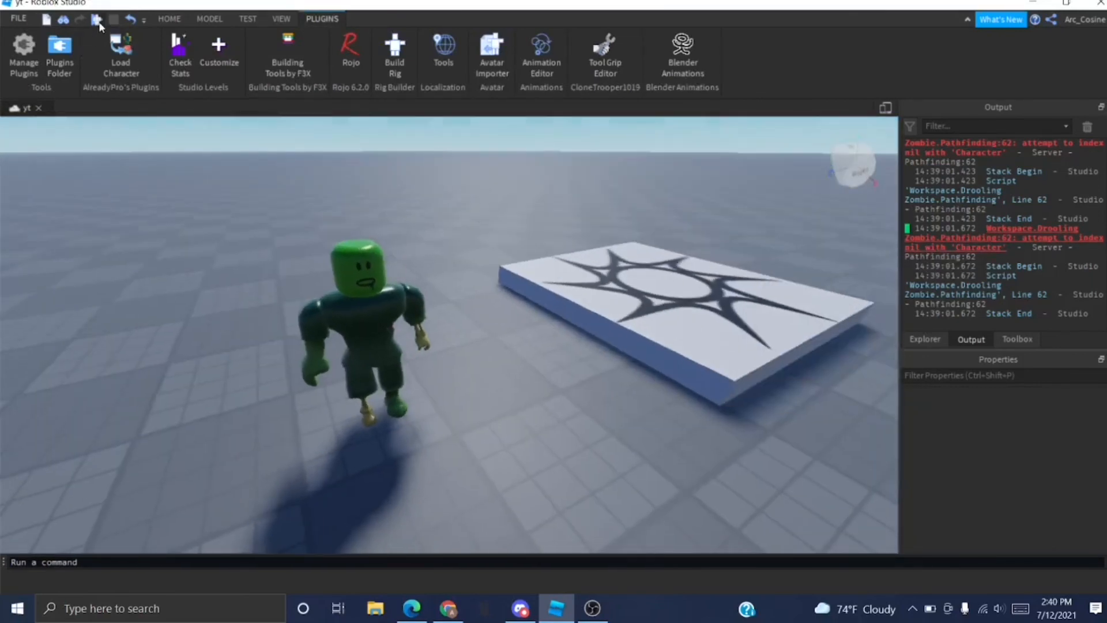
Playtest the zombie following without Character errors, then return to the Explorer hierarchy.
click(113, 19)
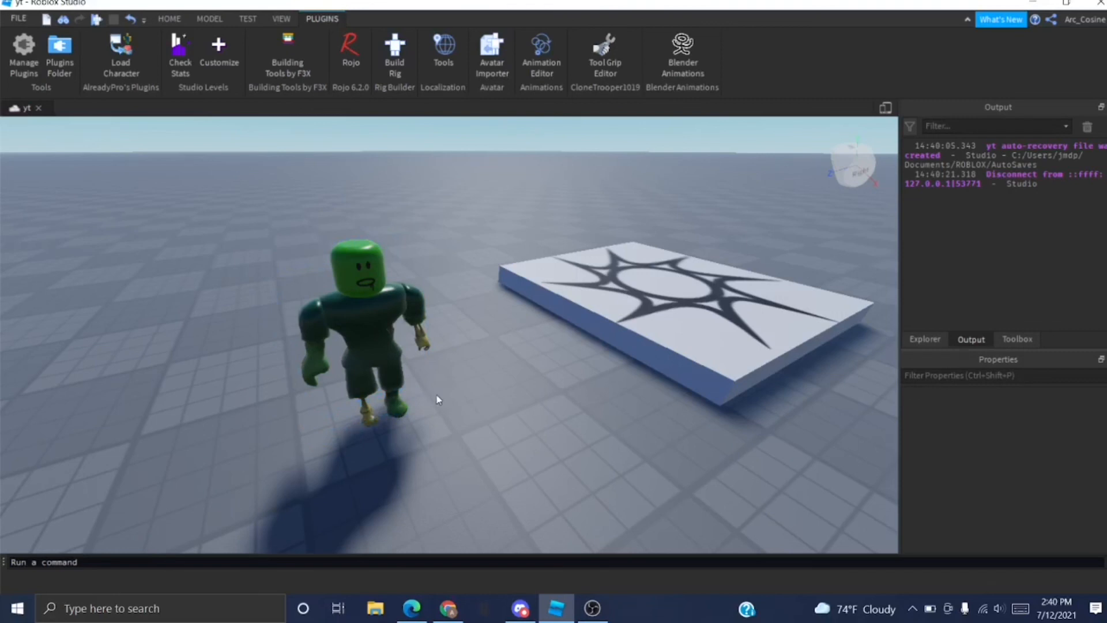
click(924, 339)
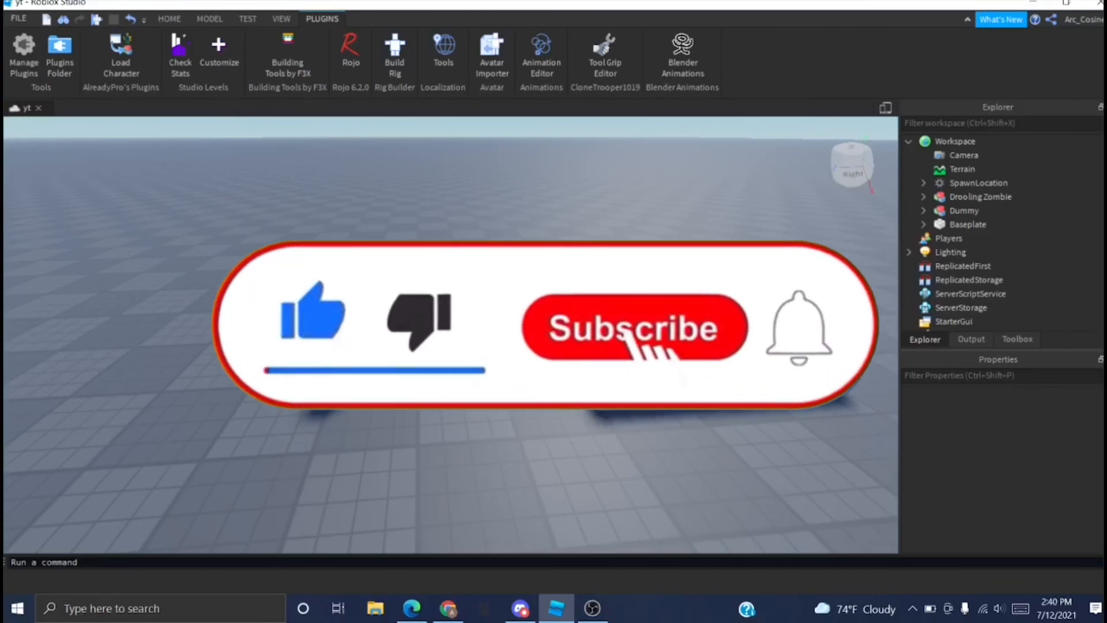
click(633, 328)
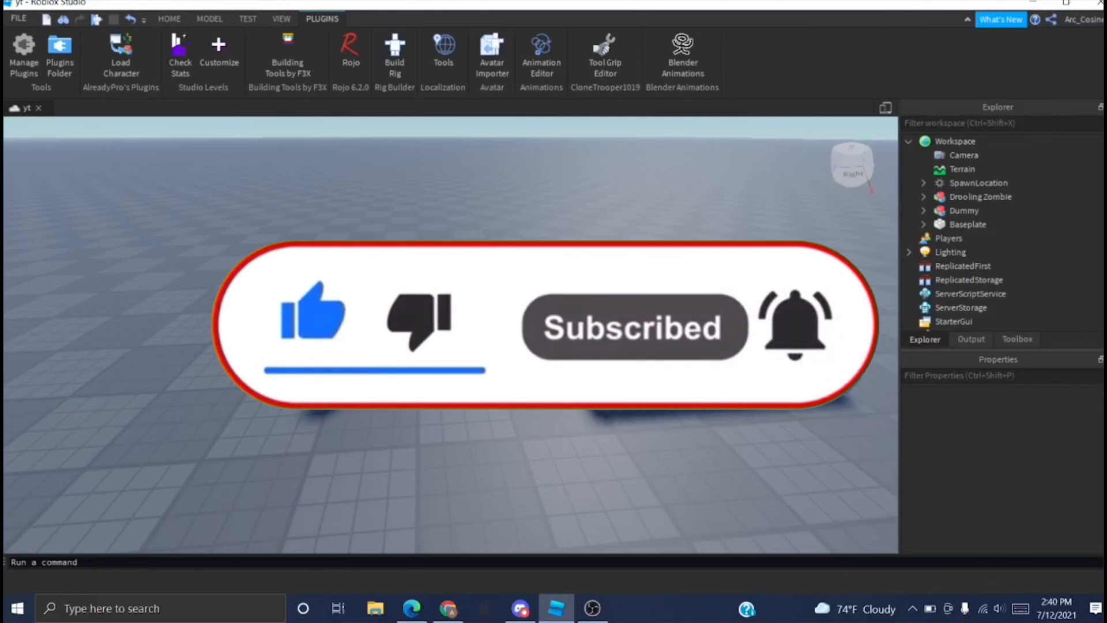